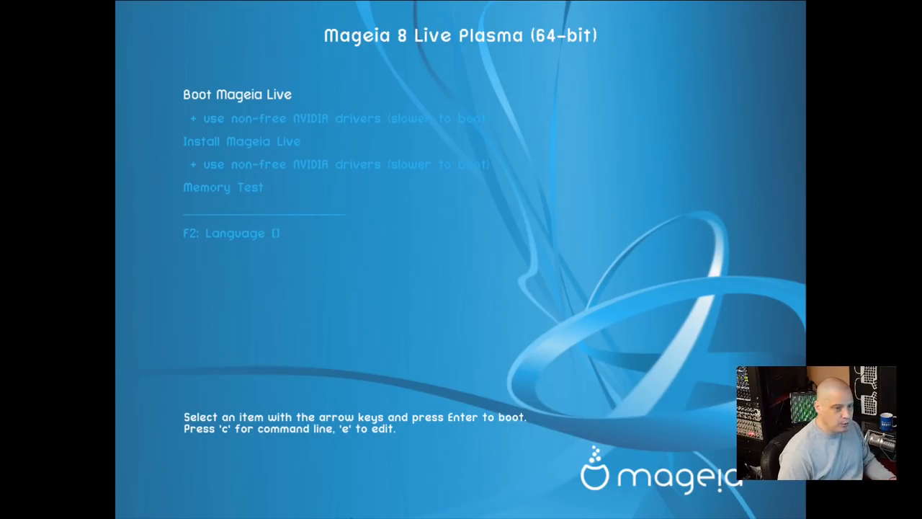
pyautogui.moveTo(333, 484)
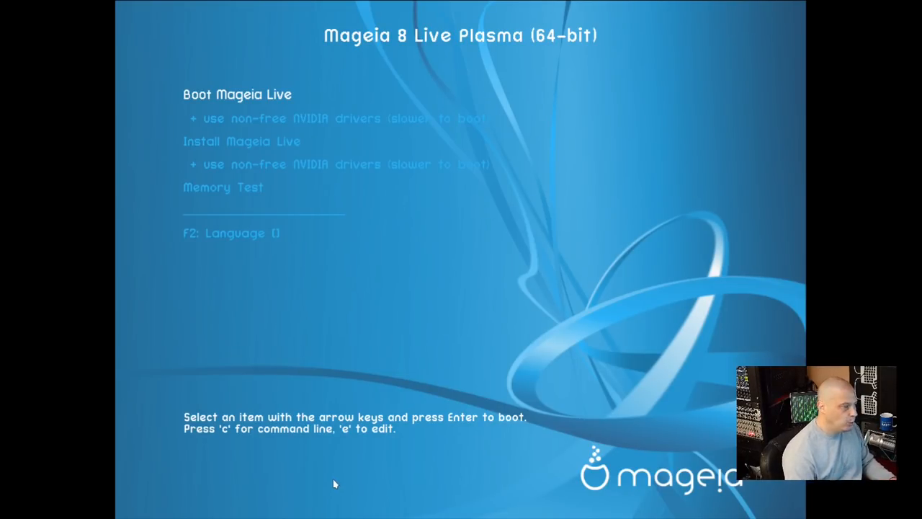
pyautogui.moveTo(275, 453)
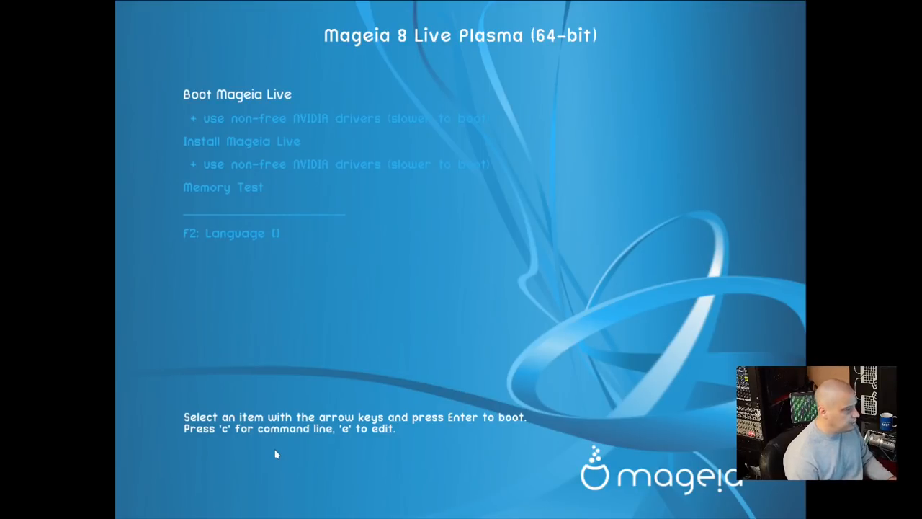
# Boot the live system, keep English (American), and accept the license agreement.
pyautogui.press('Down')
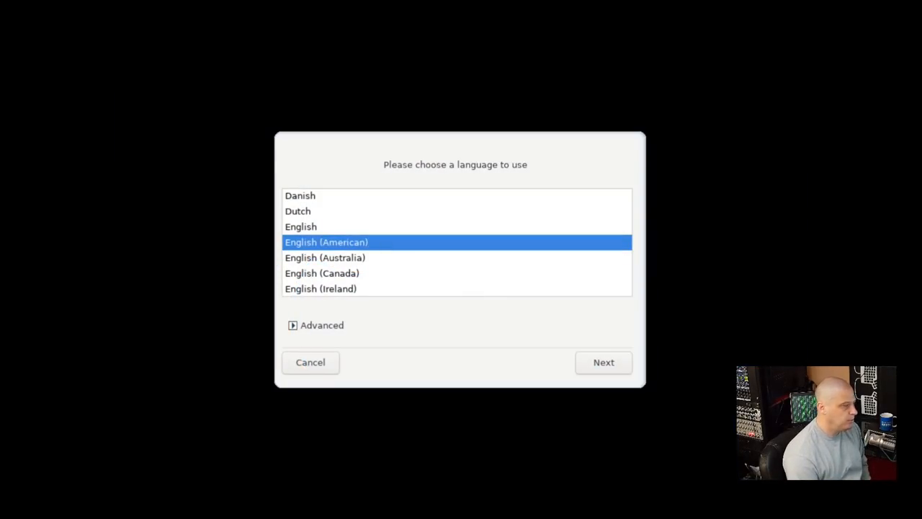
pyautogui.moveTo(668, 276)
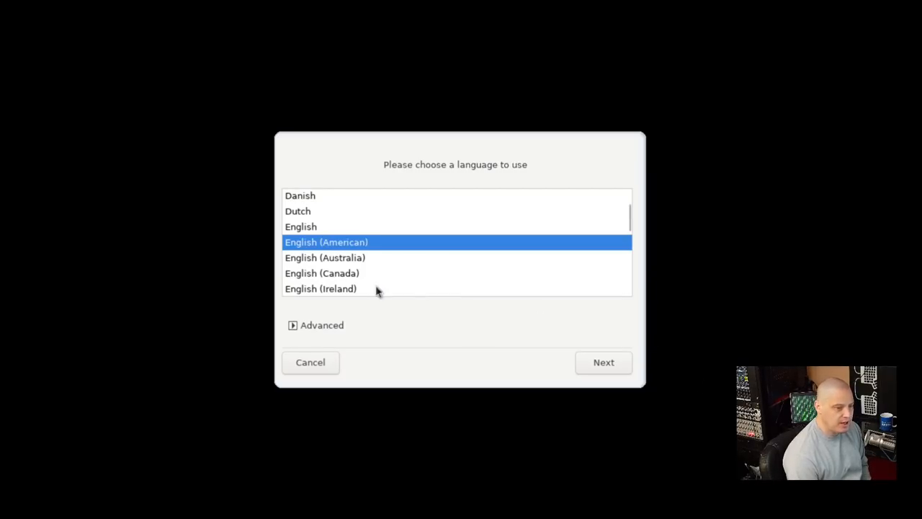
pyautogui.moveTo(51, 239)
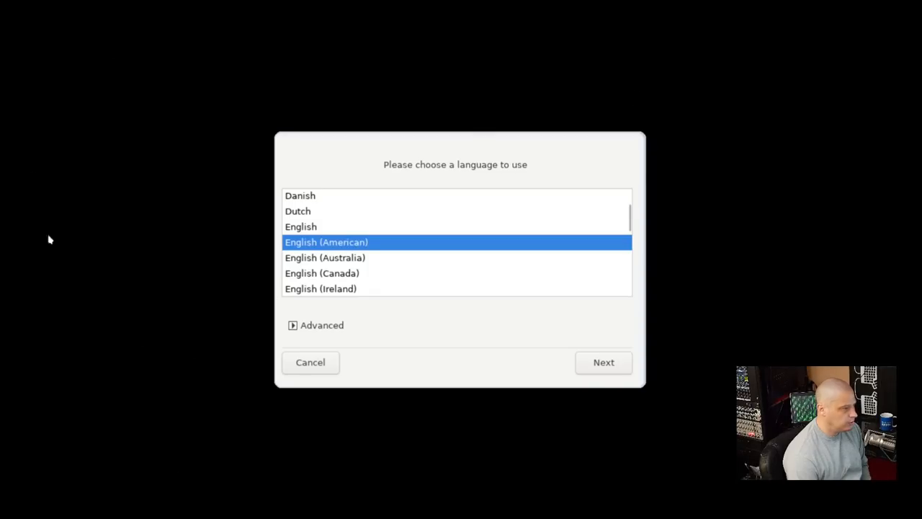
pyautogui.moveTo(315, 230)
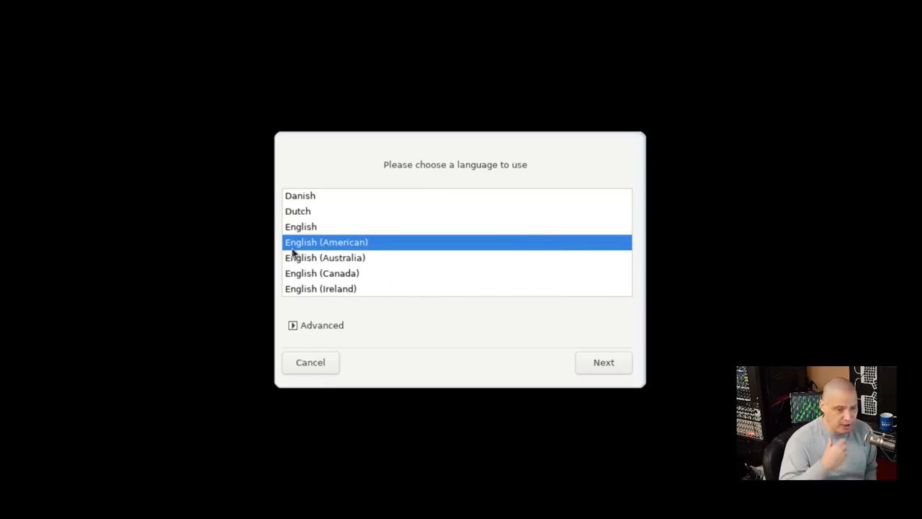
pyautogui.click(602, 362)
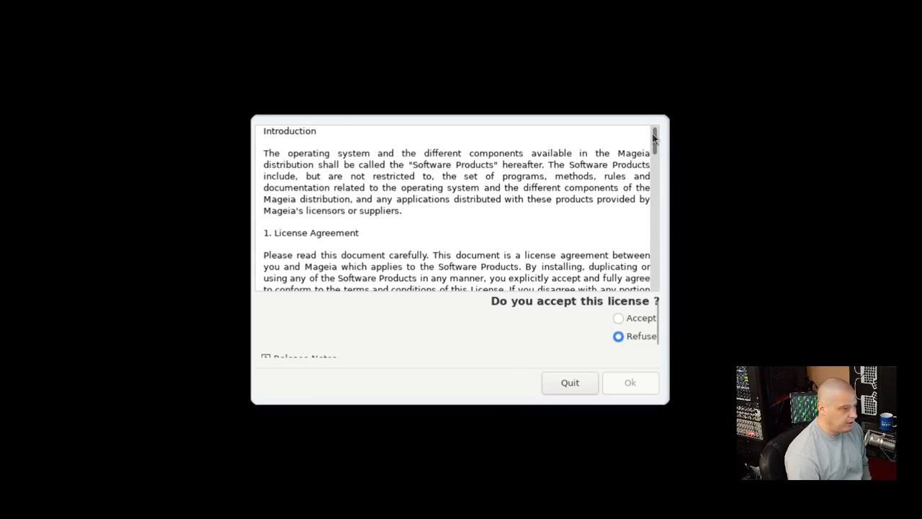
pyautogui.scroll(-3)
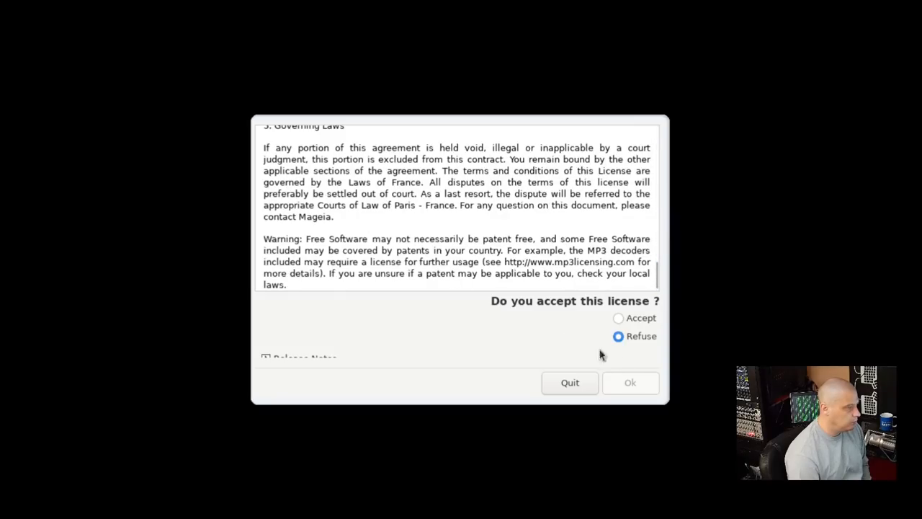
pyautogui.click(618, 318)
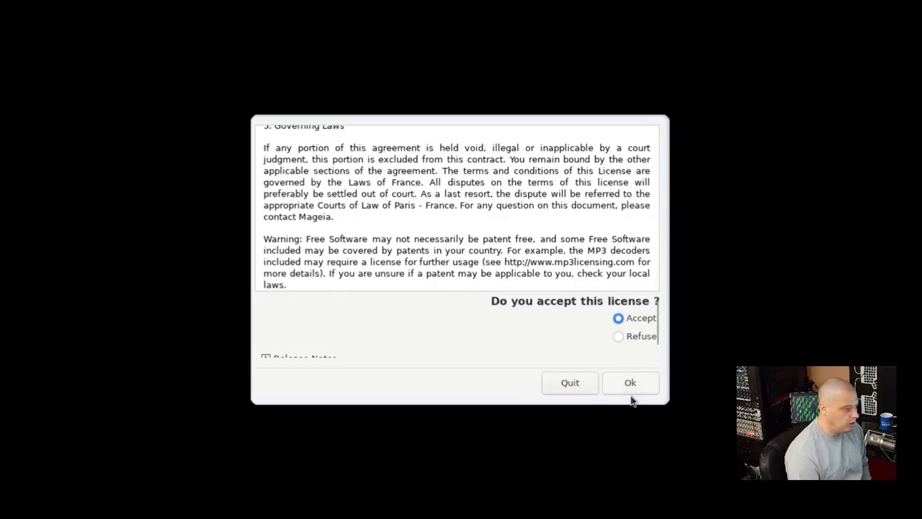
# Confirm the accepted license and pick the New_York timezone.
pyautogui.click(629, 383)
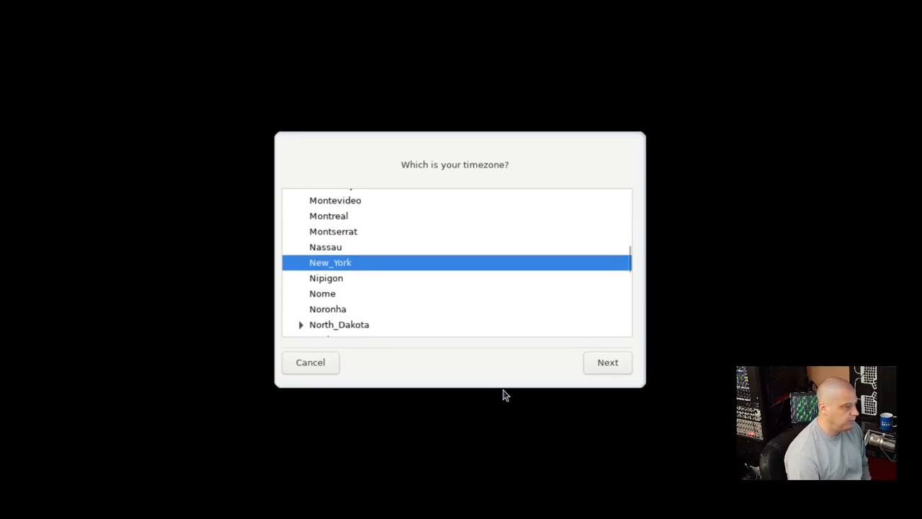
pyautogui.moveTo(314, 270)
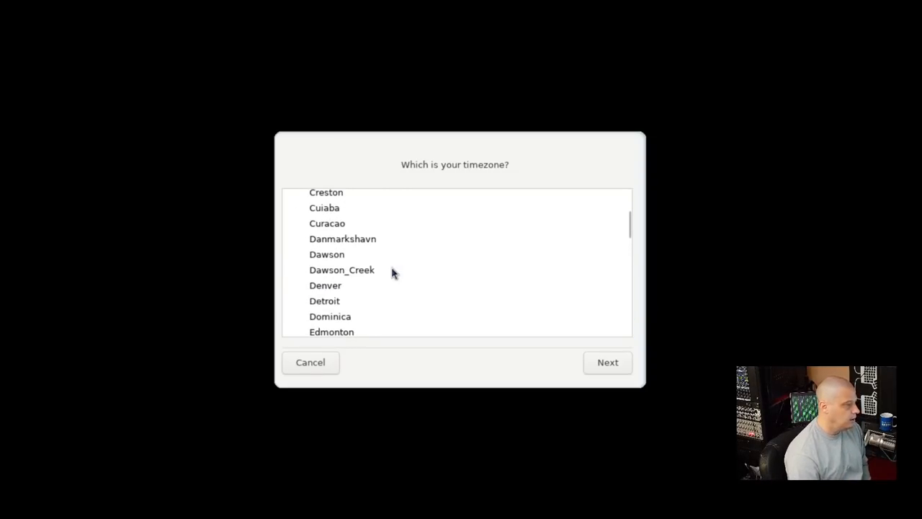
pyautogui.scroll(3)
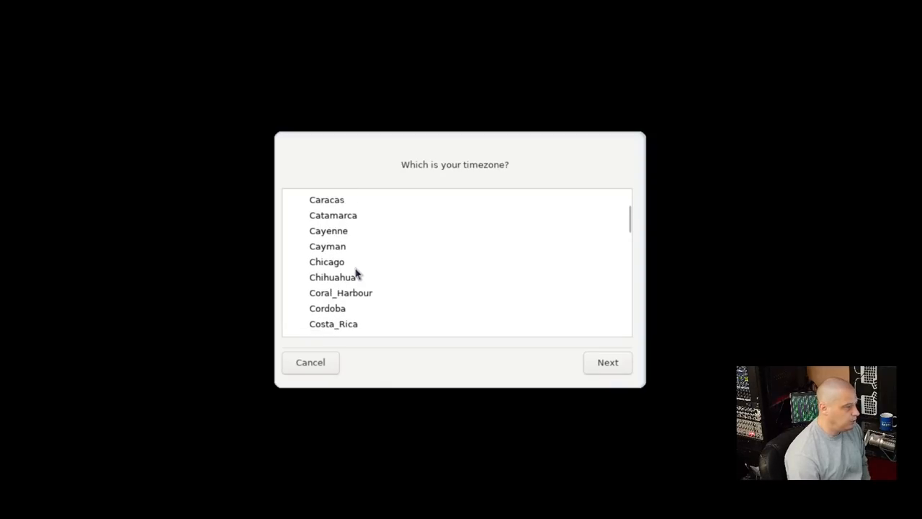
pyautogui.click(606, 362)
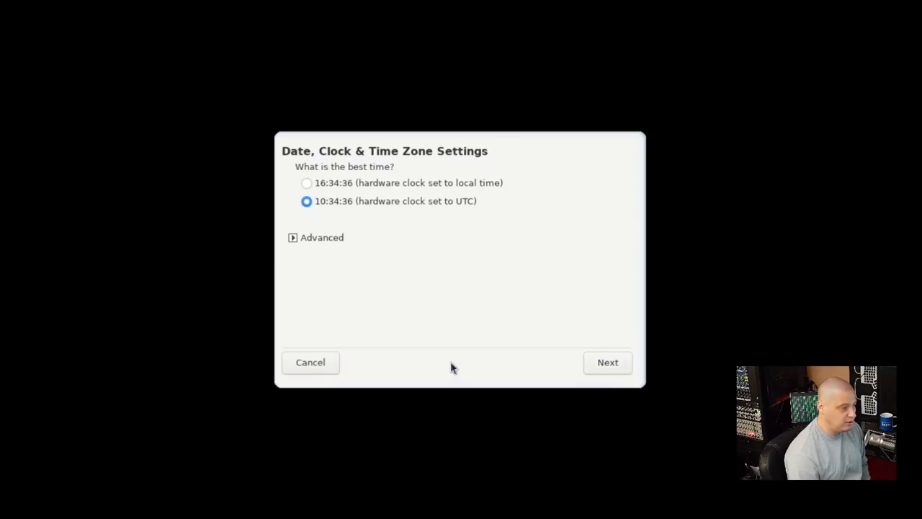
pyautogui.moveTo(323, 160)
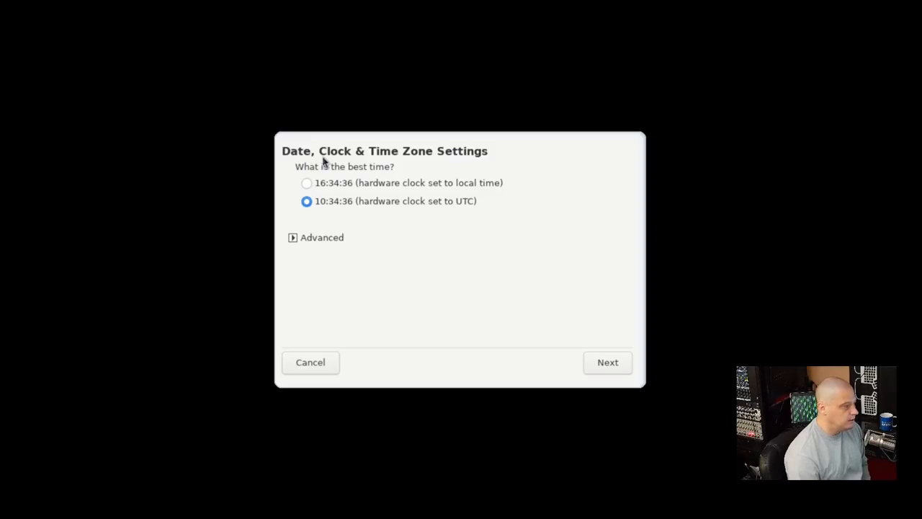
pyautogui.moveTo(328, 220)
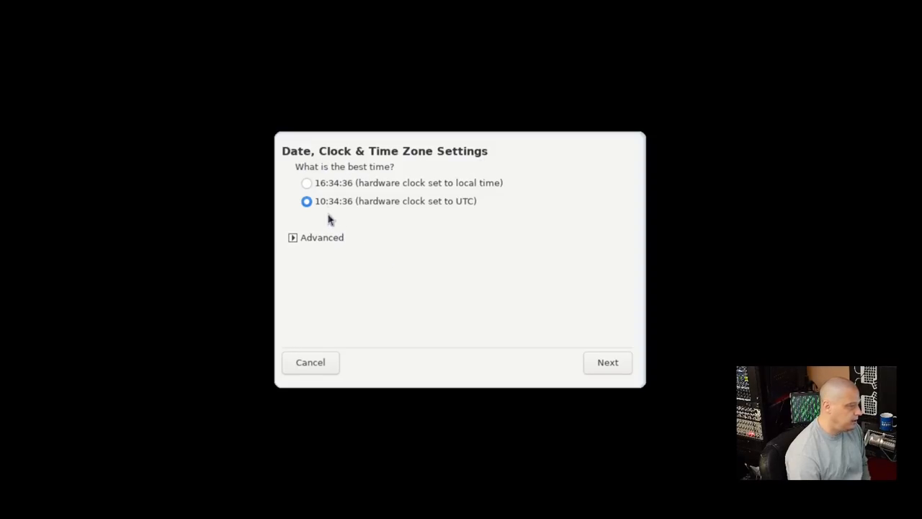
pyautogui.moveTo(324, 227)
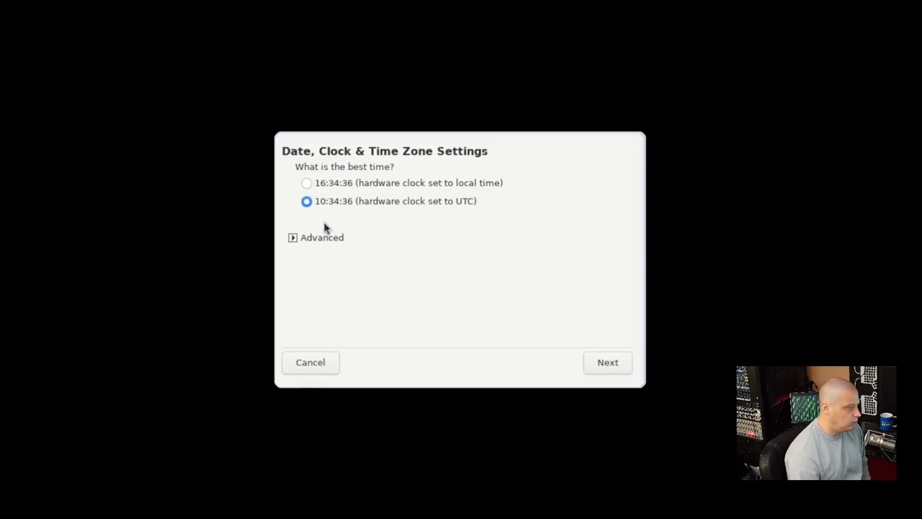
pyautogui.moveTo(337, 226)
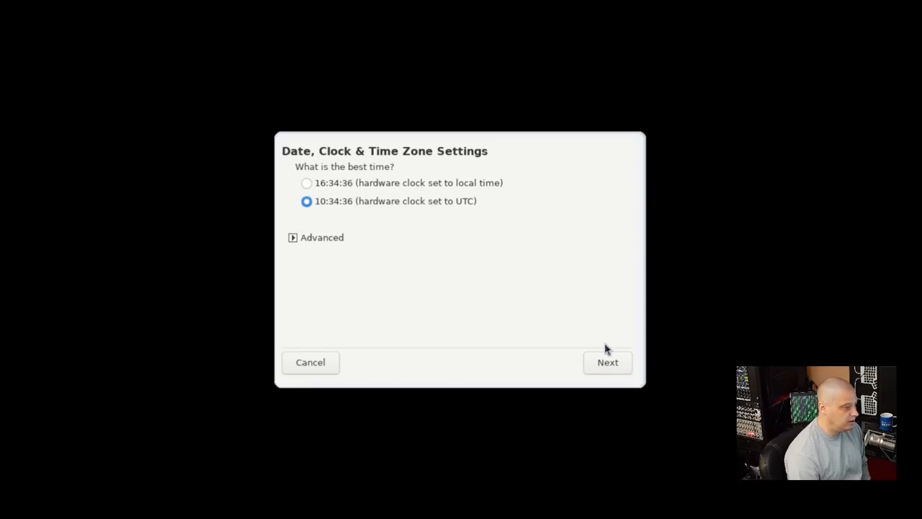
# Confirm the UTC hardware clock and US keyboard, then pass the wizard introduction.
pyautogui.click(607, 362)
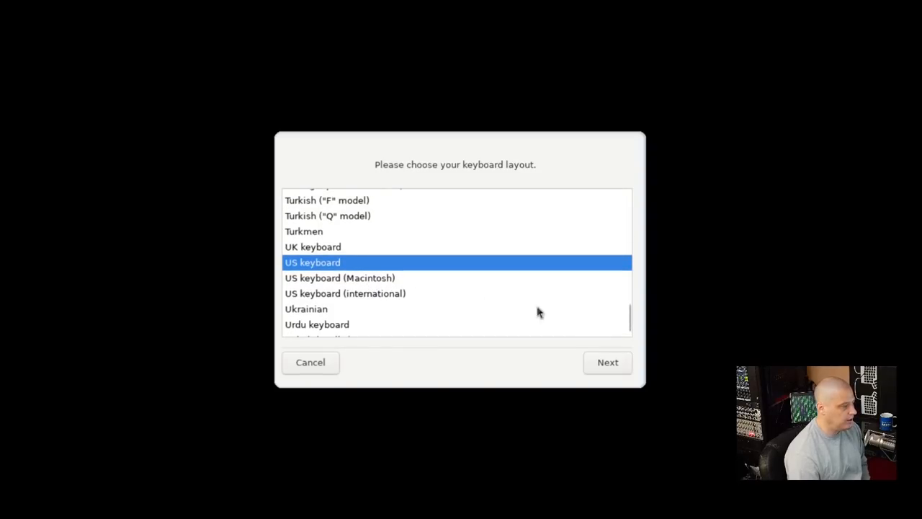
pyautogui.click(607, 361)
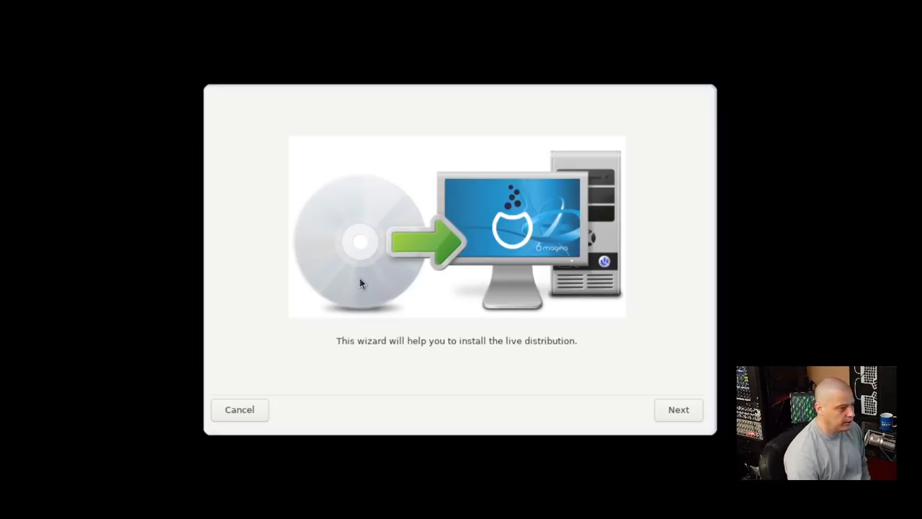
pyautogui.moveTo(380, 266)
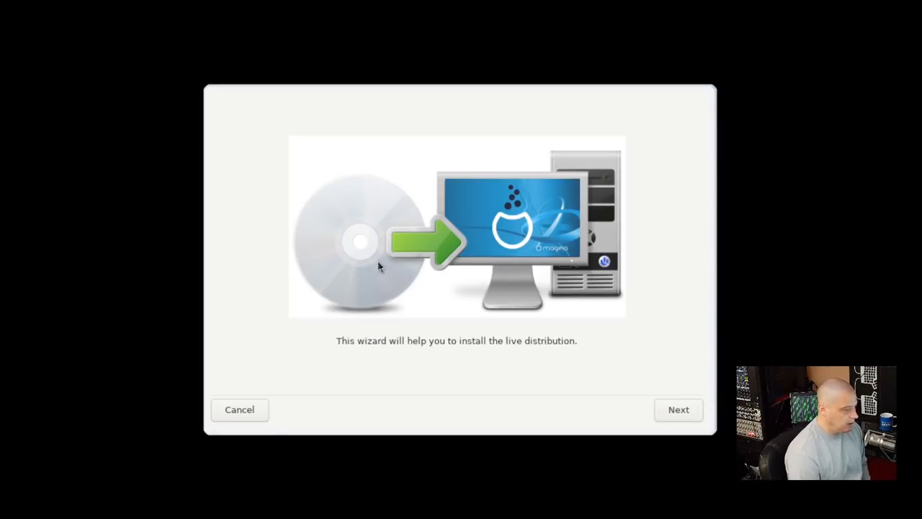
pyautogui.moveTo(467, 346)
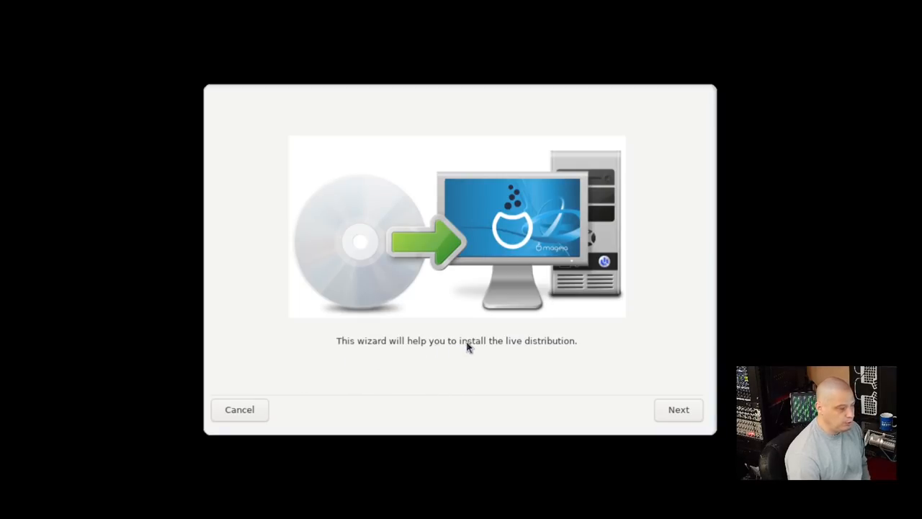
pyautogui.click(678, 409)
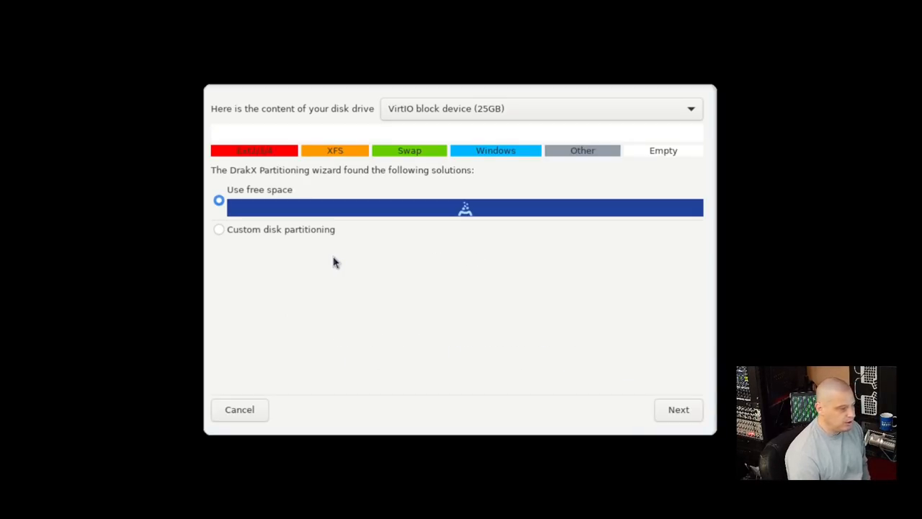
pyautogui.moveTo(396, 117)
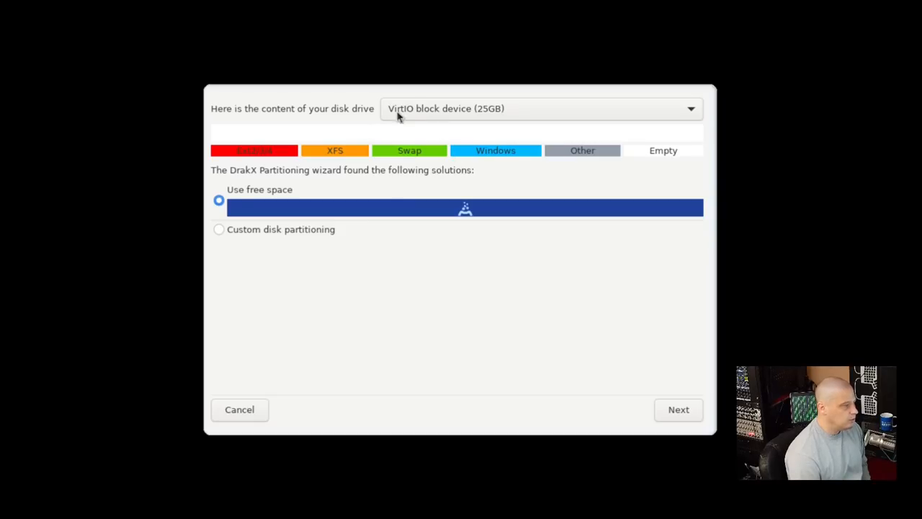
pyautogui.moveTo(478, 117)
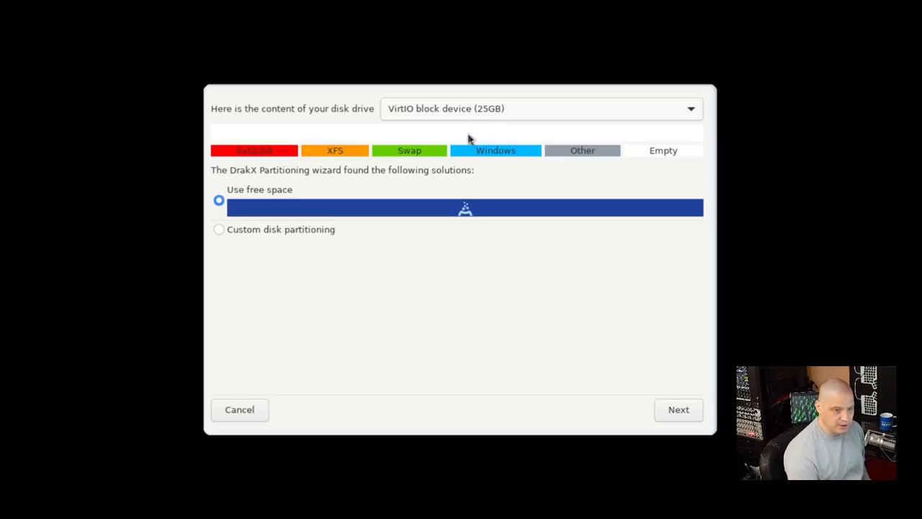
pyautogui.moveTo(226, 214)
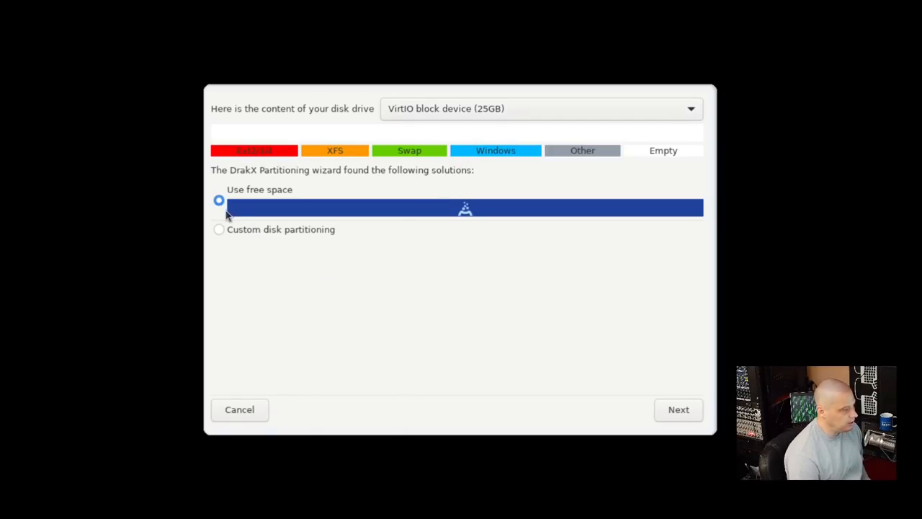
pyautogui.moveTo(388, 215)
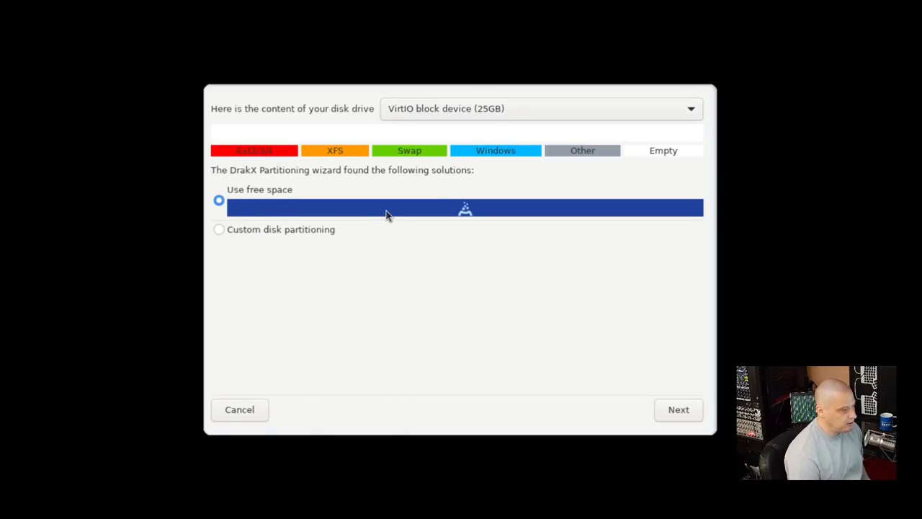
# Install into free disk space, removing unused hardware support and localization packages.
pyautogui.click(677, 409)
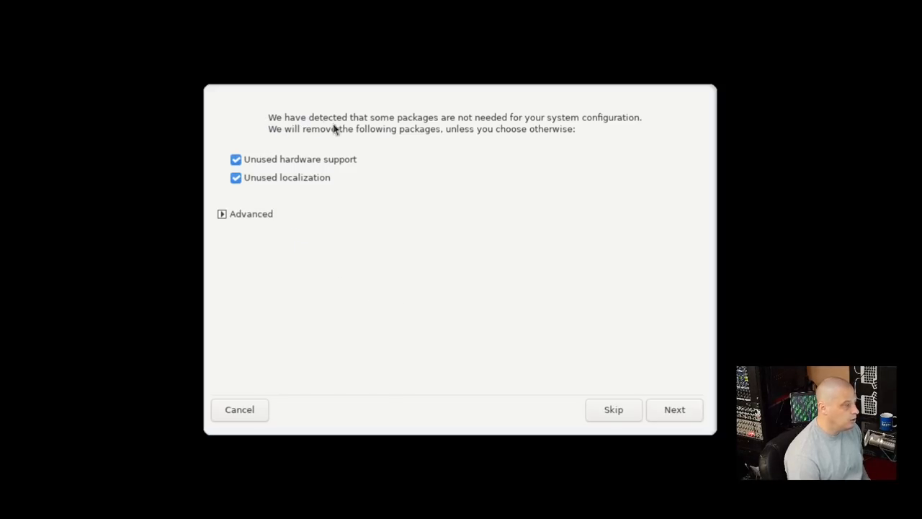
pyautogui.moveTo(523, 172)
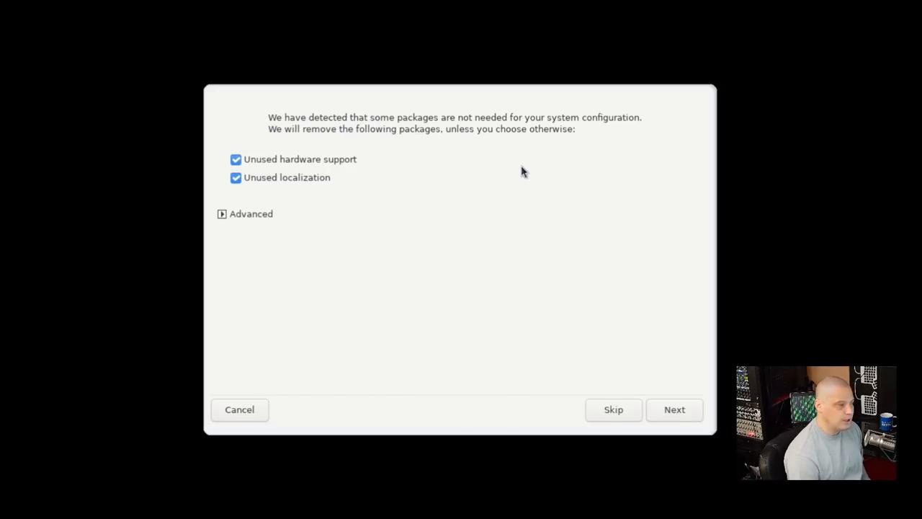
pyautogui.moveTo(326, 154)
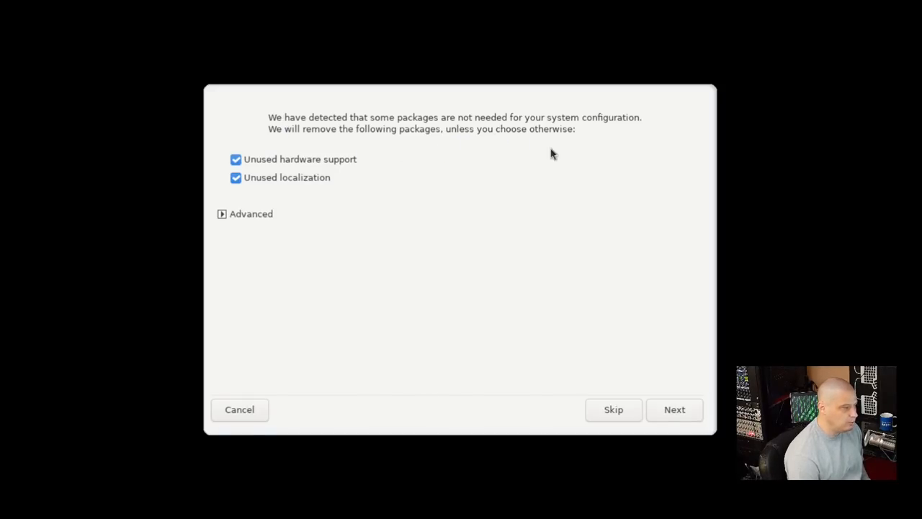
pyautogui.moveTo(247, 193)
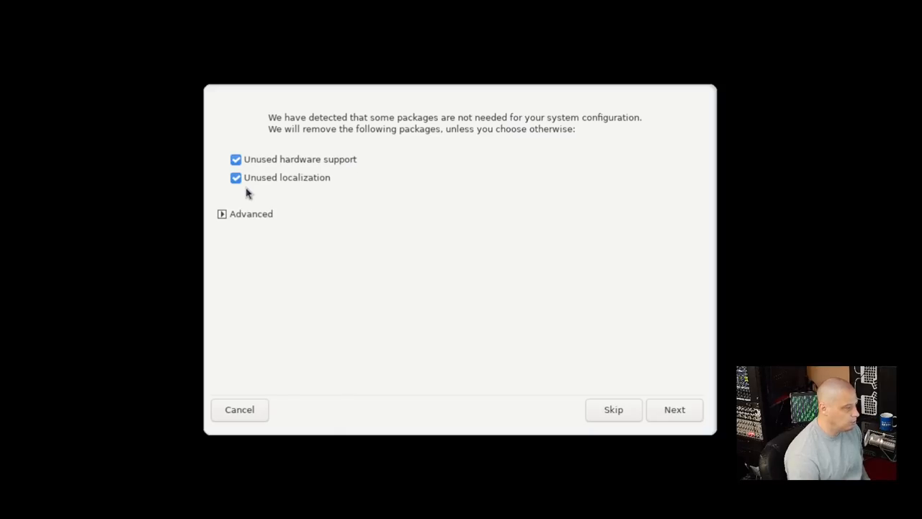
pyautogui.click(674, 409)
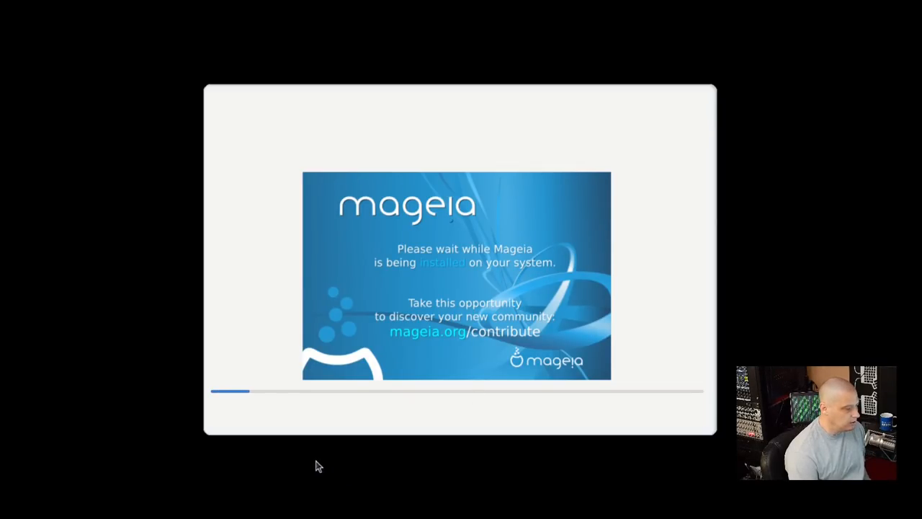
pyautogui.moveTo(511, 394)
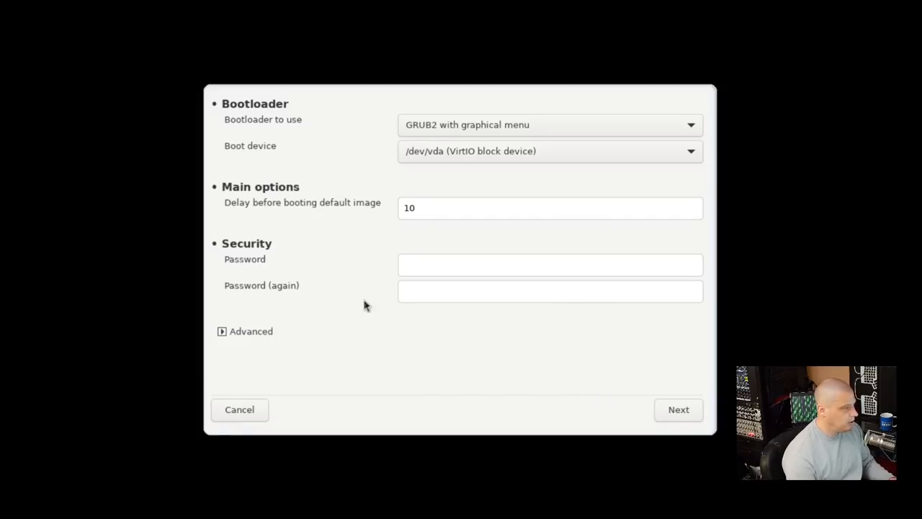
pyautogui.moveTo(350, 148)
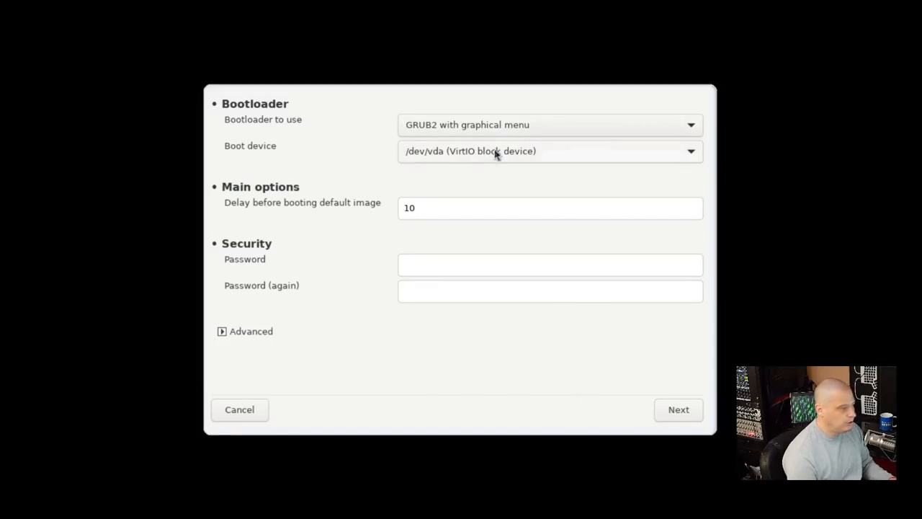
pyautogui.moveTo(363, 167)
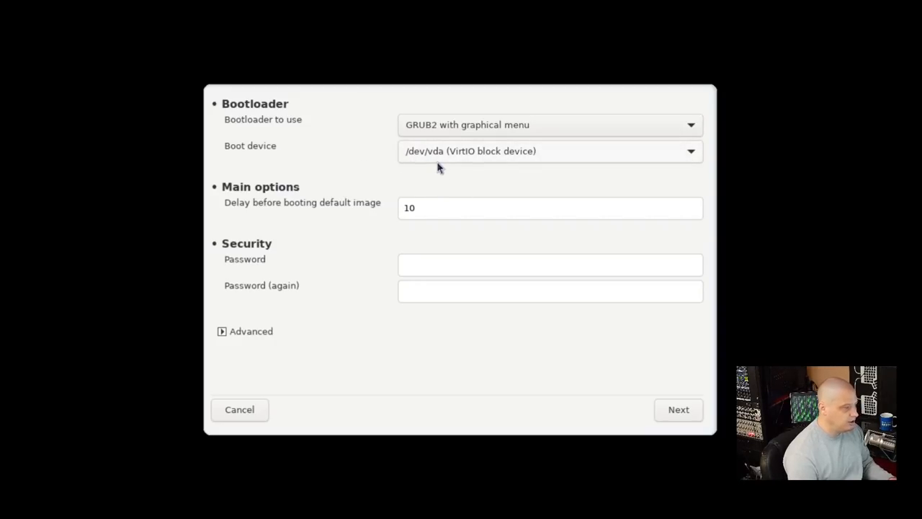
pyautogui.moveTo(454, 157)
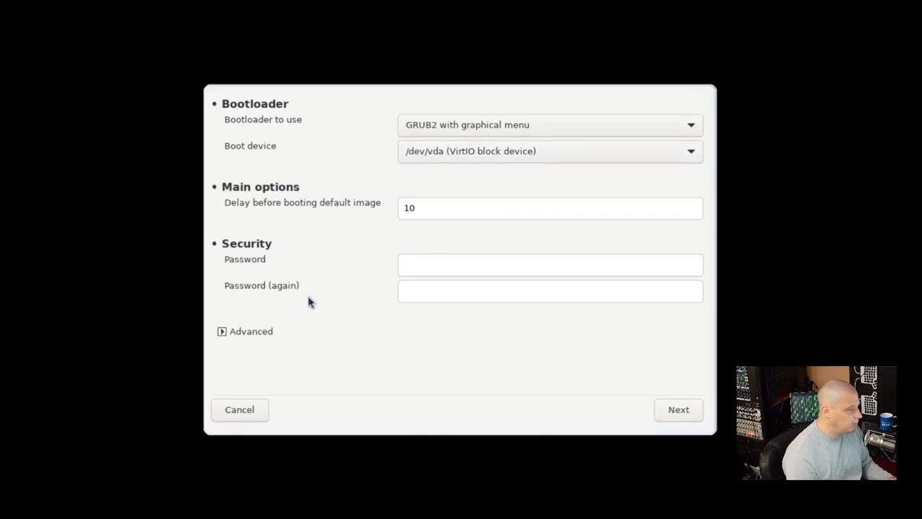
pyautogui.moveTo(312, 297)
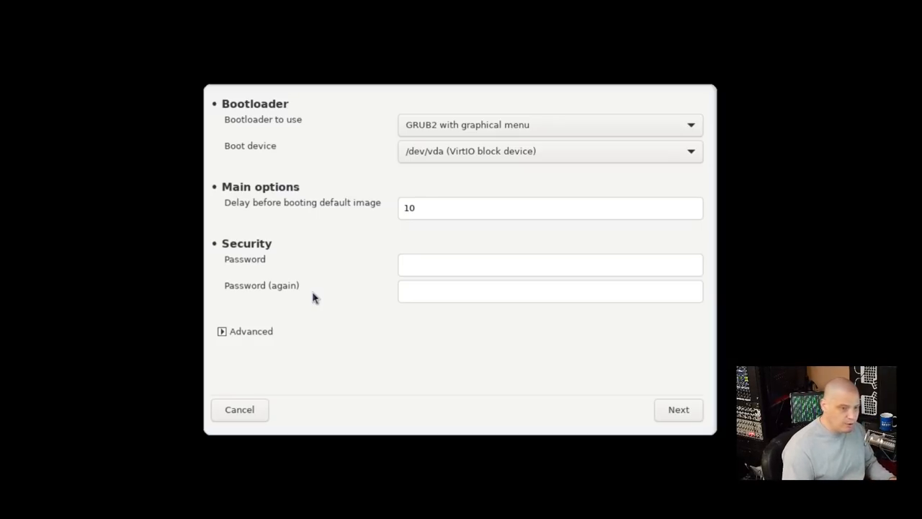
pyautogui.moveTo(443, 171)
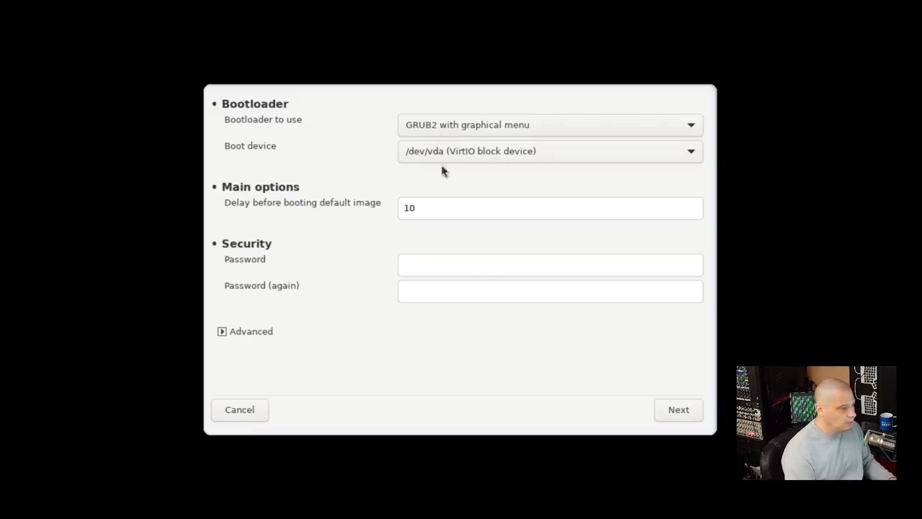
pyautogui.moveTo(256, 223)
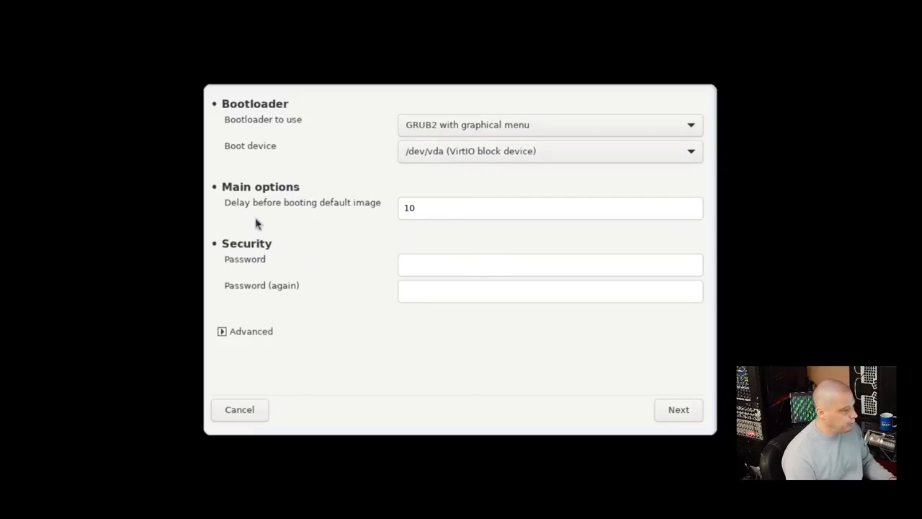
pyautogui.moveTo(319, 217)
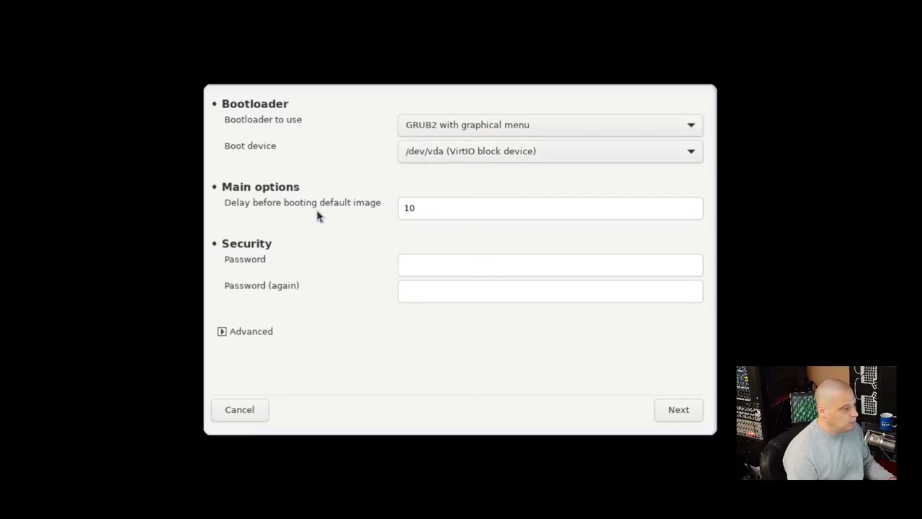
pyautogui.moveTo(340, 283)
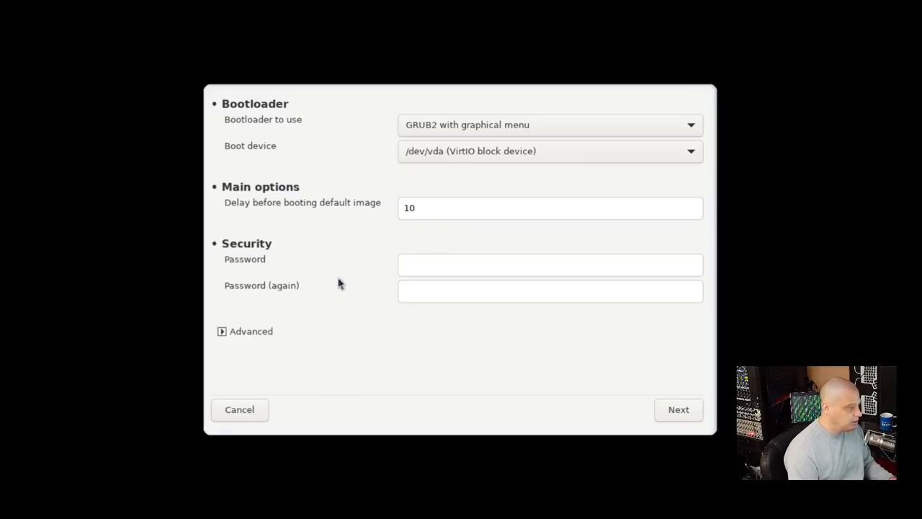
# Set a GRUB2 bootloader password, entered twice, keeping the other defaults.
pyautogui.click(550, 264)
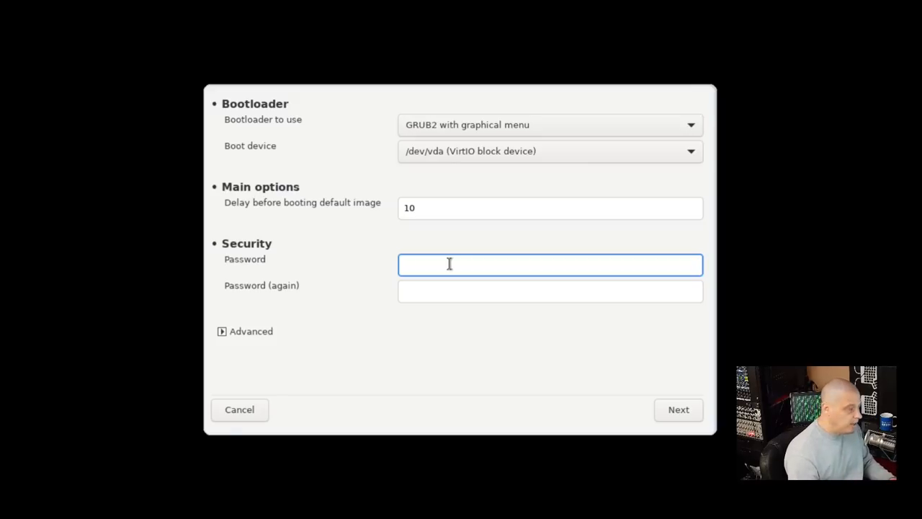
pyautogui.write('••')
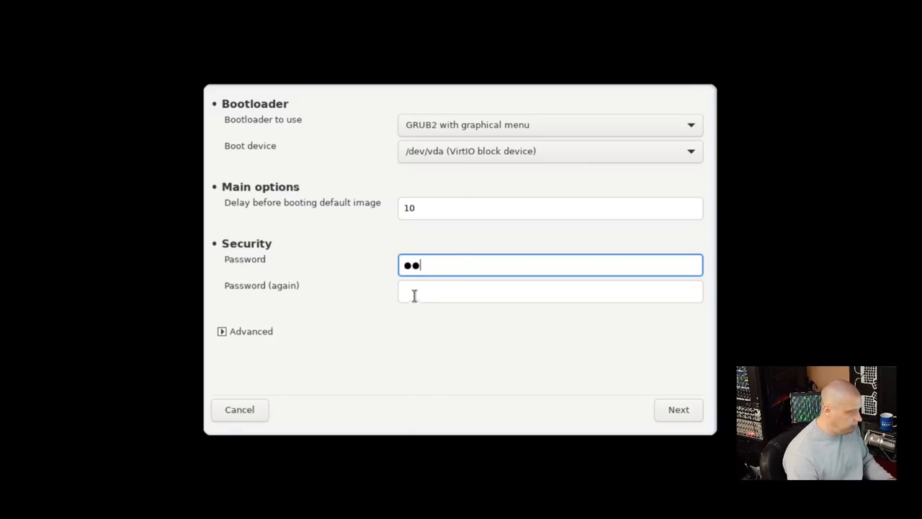
pyautogui.write('••')
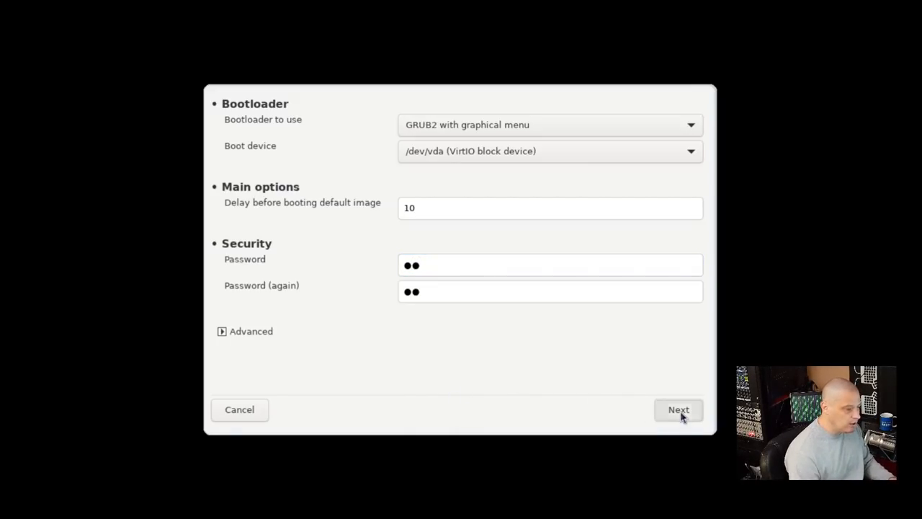
pyautogui.click(678, 409)
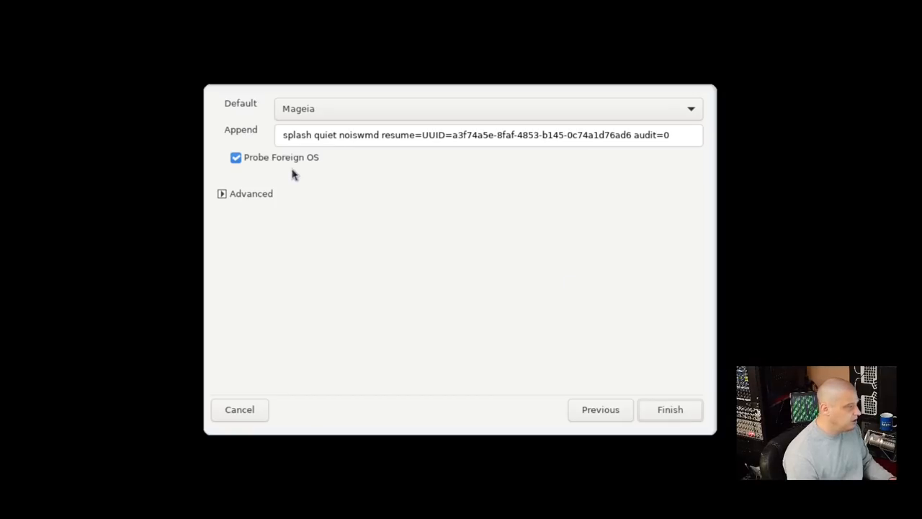
pyautogui.moveTo(223, 145)
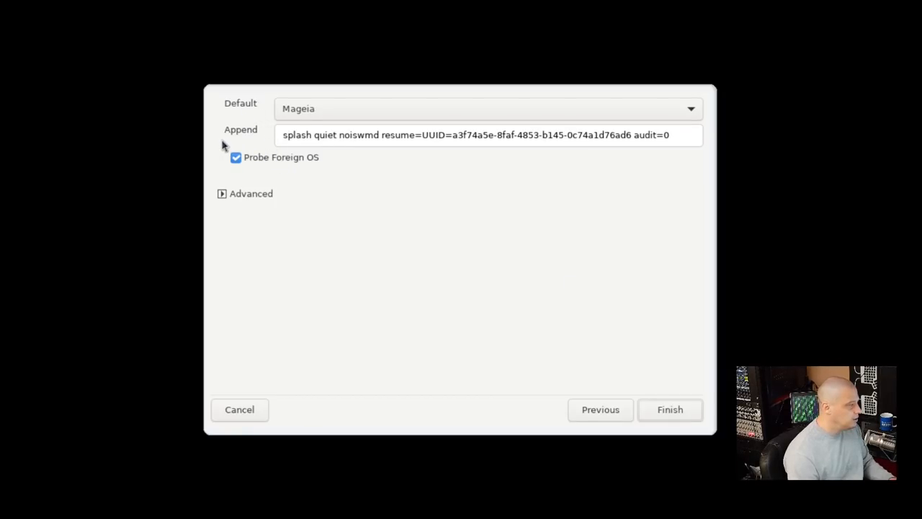
pyautogui.moveTo(352, 166)
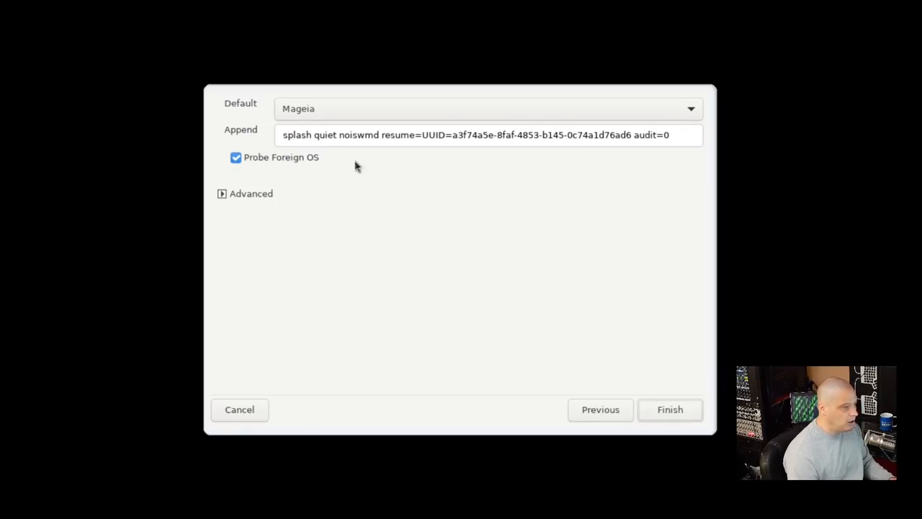
pyautogui.moveTo(609, 209)
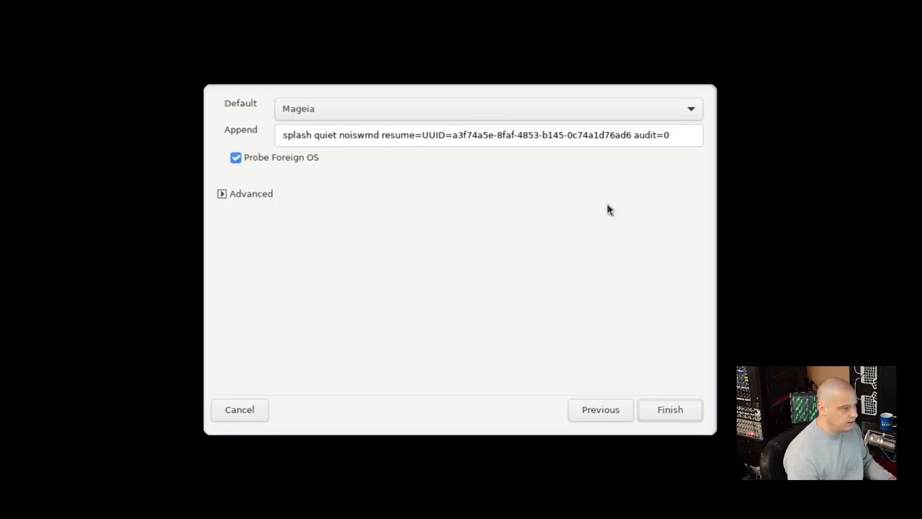
# Finish bootloader setup with Mageia as default entry and foreign-OS probing on.
pyautogui.click(669, 410)
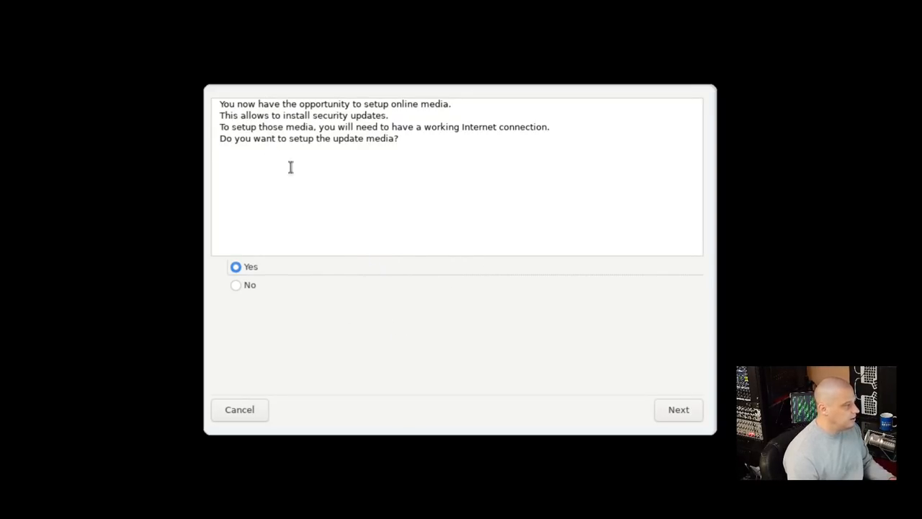
pyautogui.moveTo(387, 227)
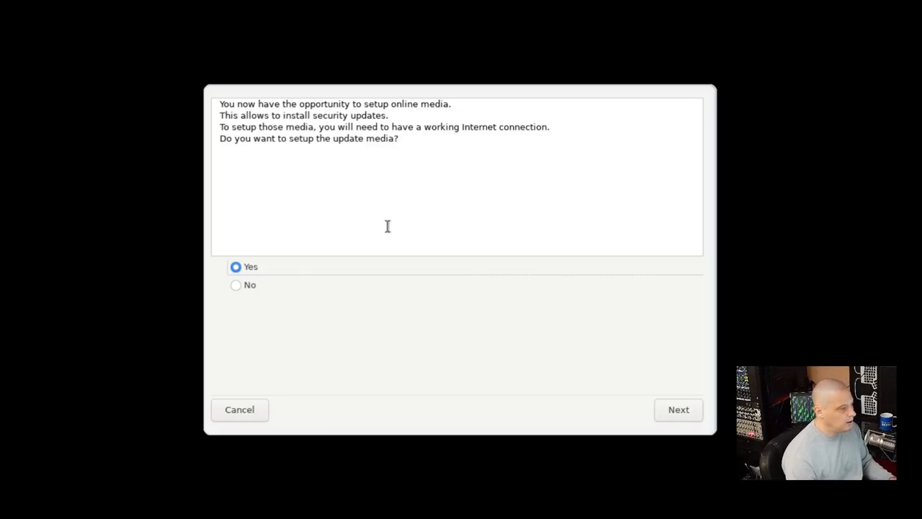
pyautogui.moveTo(457, 180)
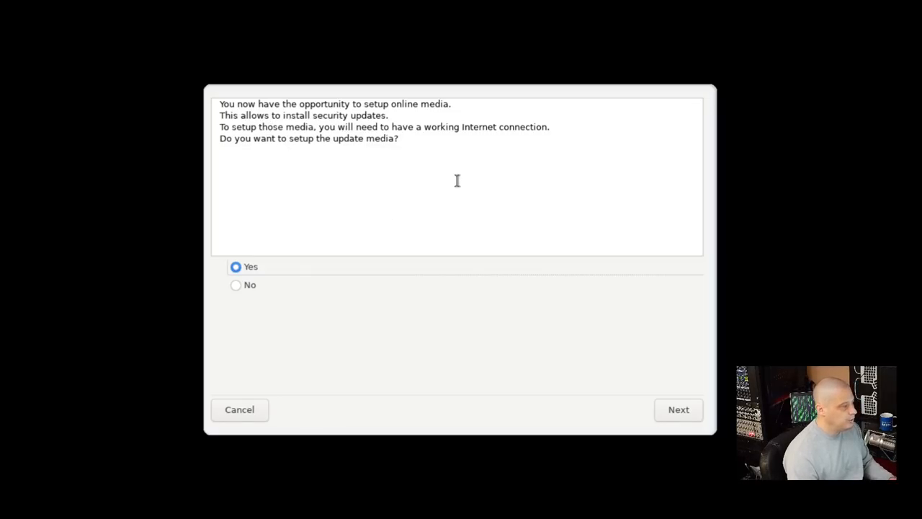
pyautogui.moveTo(435, 181)
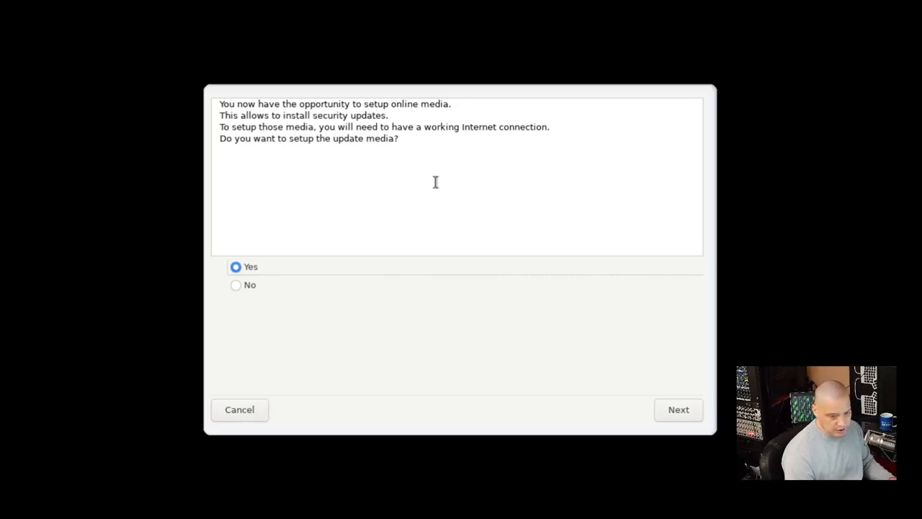
# Keep Yes to set up the online update media.
pyautogui.click(677, 409)
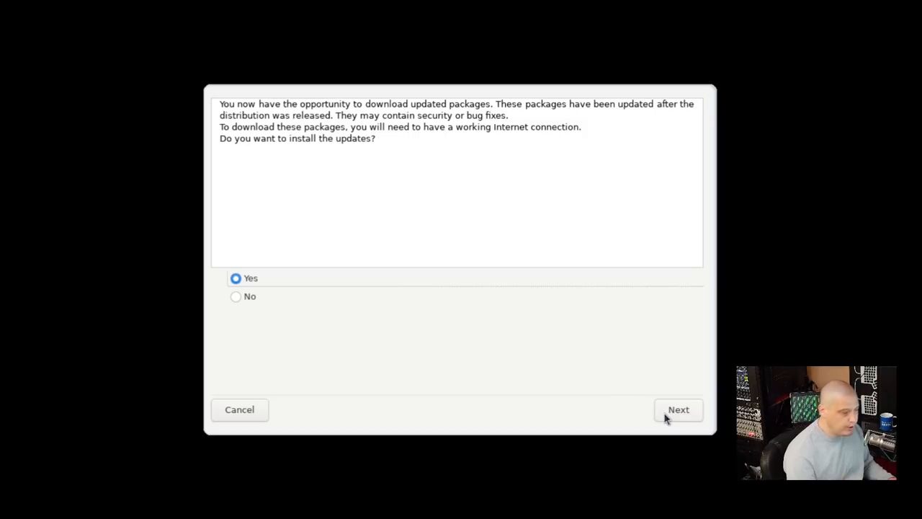
# Install the 30 updated packages and acknowledge the kernel restart notice.
pyautogui.click(678, 409)
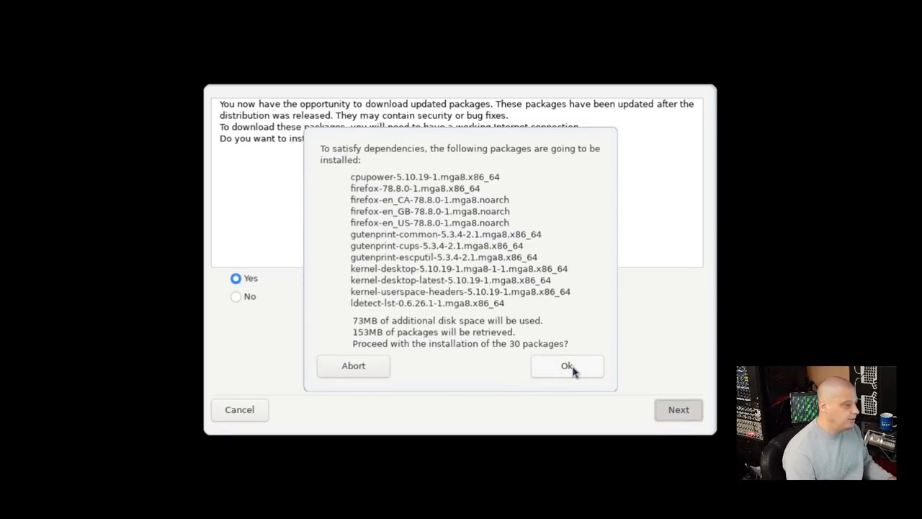
pyautogui.click(567, 365)
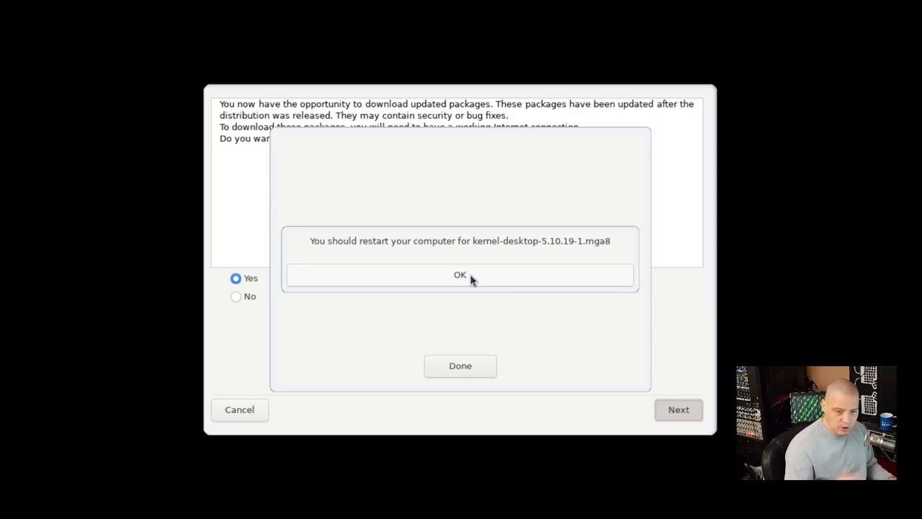
pyautogui.click(459, 274)
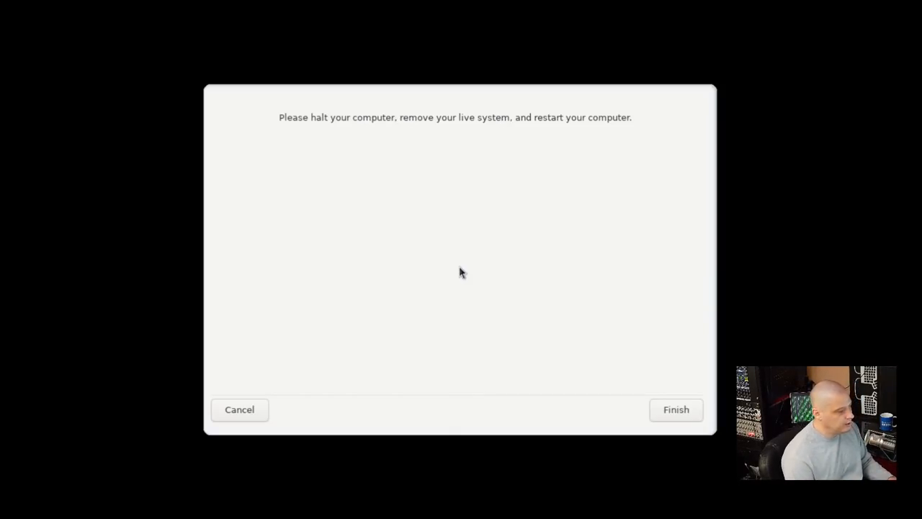
pyautogui.click(675, 409)
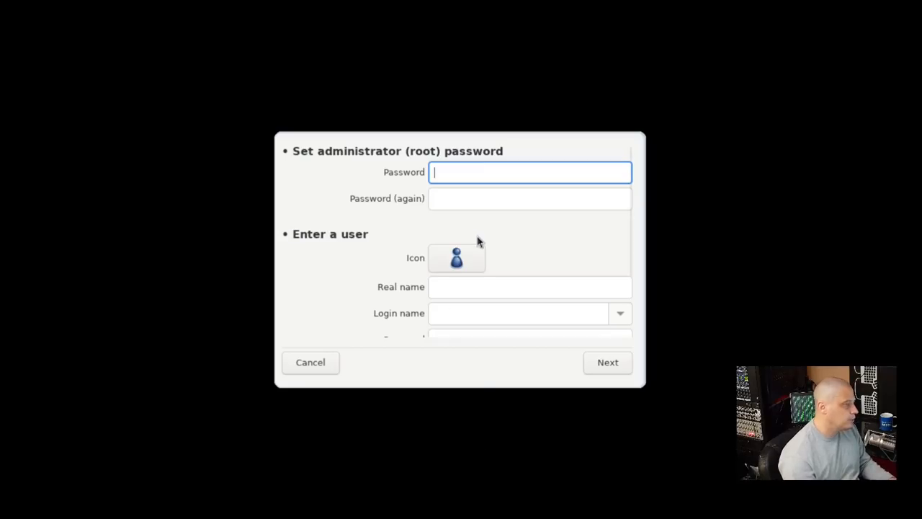
# Enter the root password and create user 'dt' with a confirmed password.
pyautogui.write('••')
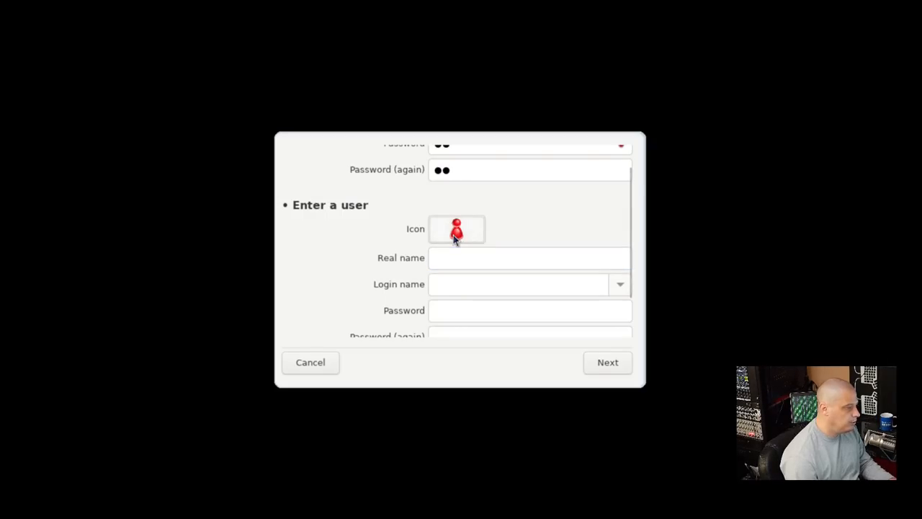
pyautogui.click(529, 258)
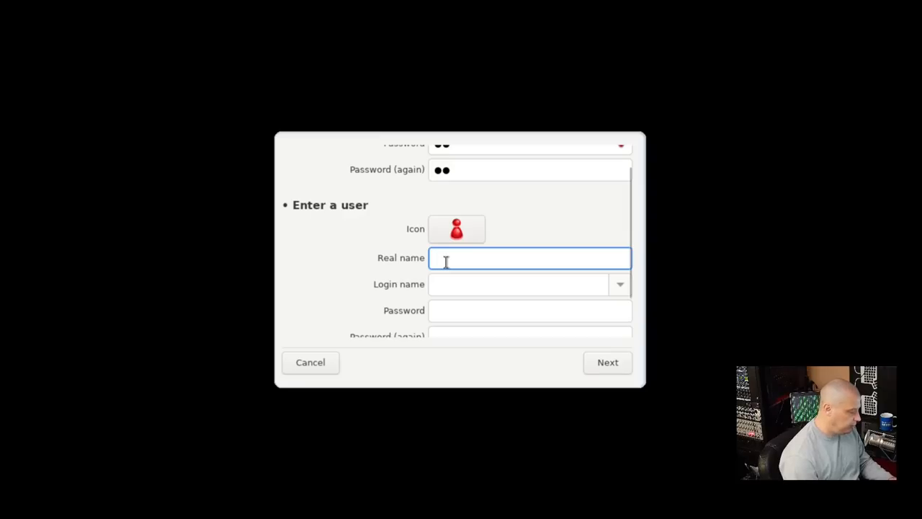
pyautogui.write('dt')
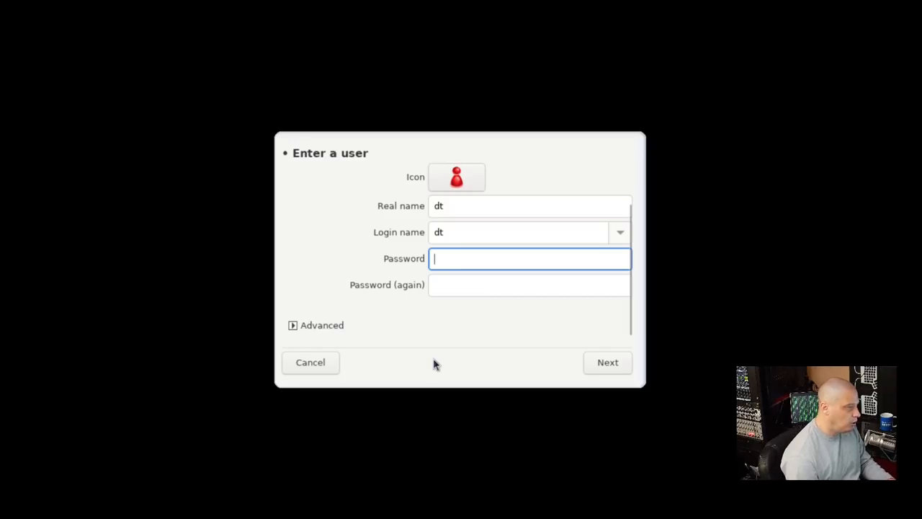
pyautogui.write('•')
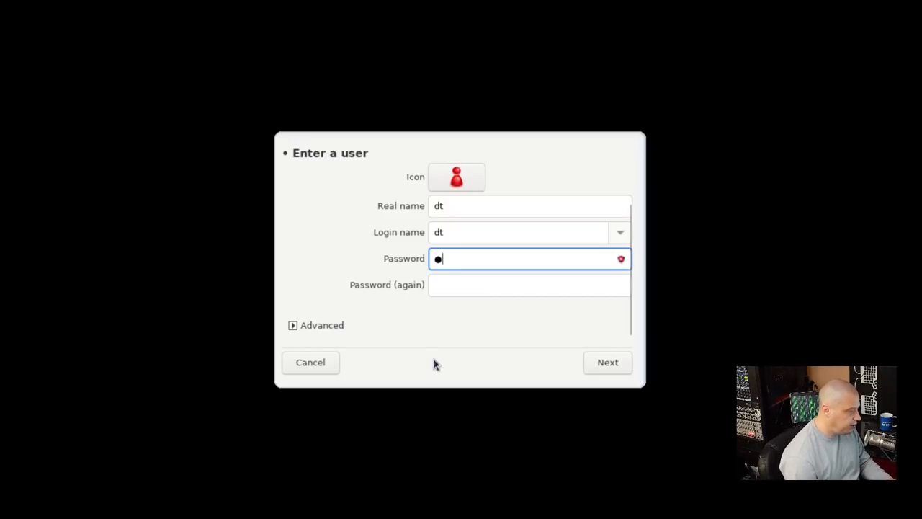
pyautogui.write('••')
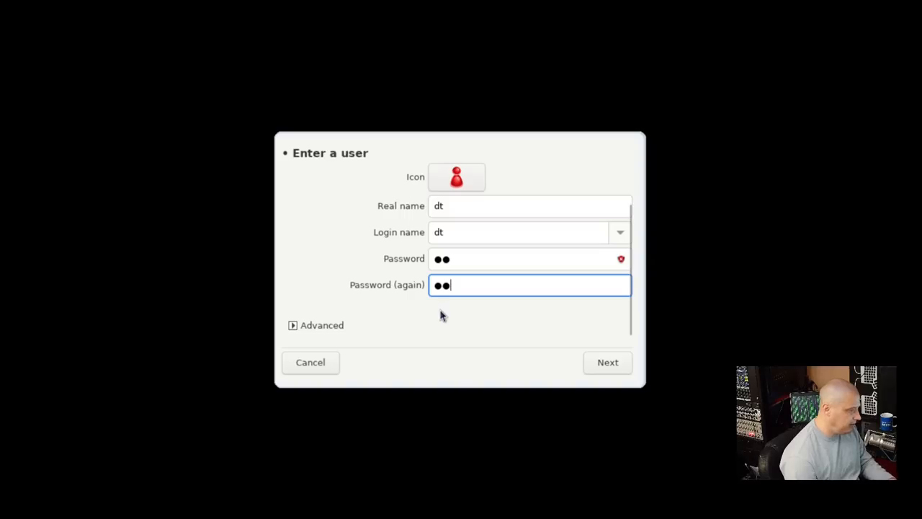
pyautogui.click(607, 361)
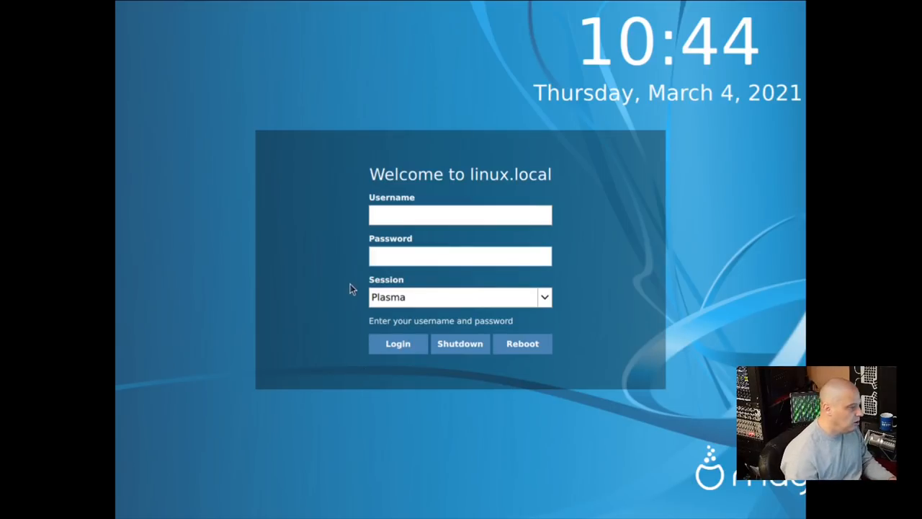
# Sign in to the Plasma session as 'dt' with the account password.
pyautogui.write('dt')
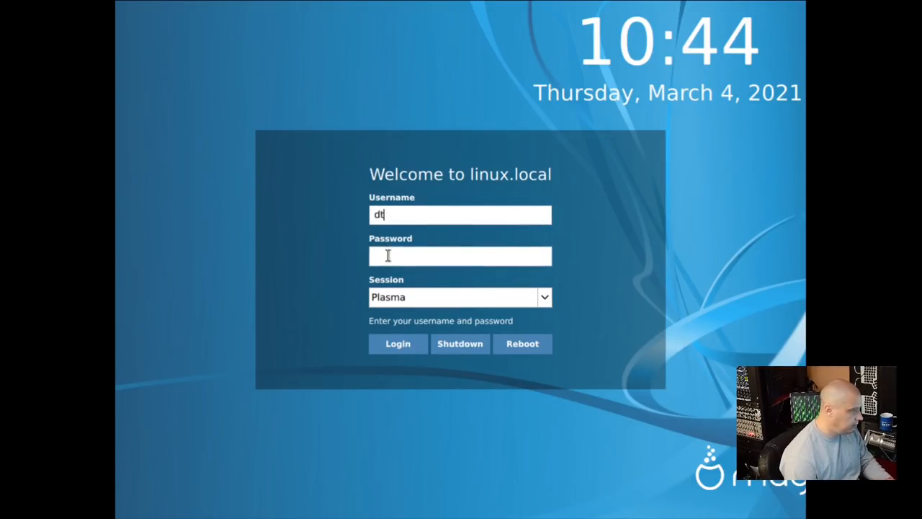
pyautogui.click(398, 344)
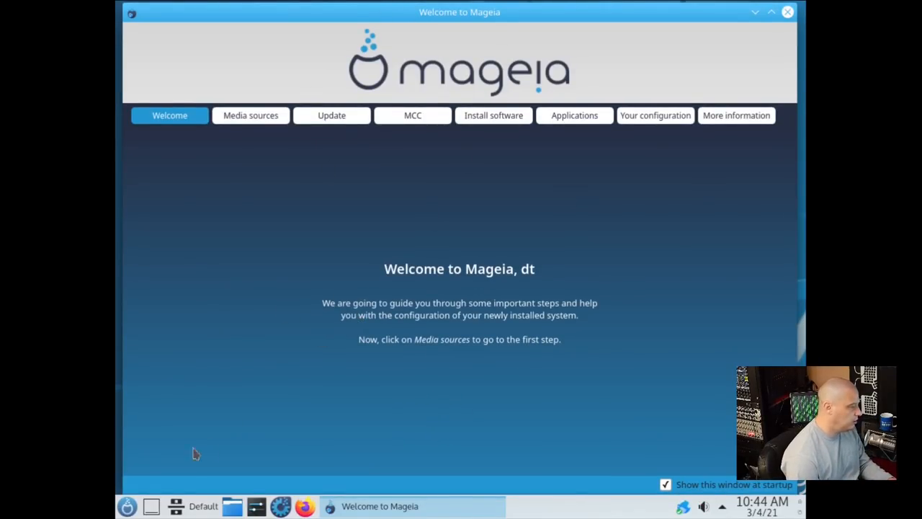
# Find Display Configuration via a 'disp' search, choose 1920x1080 resolution, and close System Settings.
pyautogui.click(127, 505)
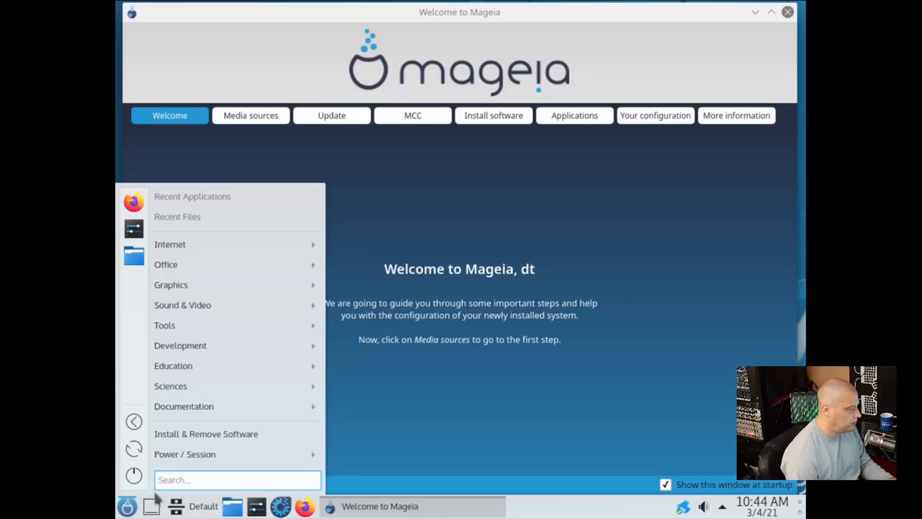
pyautogui.write('disp')
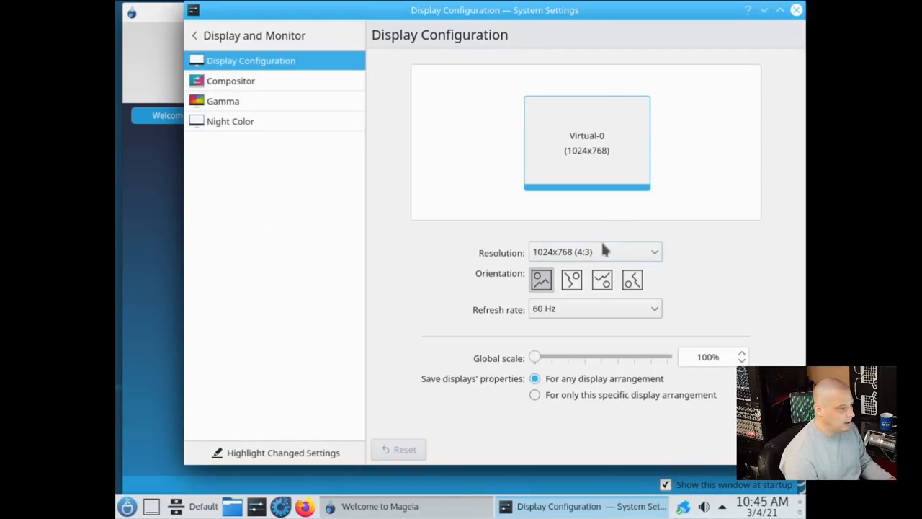
pyautogui.click(594, 251)
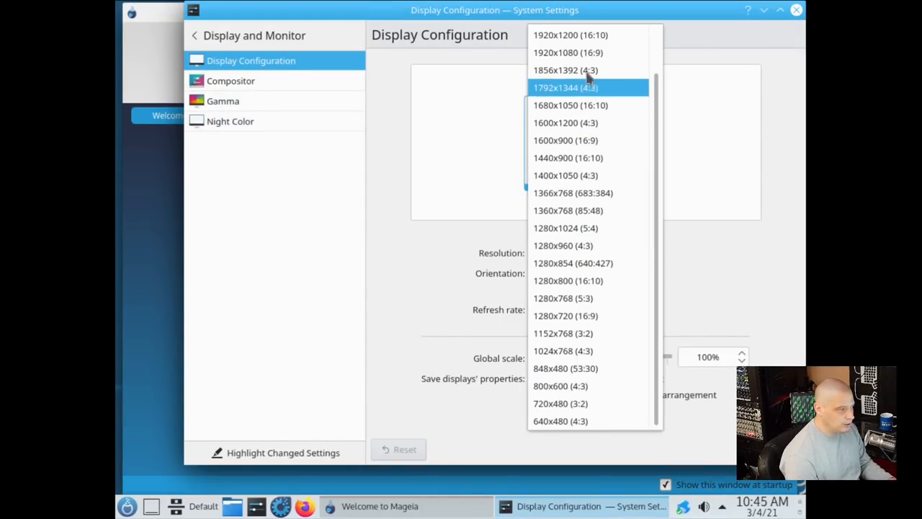
pyautogui.click(568, 52)
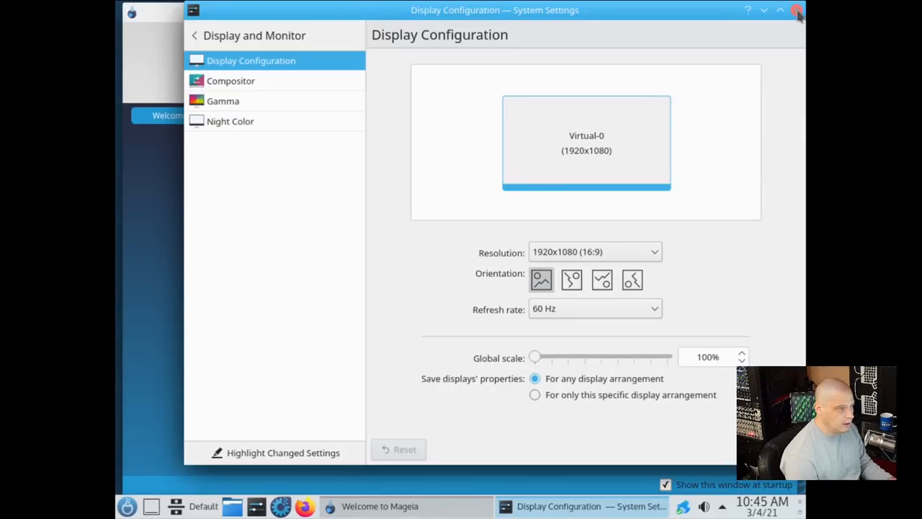
pyautogui.click(797, 10)
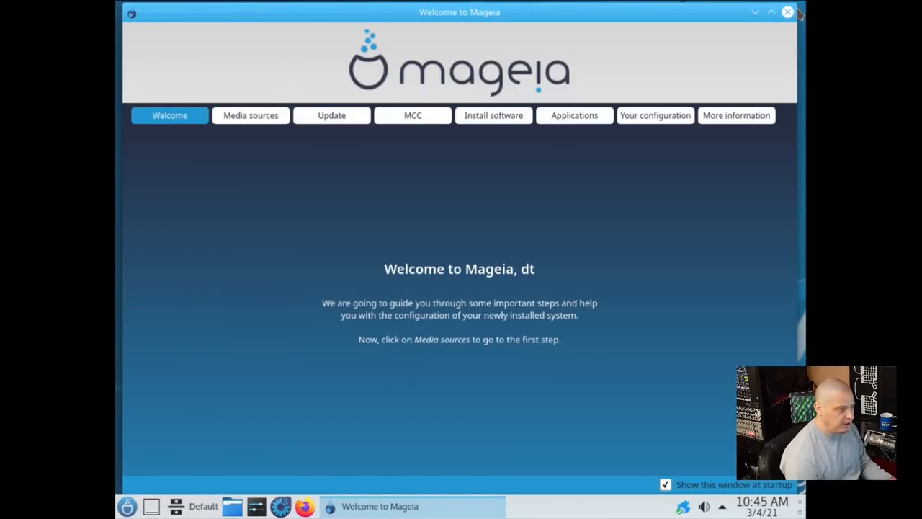
pyautogui.moveTo(482, 243)
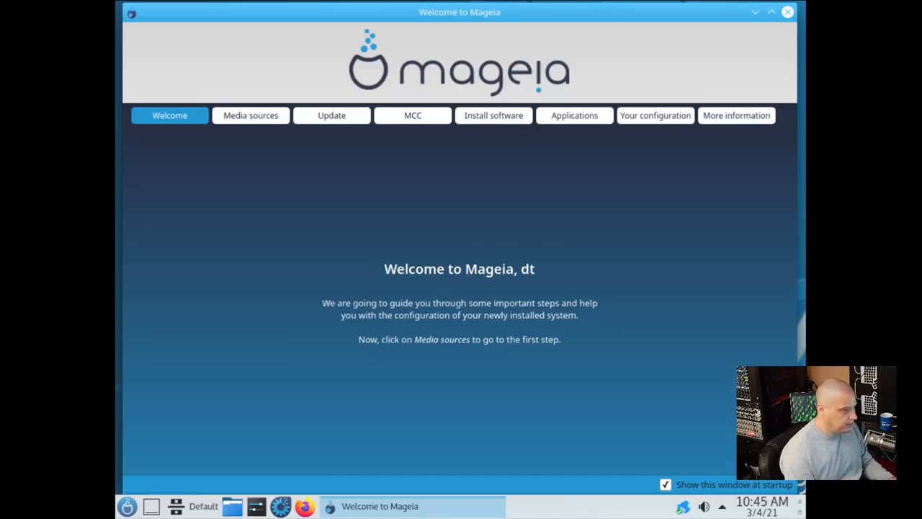
pyautogui.click(787, 12)
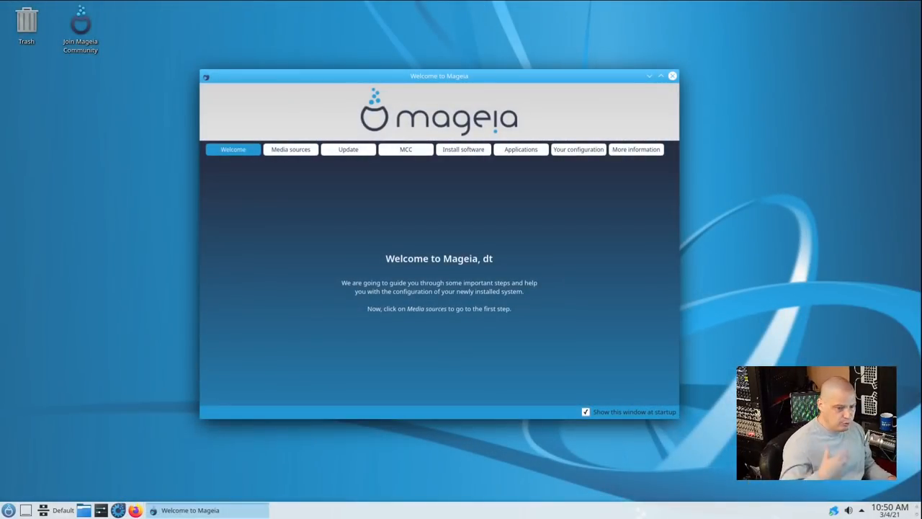
pyautogui.moveTo(396, 510)
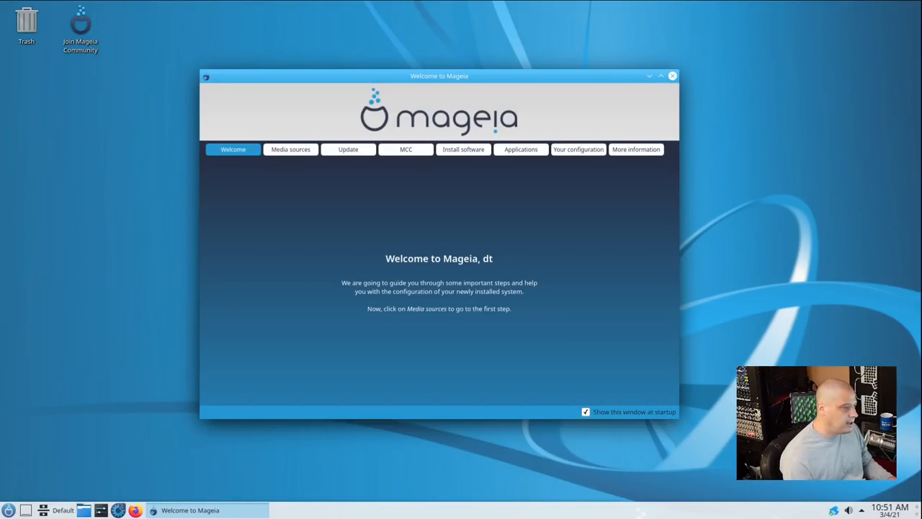
pyautogui.moveTo(830, 329)
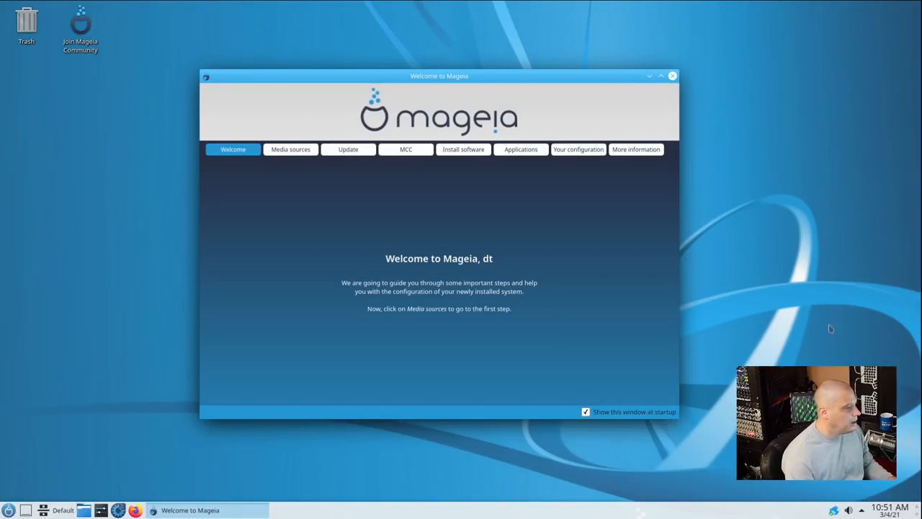
pyautogui.moveTo(309, 483)
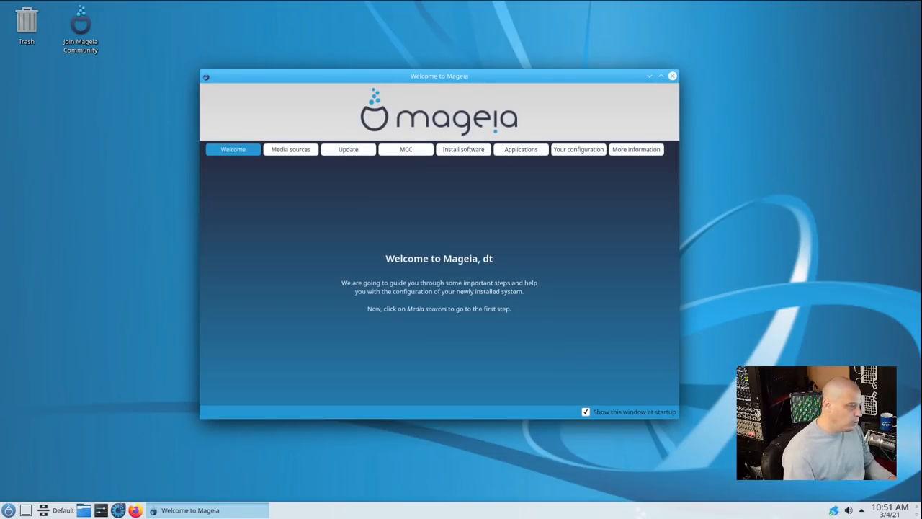
pyautogui.moveTo(322, 159)
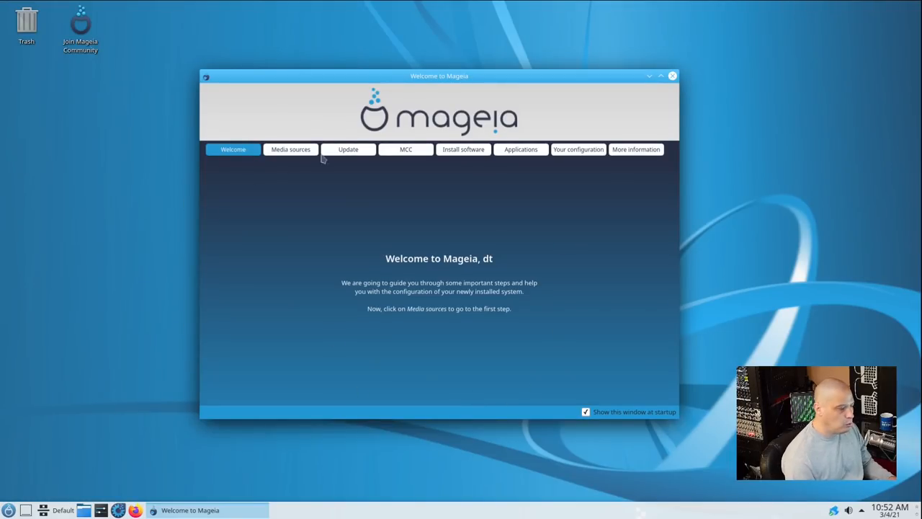
pyautogui.moveTo(550, 282)
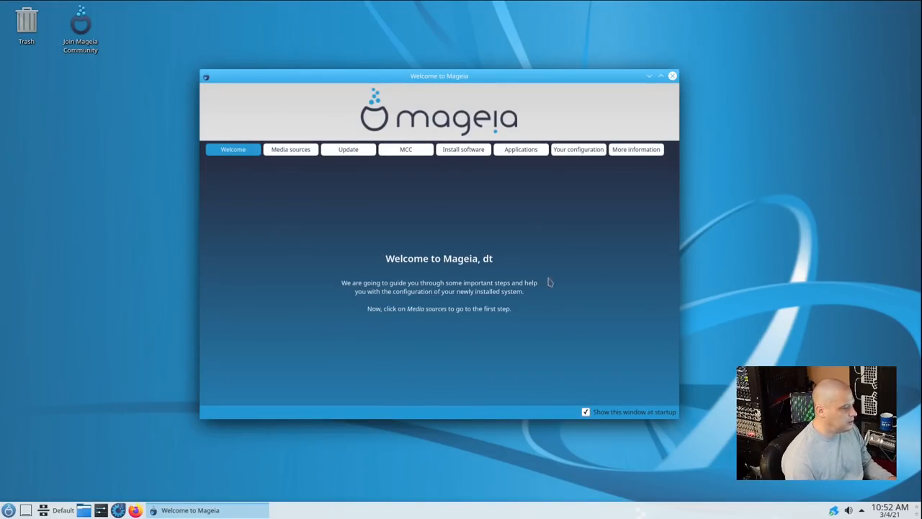
# Show the Media sources page describing the official repositories and how to edit them.
pyautogui.click(291, 149)
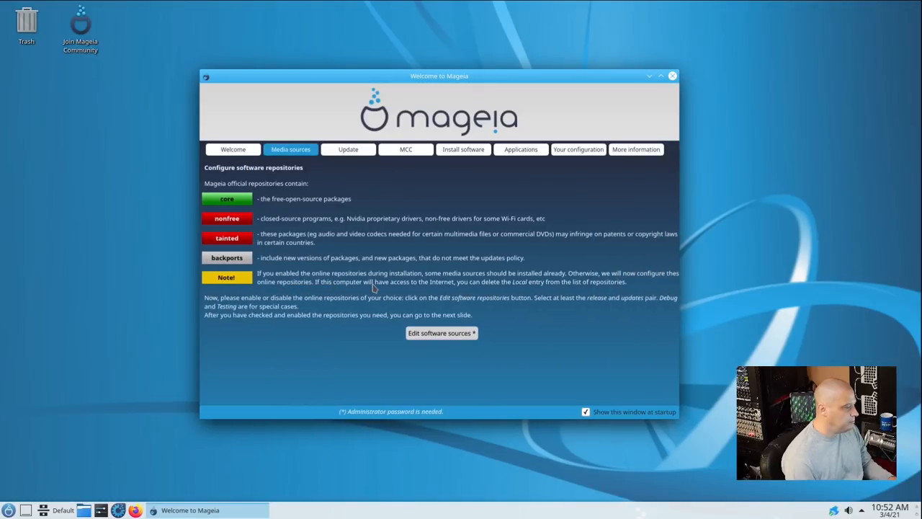
pyautogui.moveTo(216, 164)
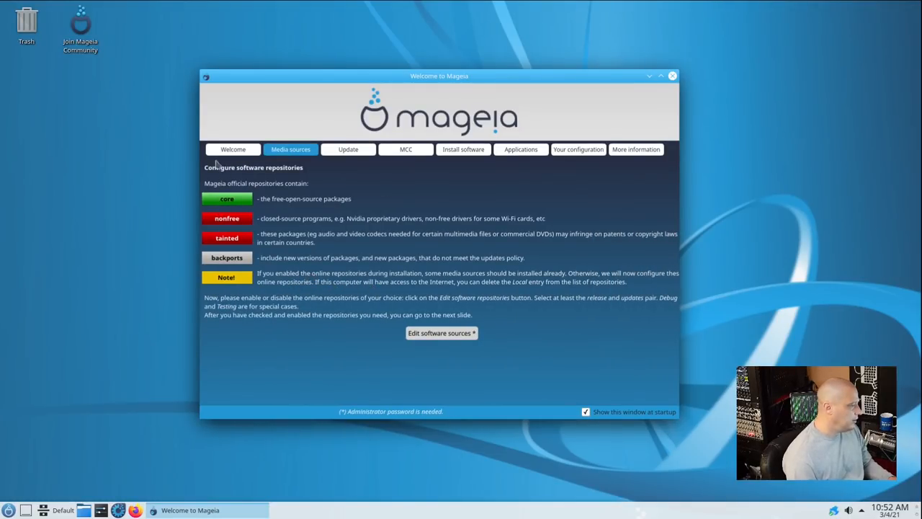
pyautogui.moveTo(251, 376)
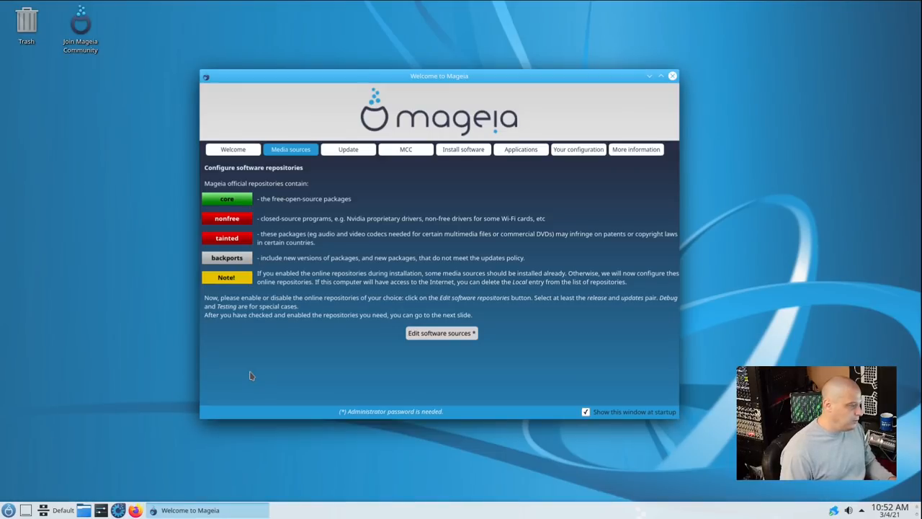
pyautogui.moveTo(108, 427)
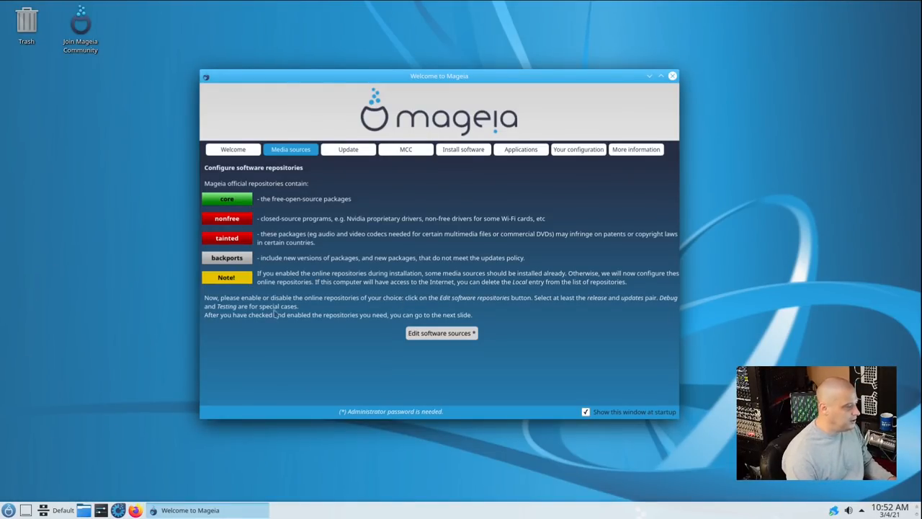
pyautogui.moveTo(252, 384)
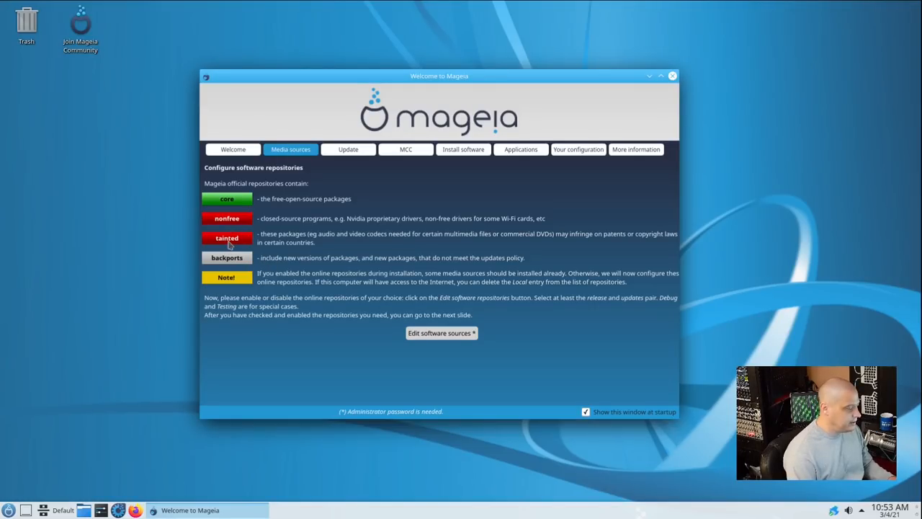
pyautogui.click(441, 333)
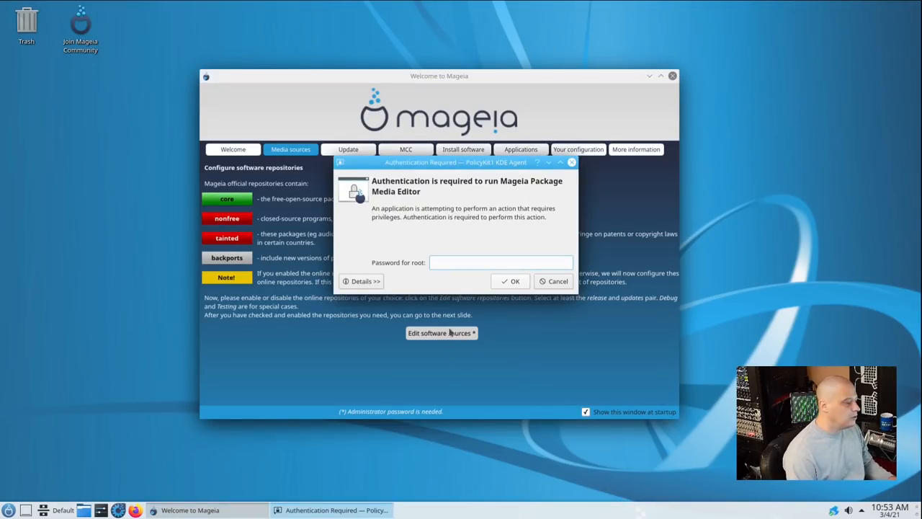
pyautogui.click(553, 281)
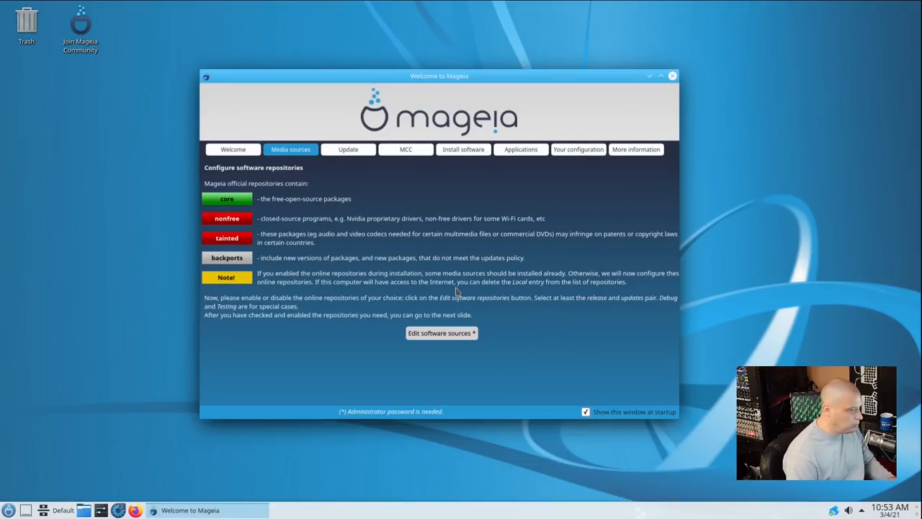
pyautogui.click(441, 332)
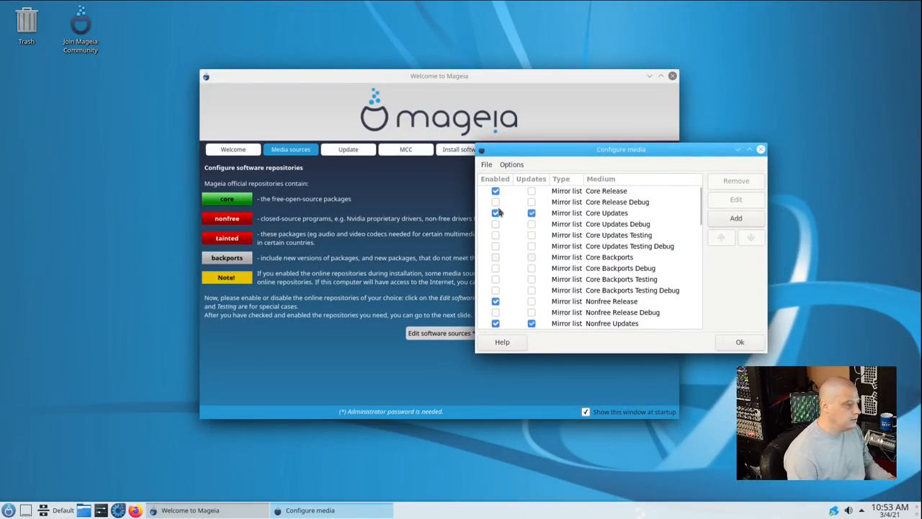
pyautogui.scroll(-3)
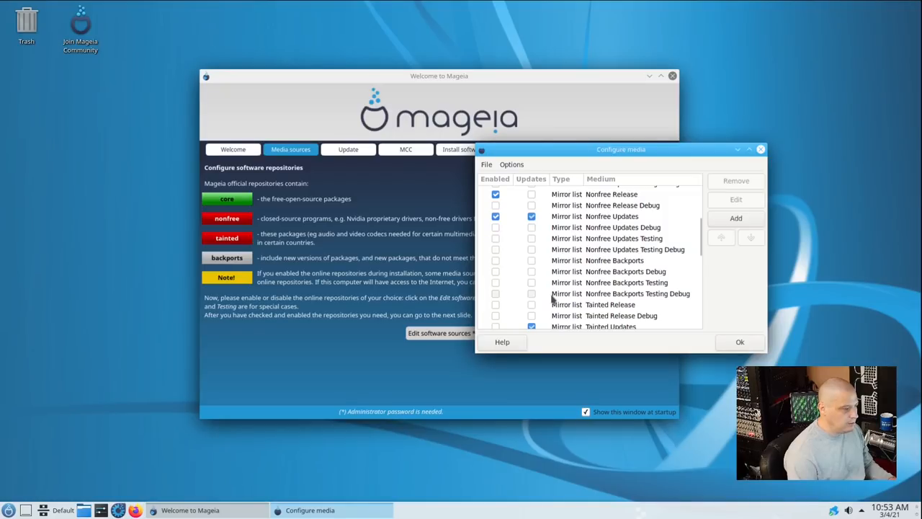
pyautogui.scroll(3)
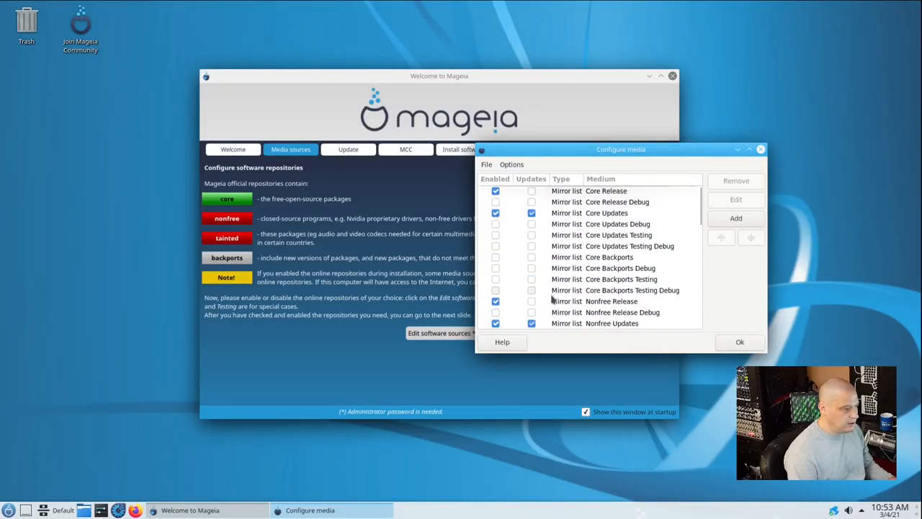
pyautogui.scroll(-3)
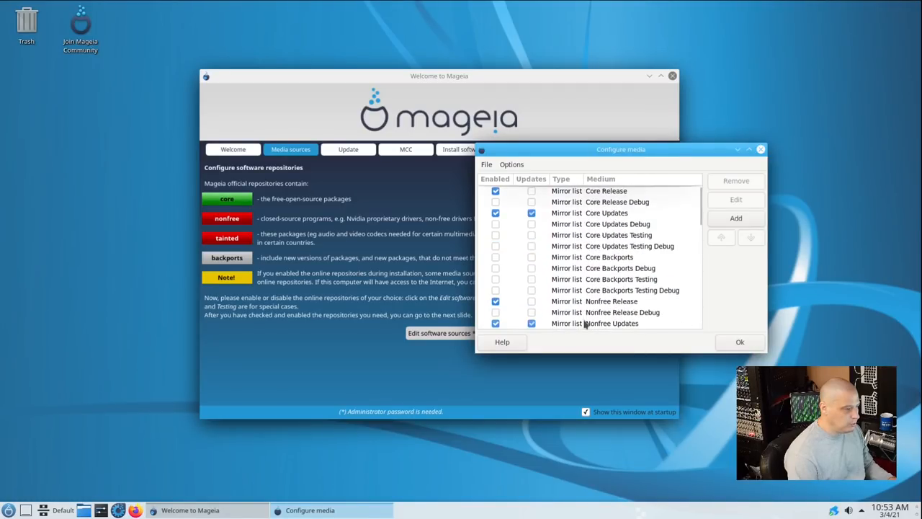
pyautogui.click(739, 342)
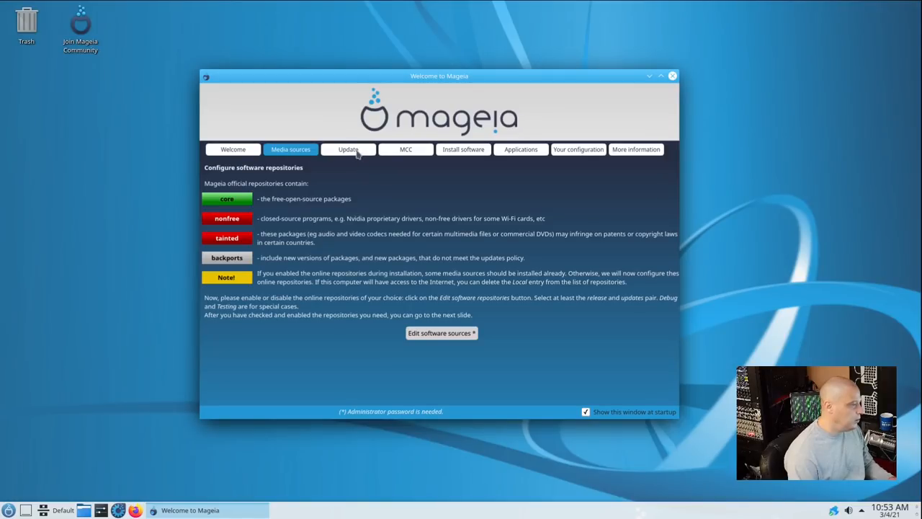
# Move past the Update page to the Mageia Control Center overview page.
pyautogui.click(348, 149)
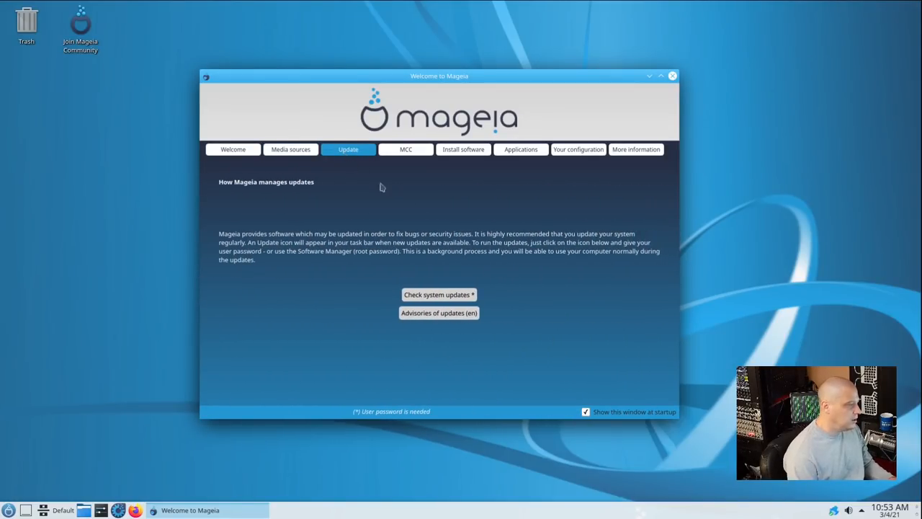
pyautogui.moveTo(505, 315)
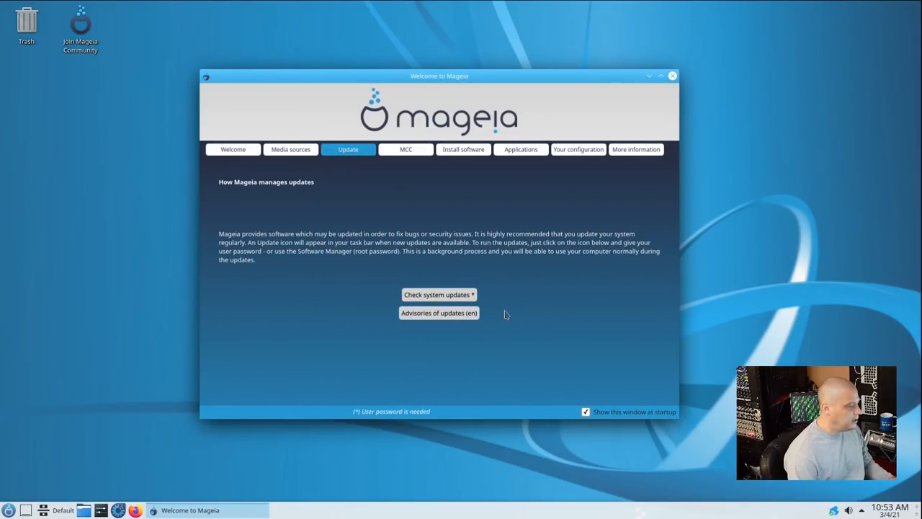
pyautogui.moveTo(396, 184)
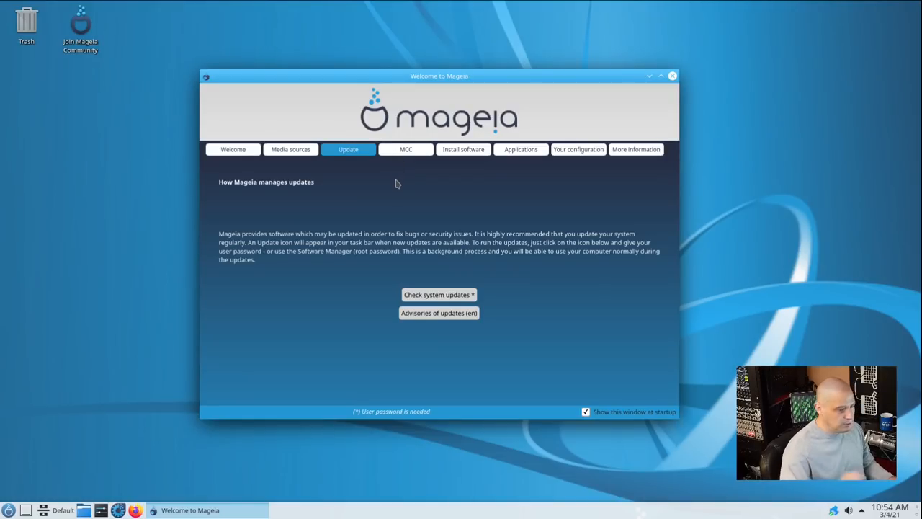
pyautogui.click(406, 149)
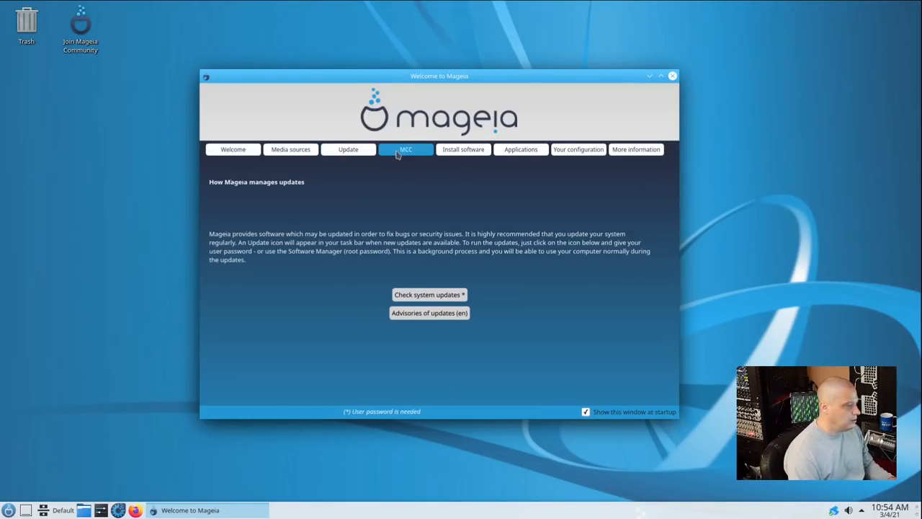
pyautogui.click(405, 149)
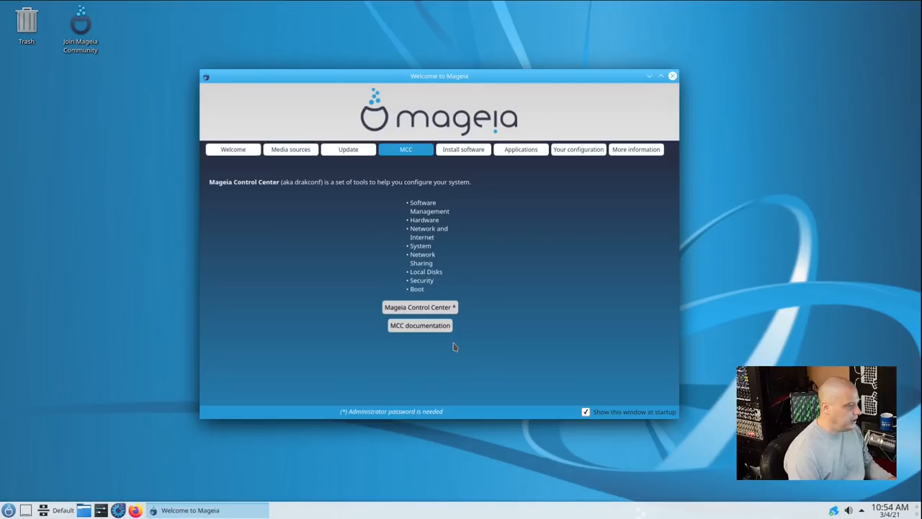
pyautogui.moveTo(250, 194)
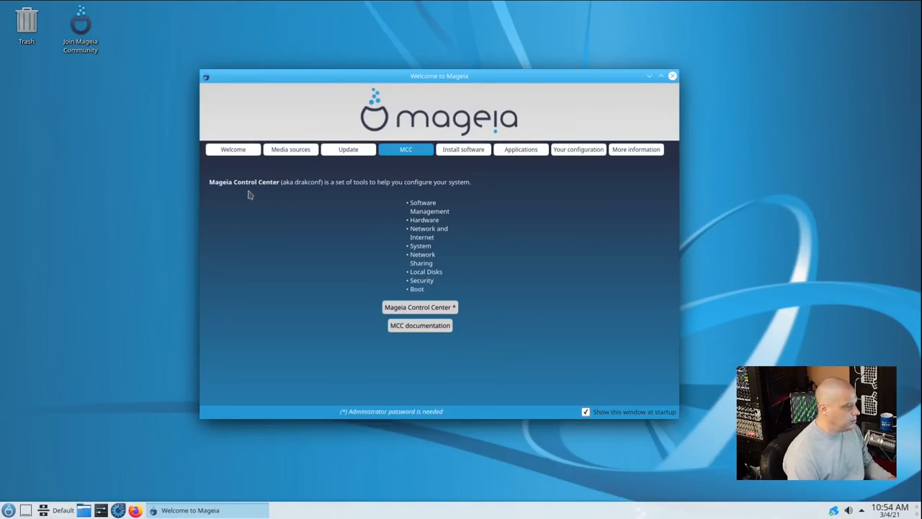
pyautogui.moveTo(353, 196)
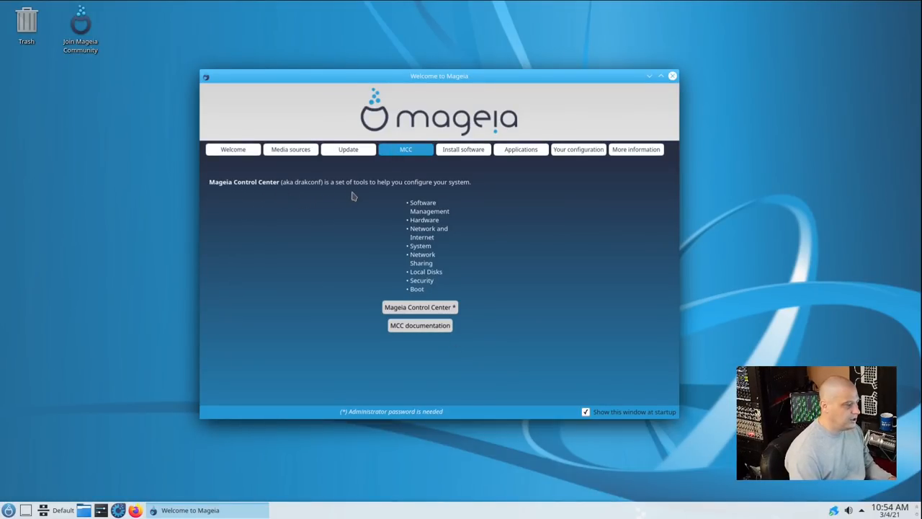
pyautogui.moveTo(480, 329)
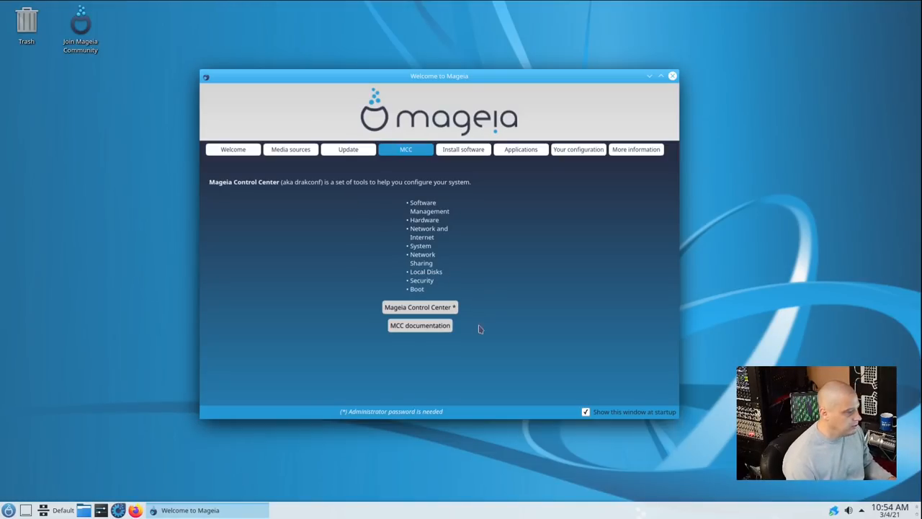
# Launch Mageia Control Center with the root password and reposition its window.
pyautogui.click(419, 306)
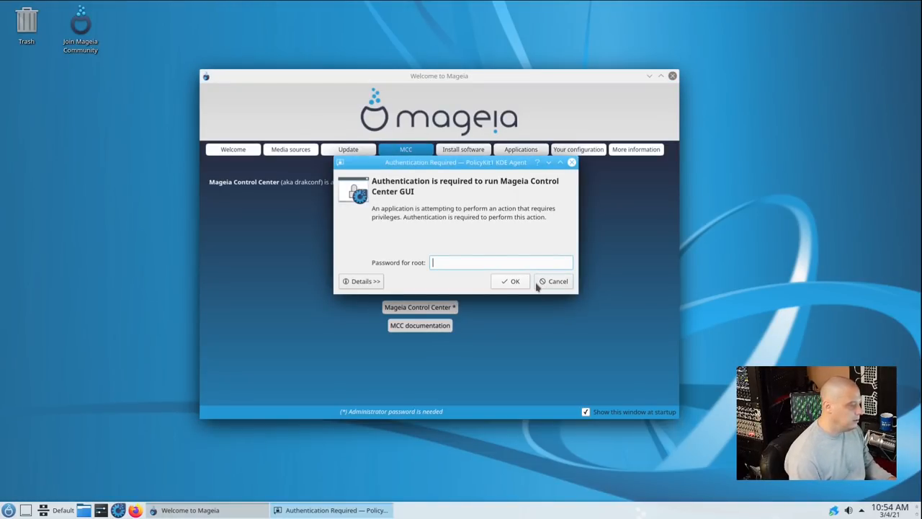
pyautogui.click(510, 281)
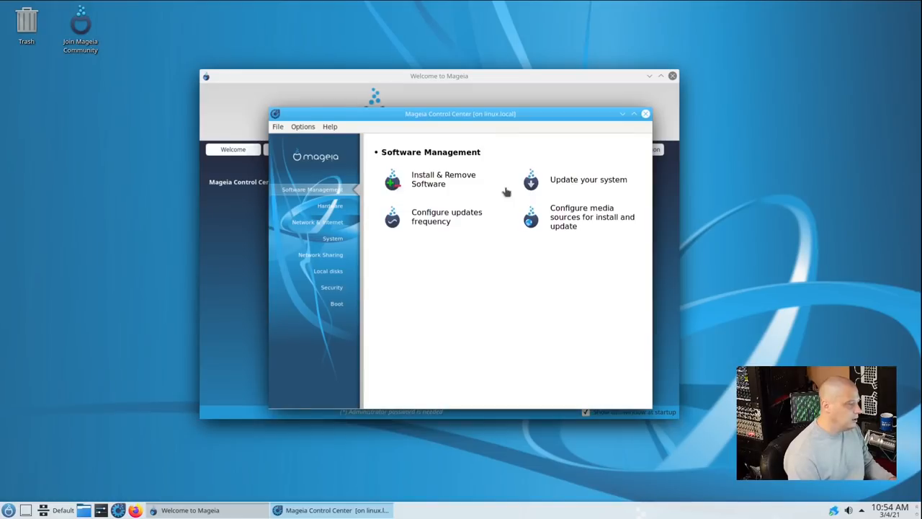
pyautogui.moveTo(395, 155)
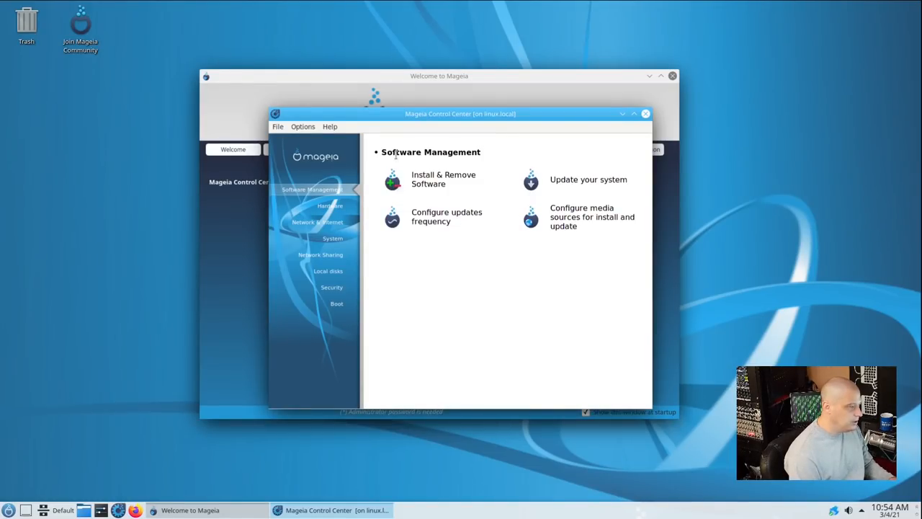
pyautogui.moveTo(460, 113); pyautogui.dragTo(446, 103)
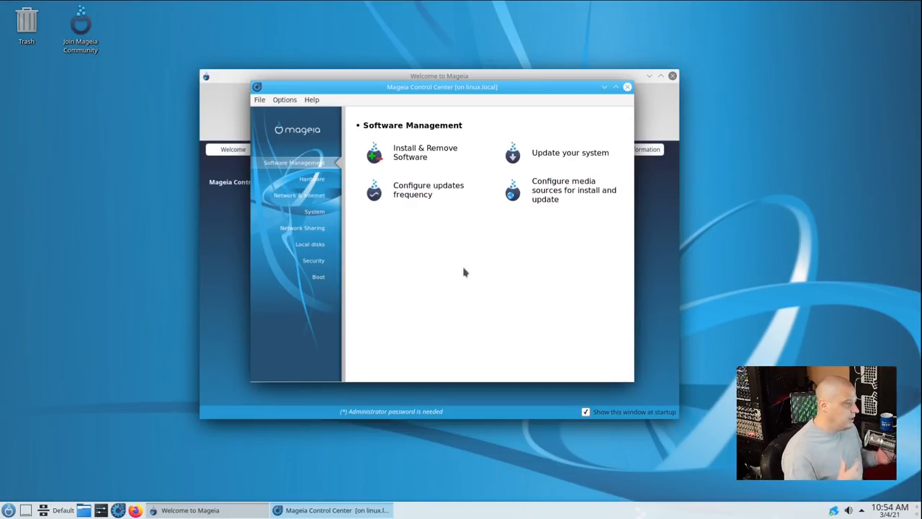
pyautogui.moveTo(380, 213)
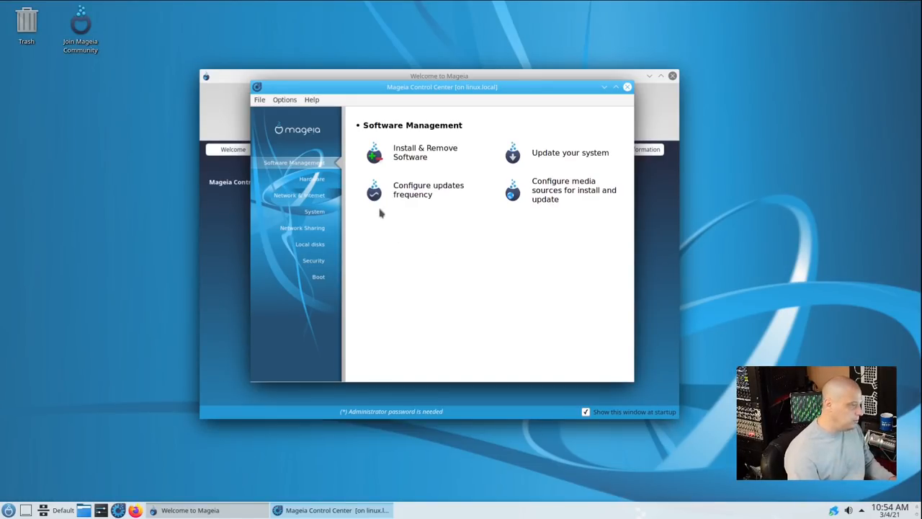
# Browse the Hardware, System and Network Sharing tool categories.
pyautogui.click(312, 179)
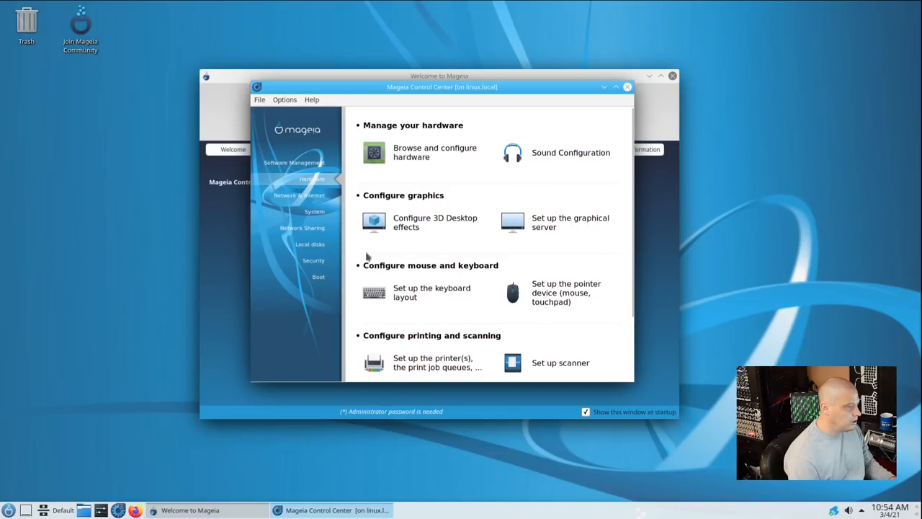
pyautogui.click(314, 211)
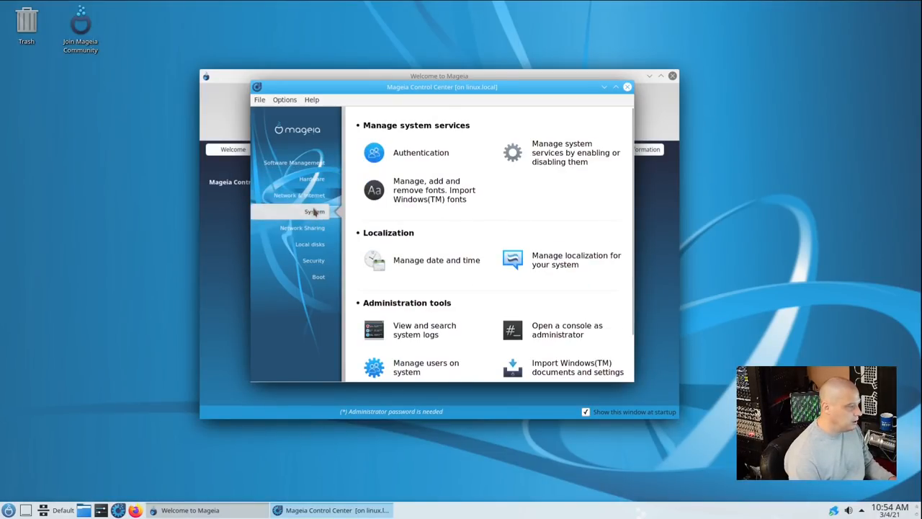
pyautogui.click(302, 228)
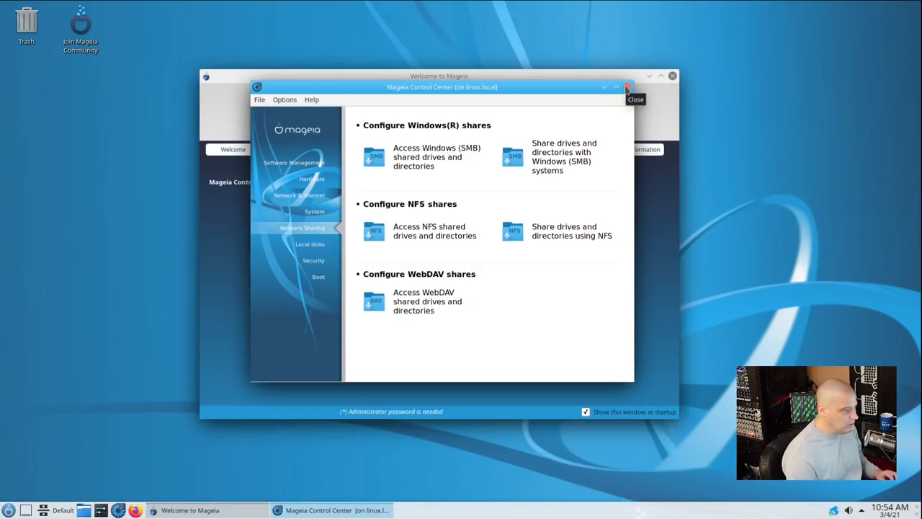
# Close Control Center, show Install software, launch RPMdrake, dismiss the warning, and enter the root password.
pyautogui.click(627, 87)
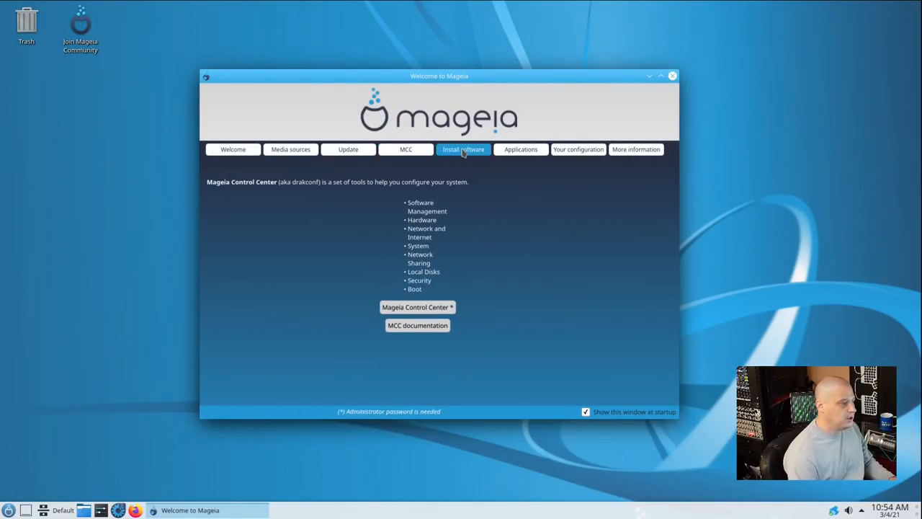
pyautogui.click(463, 149)
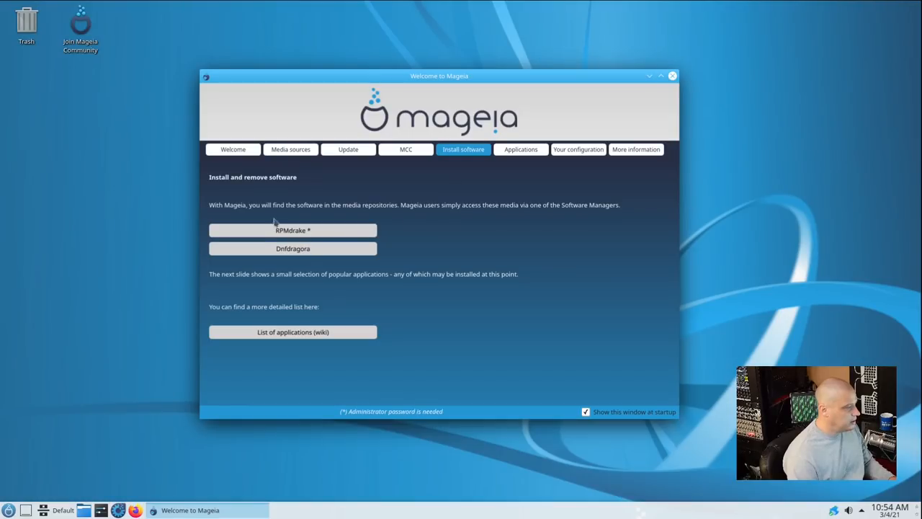
pyautogui.moveTo(252, 219)
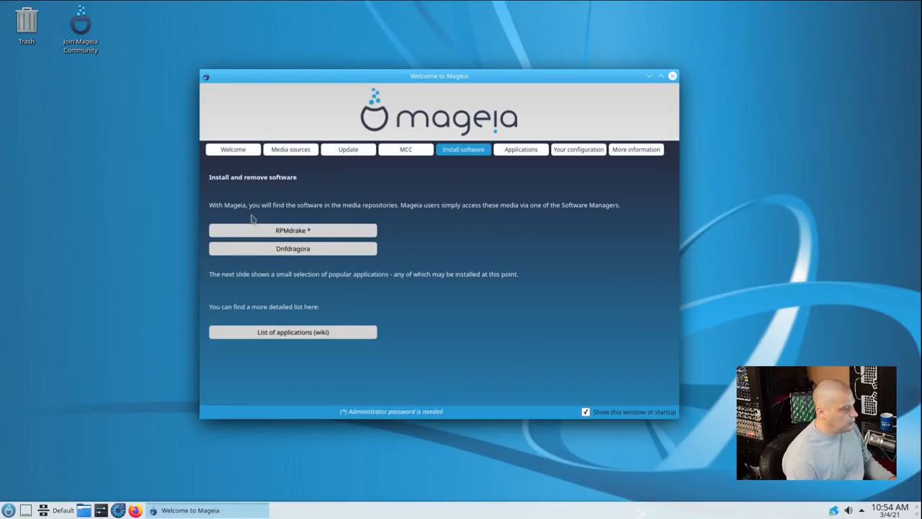
pyautogui.moveTo(263, 216)
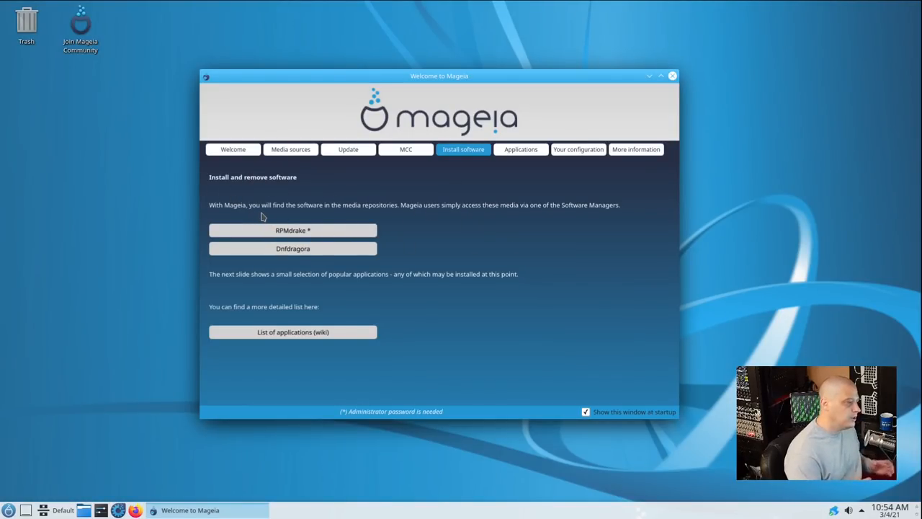
pyautogui.moveTo(295, 207)
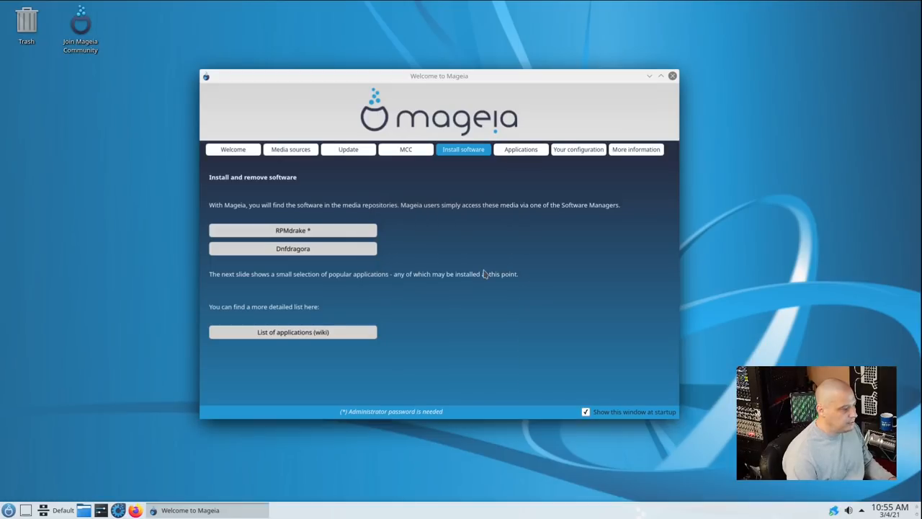
pyautogui.click(293, 230)
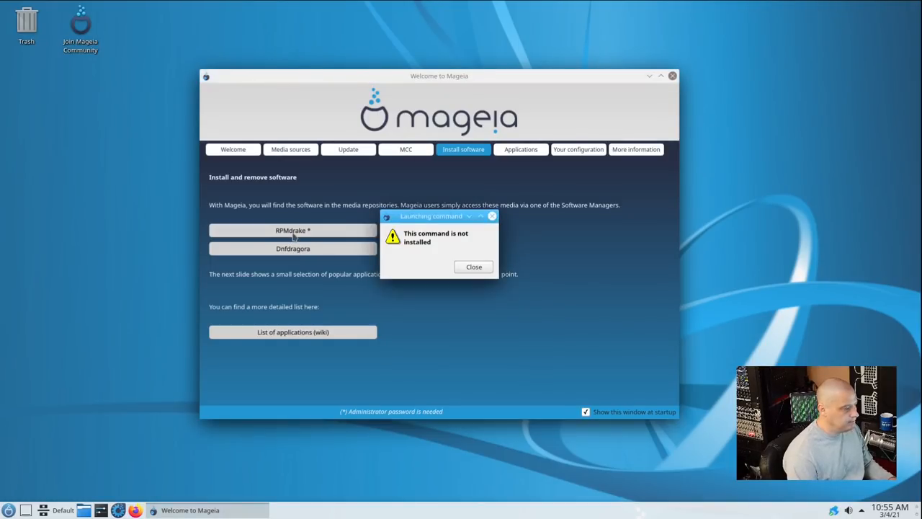
pyautogui.click(473, 267)
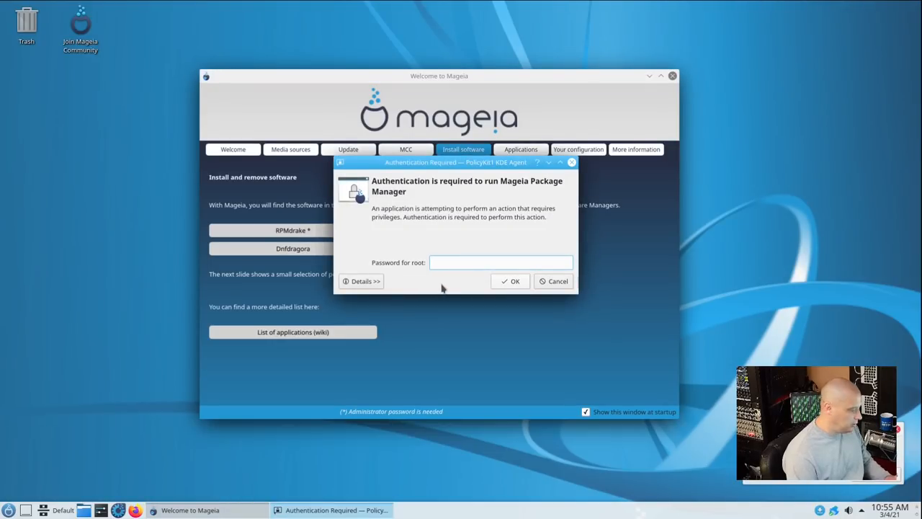
pyautogui.click(553, 281)
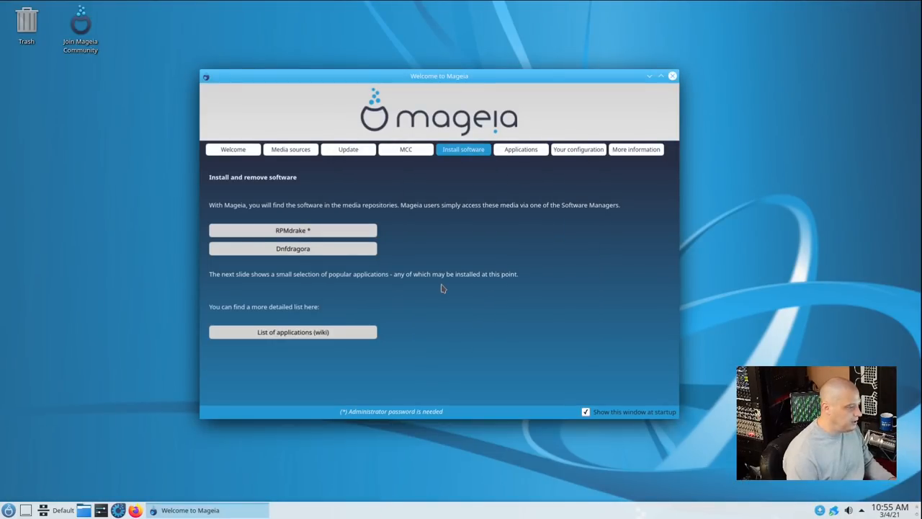
# Quit the rpmdrake package browser and close the Welcome to Mageia window.
pyautogui.click(293, 230)
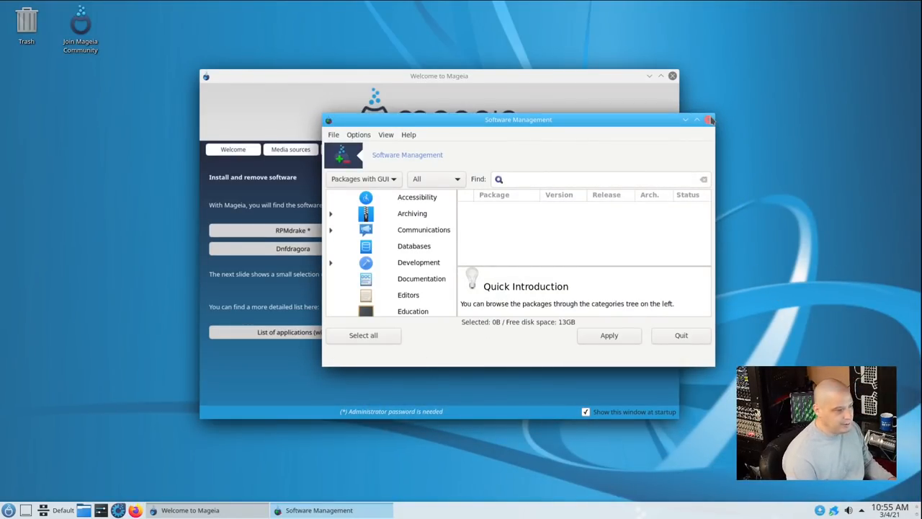
pyautogui.click(710, 119)
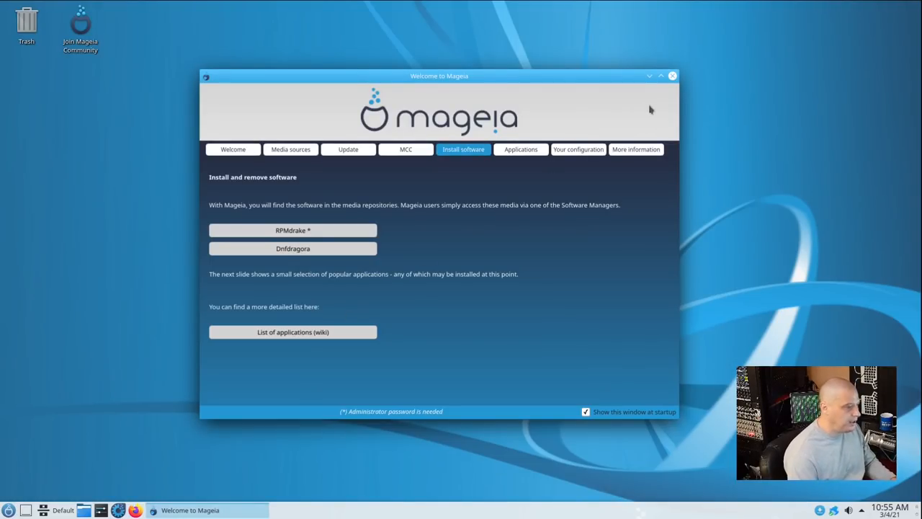
pyautogui.click(672, 76)
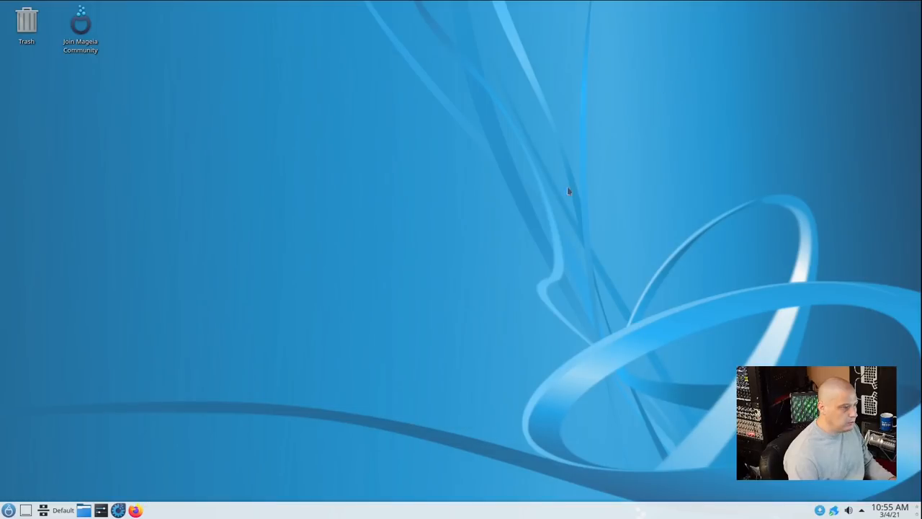
pyautogui.moveTo(415, 290)
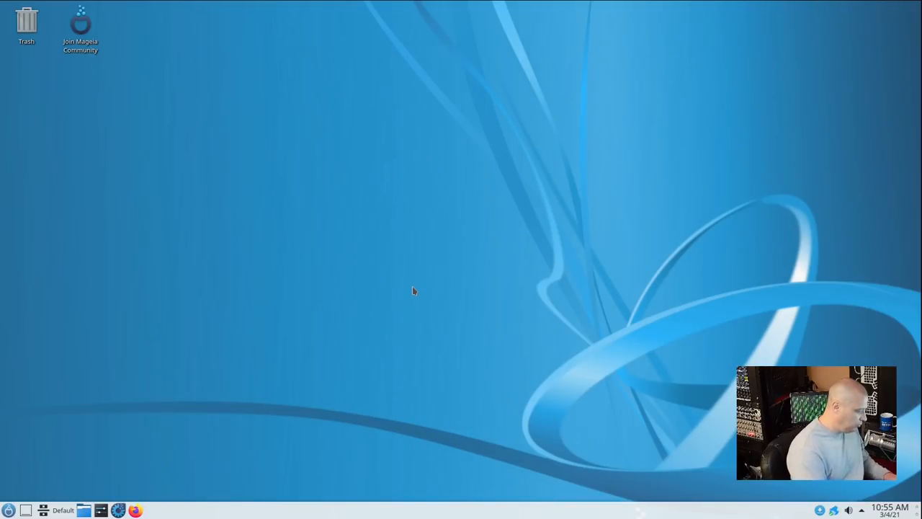
# Open Konsole, become root with su, and install htop using 'dnf in htop'.
pyautogui.click(101, 510)
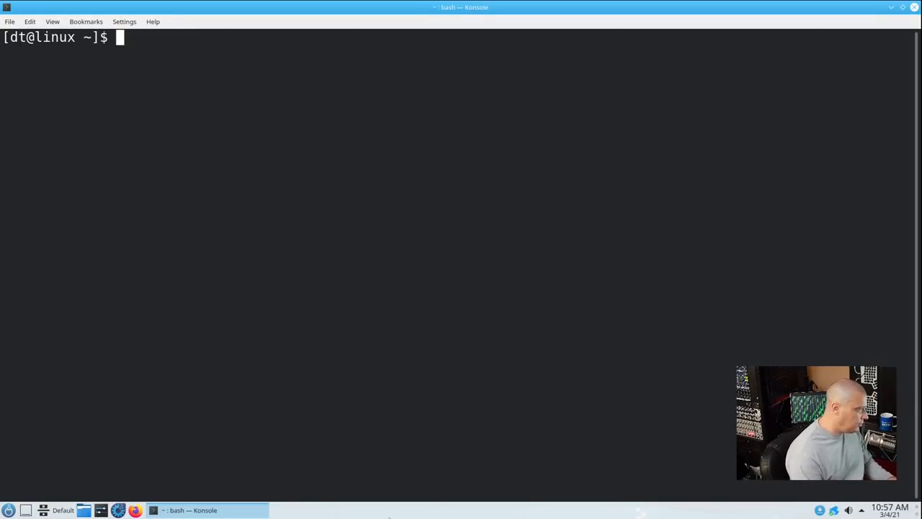
pyautogui.write('su')
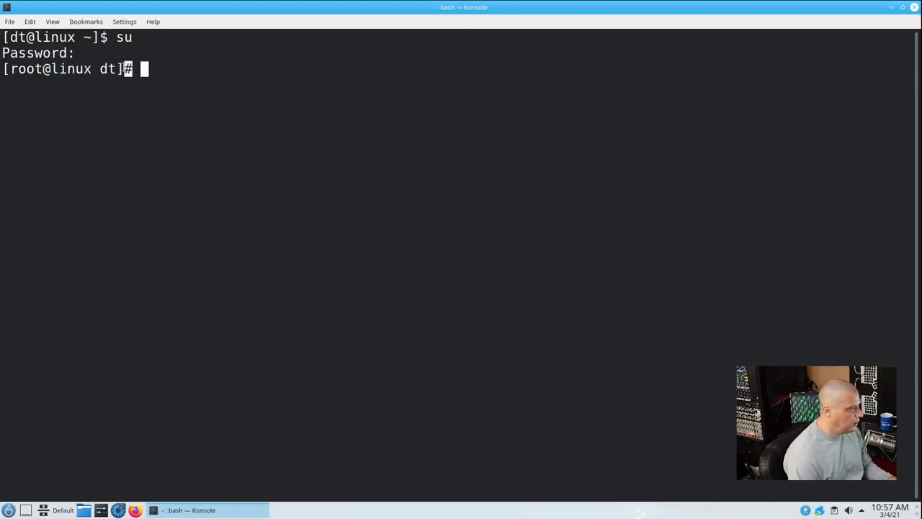
pyautogui.moveTo(205, 253)
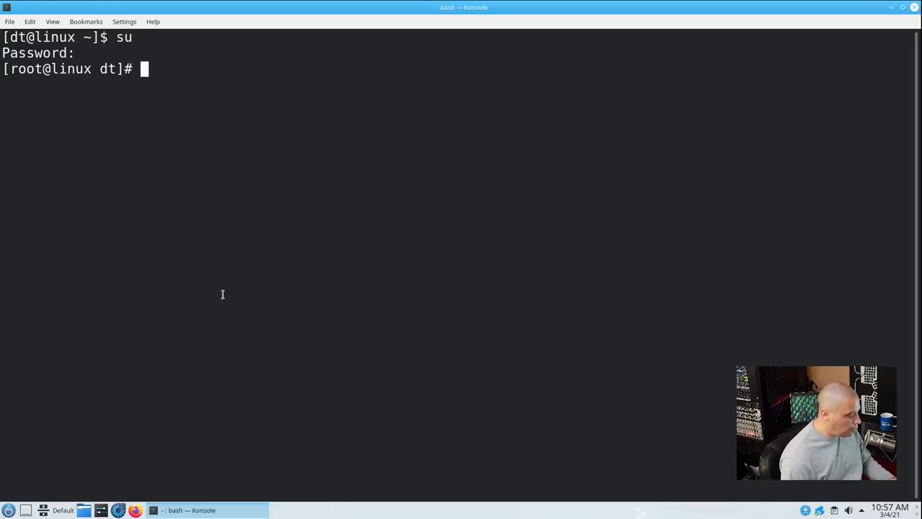
pyautogui.write('d')
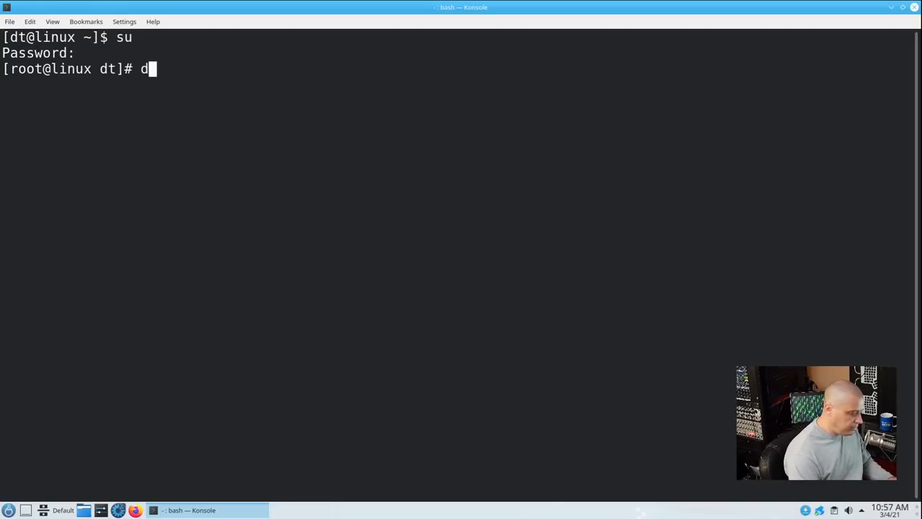
pyautogui.write('nf in')
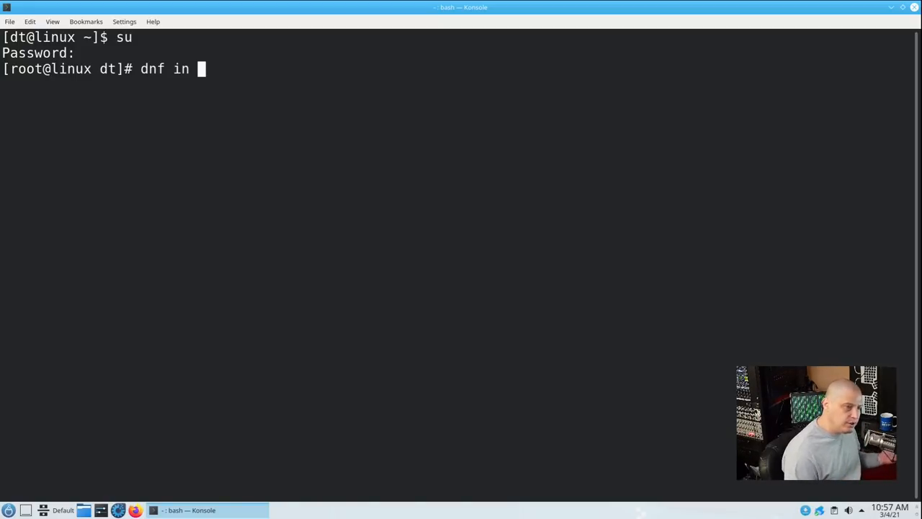
pyautogui.write('htopp')
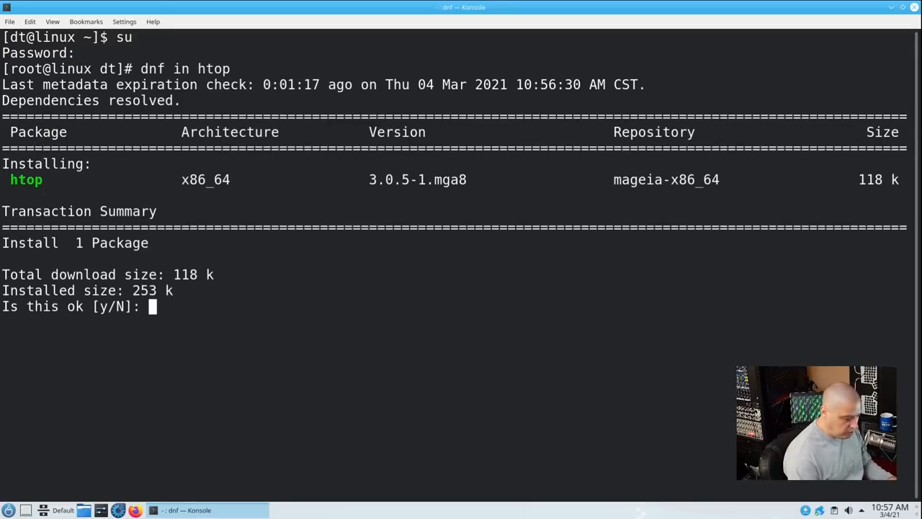
pyautogui.write('y')
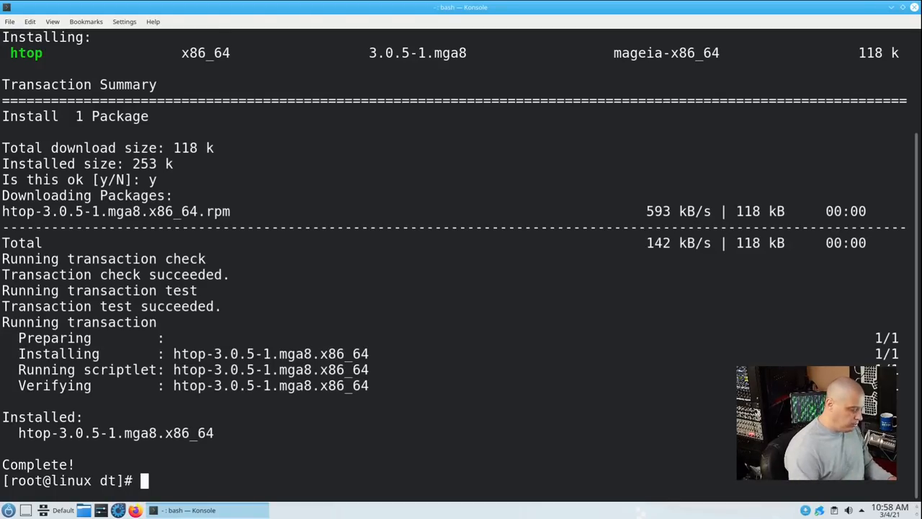
# Start 'dnf rm htop', abort the removal with N, and clear the terminal.
pyautogui.write('dnf r')
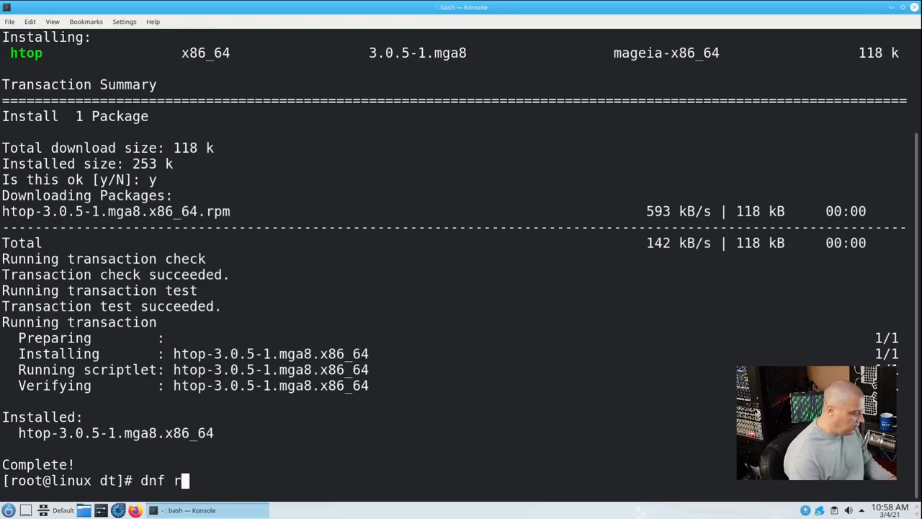
pyautogui.write('m')
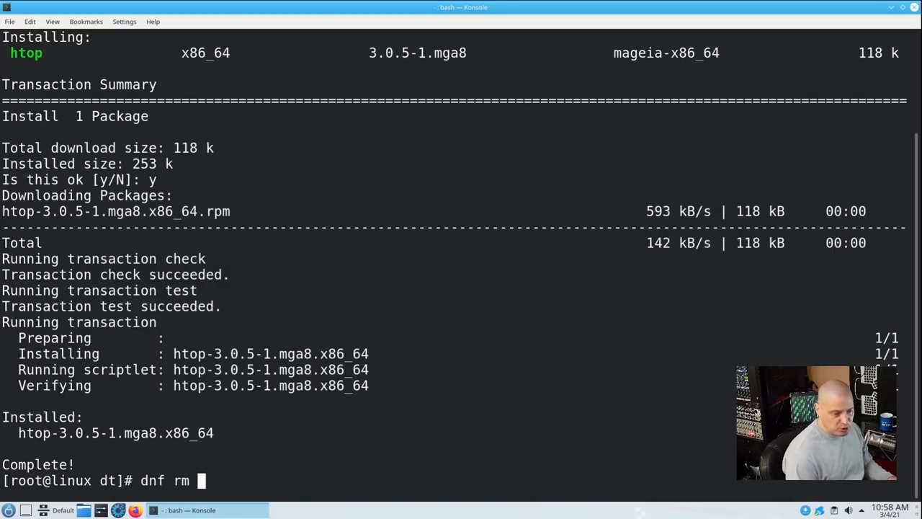
pyautogui.write('htop')
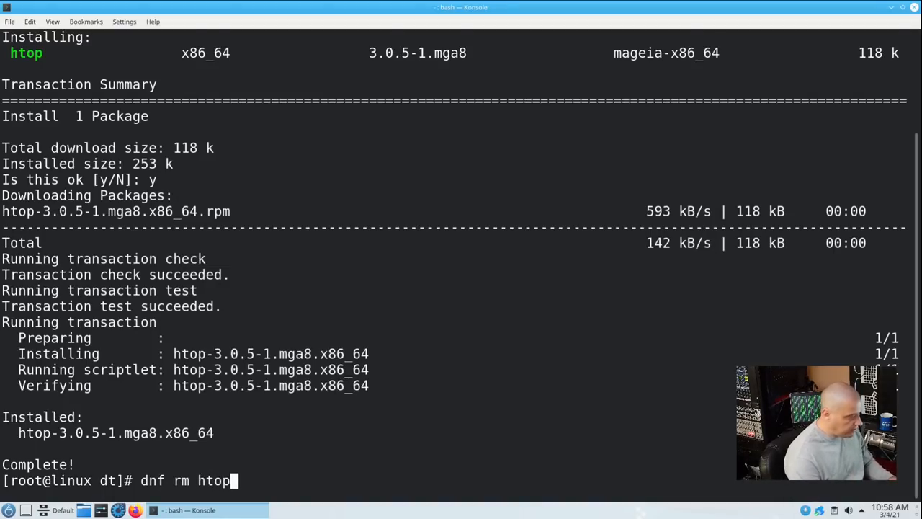
pyautogui.press('Return')
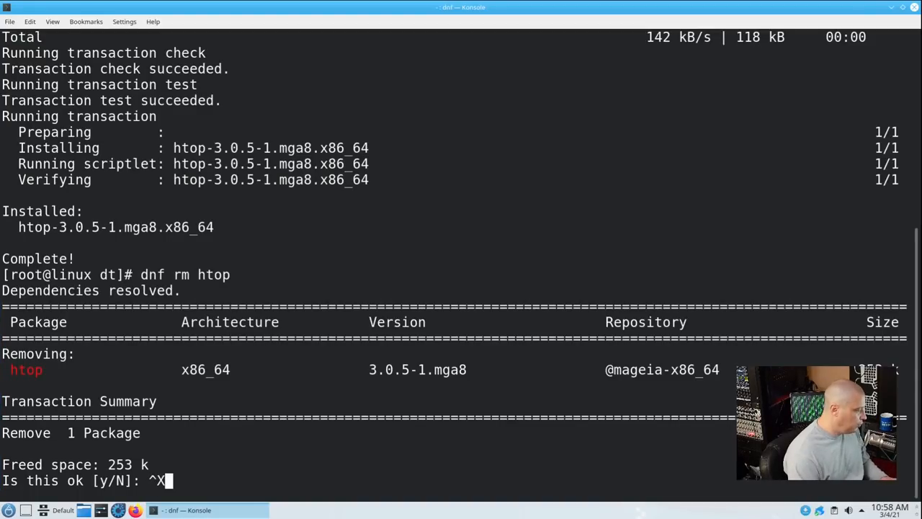
pyautogui.write('N')
pyautogui.write('cler')
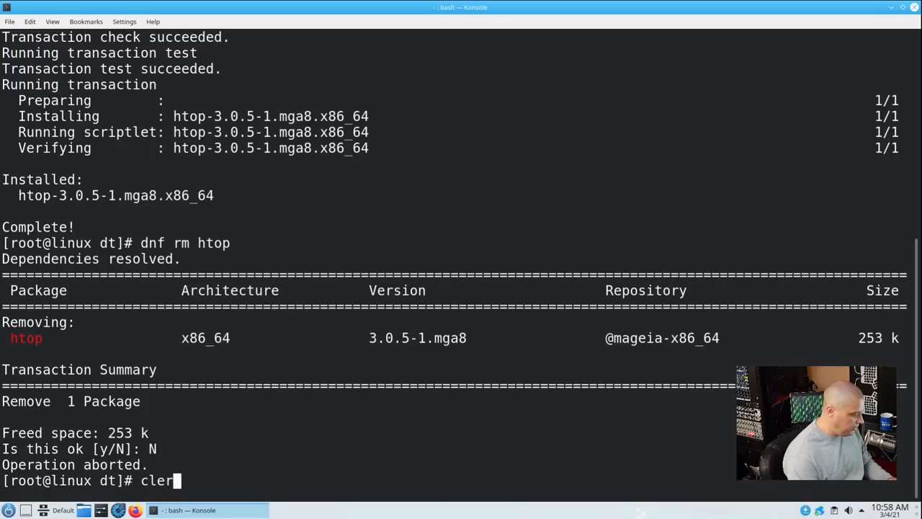
pyautogui.press('Return')
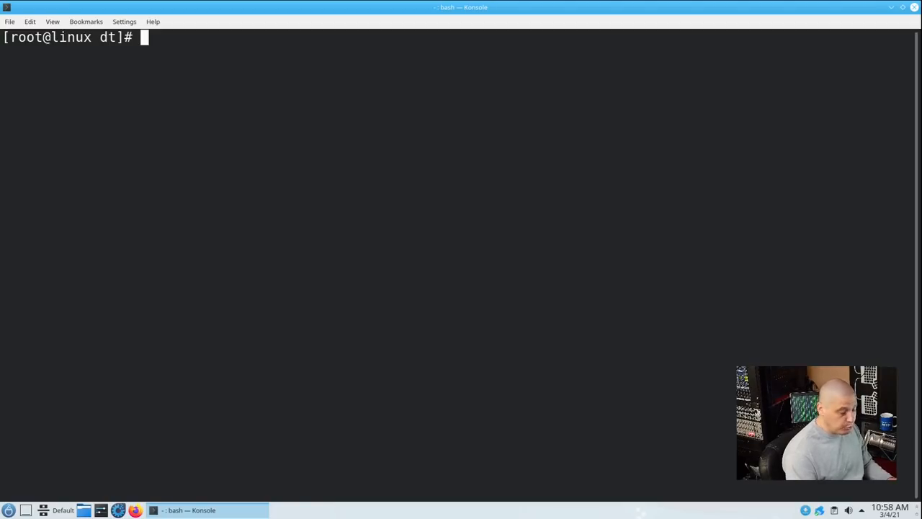
# Run 'dnf up', search for xmonad and awesome, then exit the root shell.
pyautogui.write('dnf')
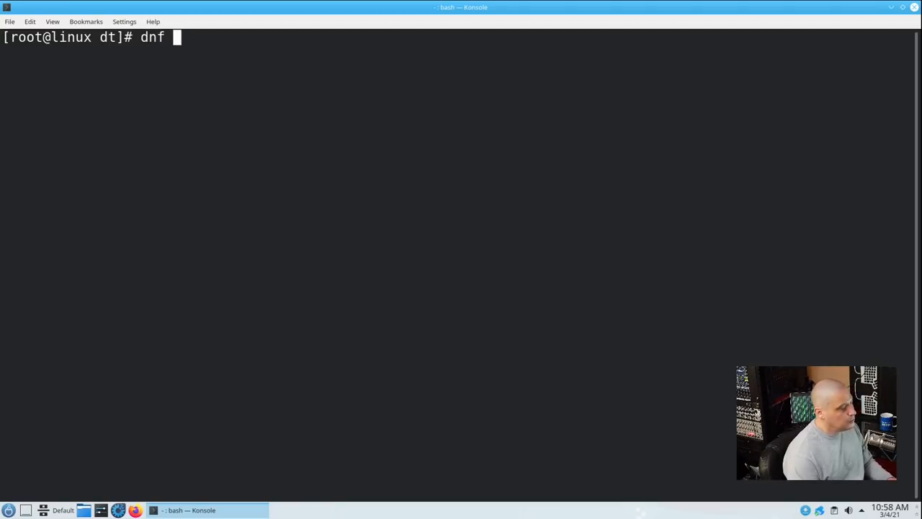
pyautogui.write('up')
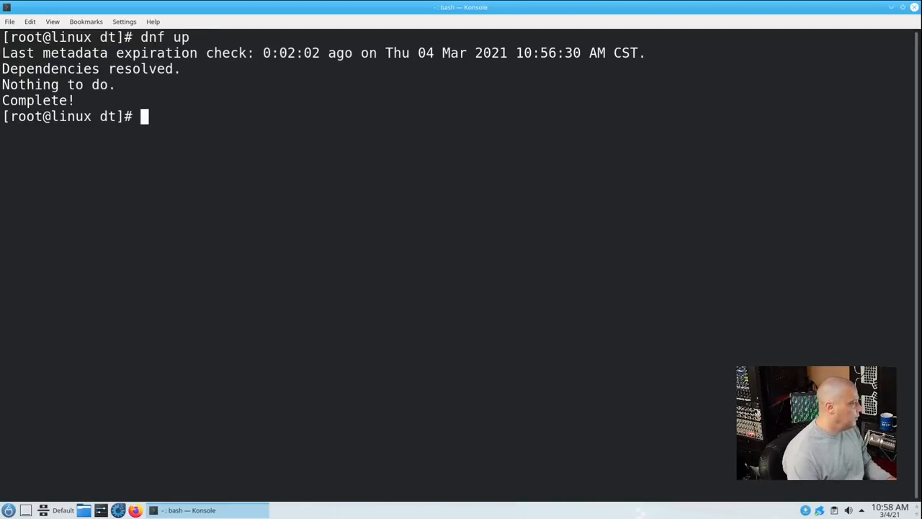
pyautogui.moveTo(140, 240)
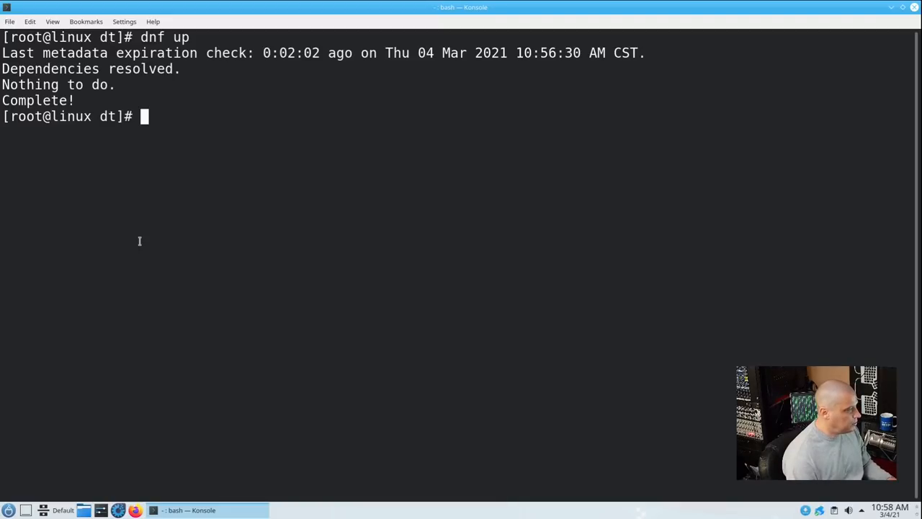
pyautogui.moveTo(594, 303)
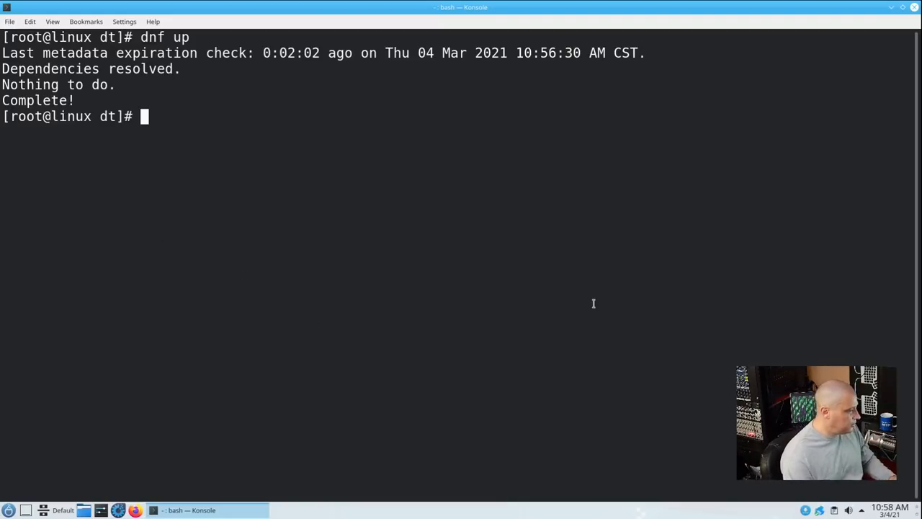
pyautogui.moveTo(490, 338)
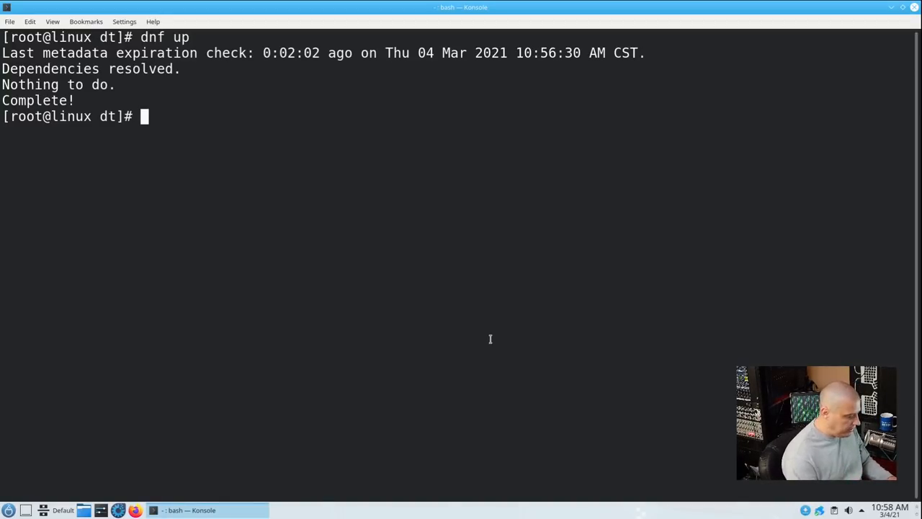
pyautogui.write('dnf')
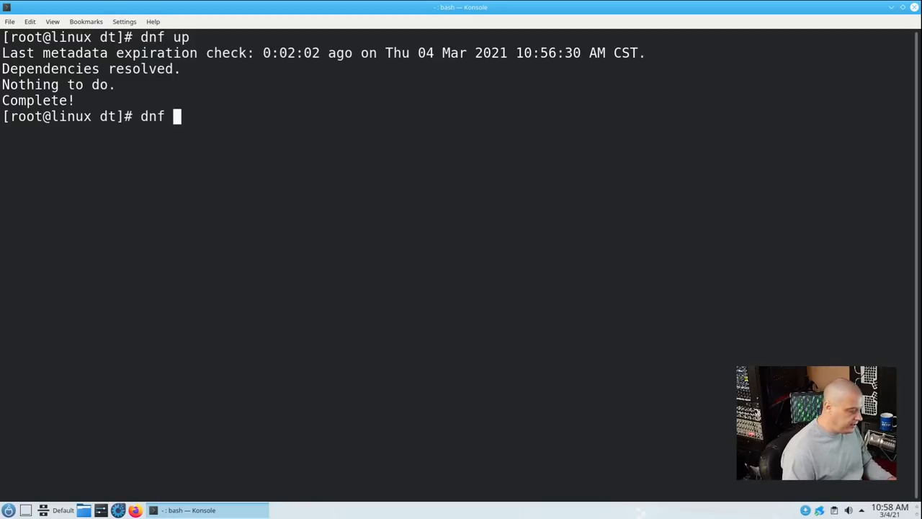
pyautogui.write('se')
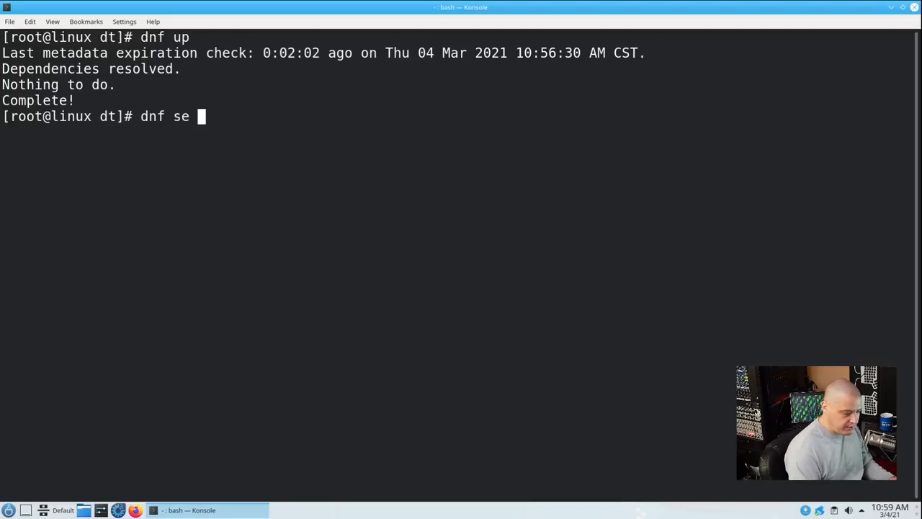
pyautogui.write('xmonad')
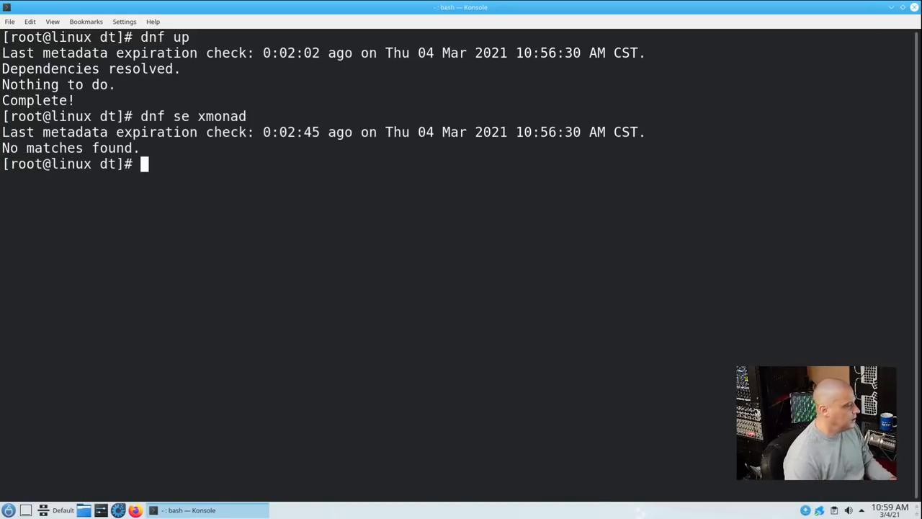
pyautogui.write('f')
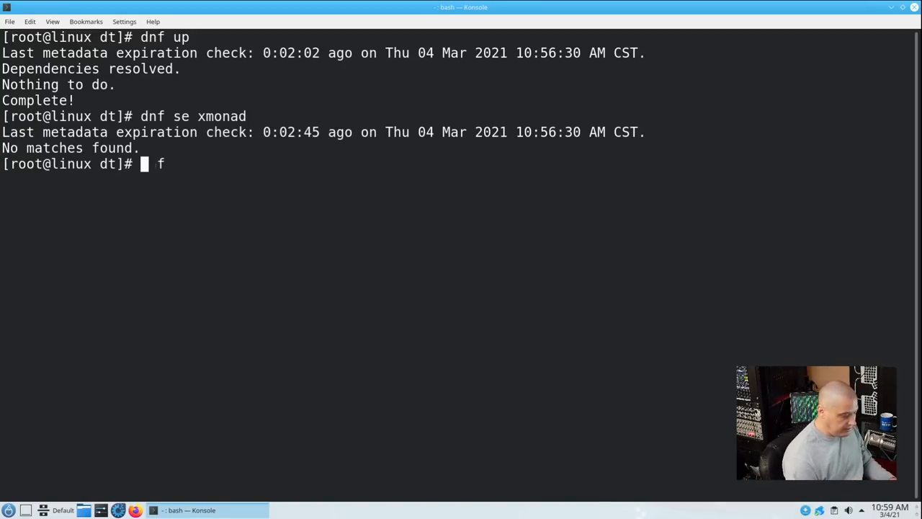
pyautogui.write('dnf se awesom')
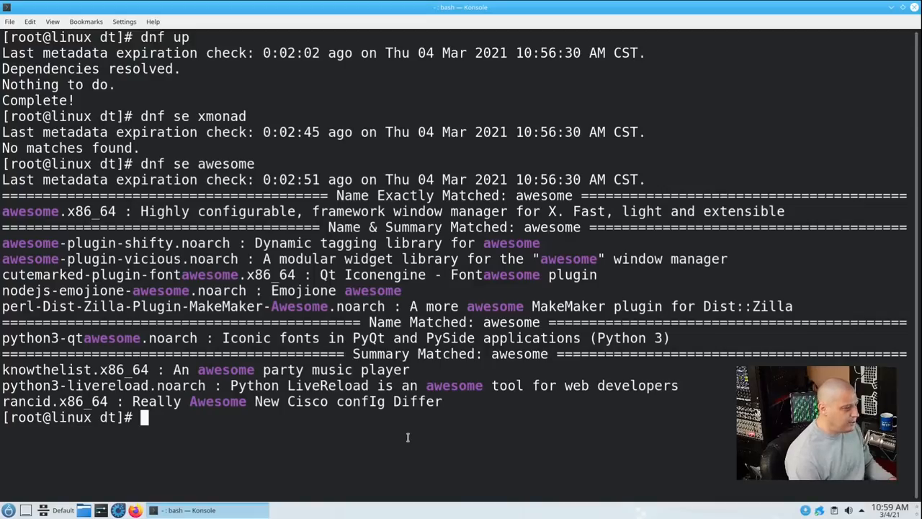
pyautogui.write('exit')
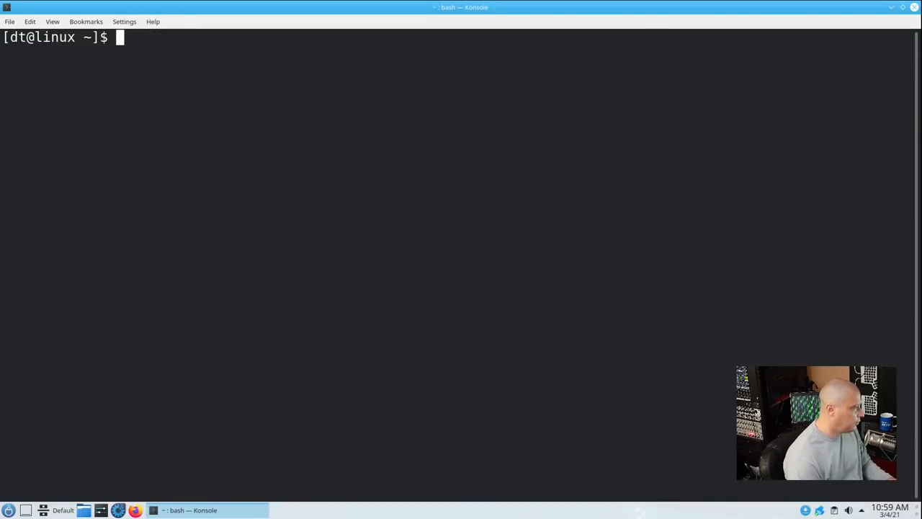
# Print the kernel version with 'uname -r', browse processes in htop, then quit it.
pyautogui.write('uname -r')
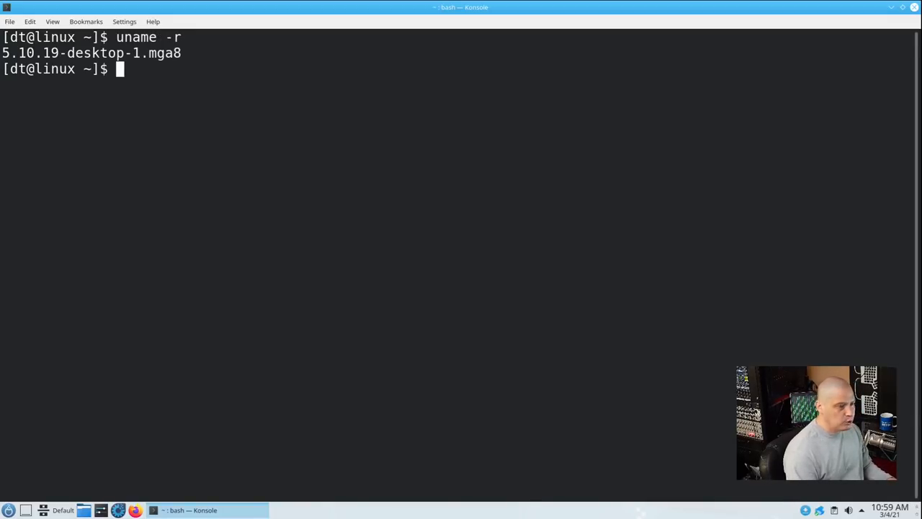
pyautogui.write('ht')
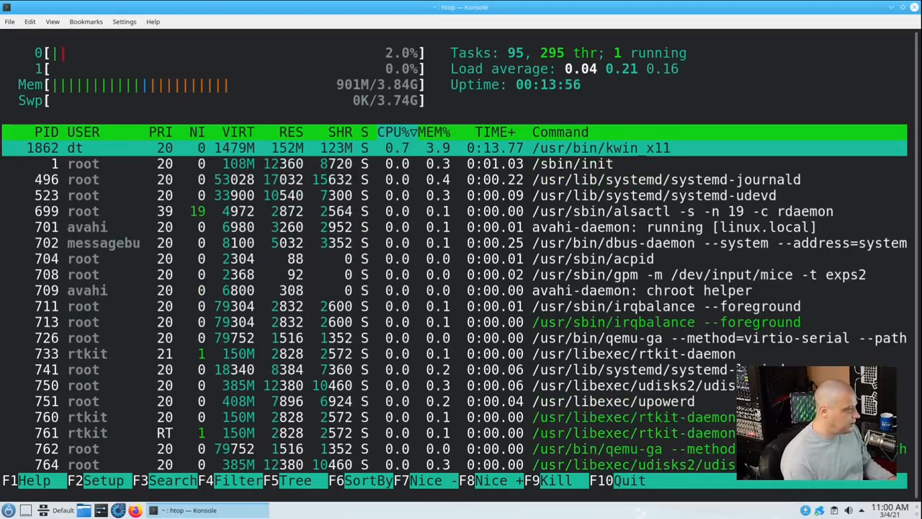
pyautogui.press('q')
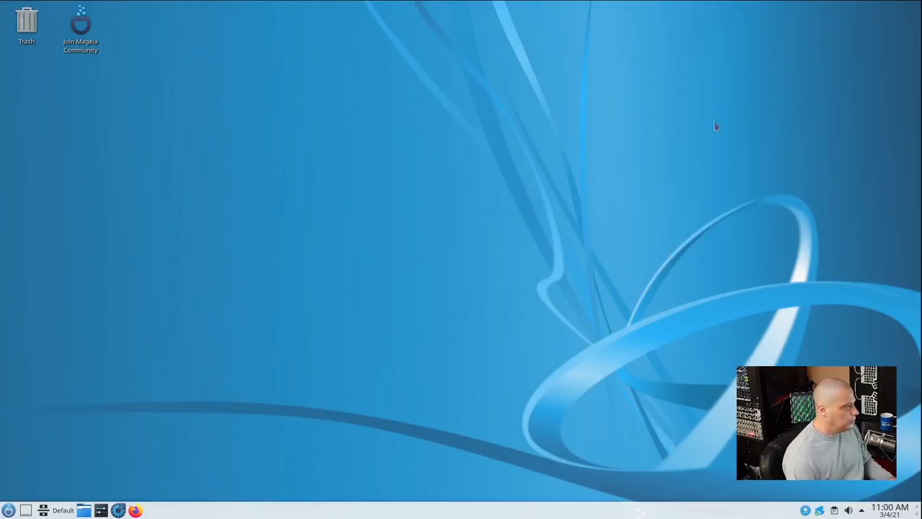
# Launch Firefox, view its 78.8.0esr version info, then quit it, closing both tabs.
pyautogui.click(9, 510)
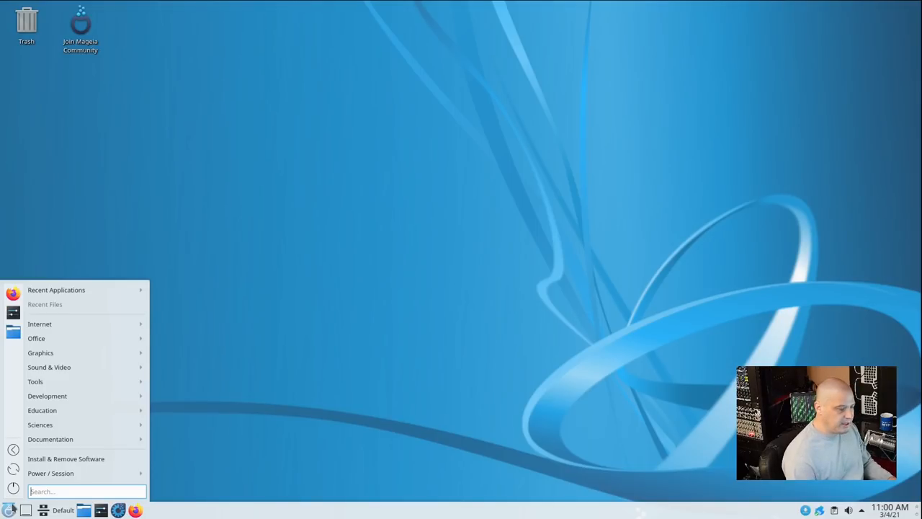
pyautogui.moveTo(41, 410)
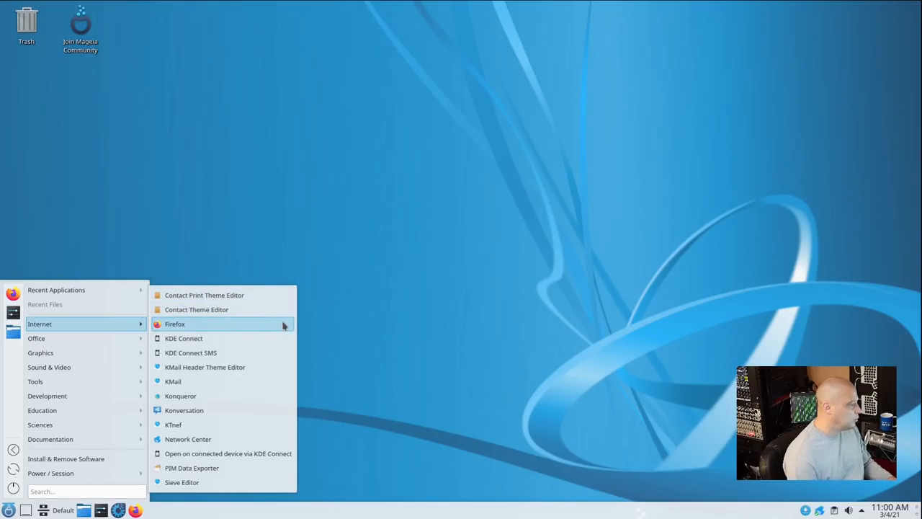
pyautogui.click(175, 323)
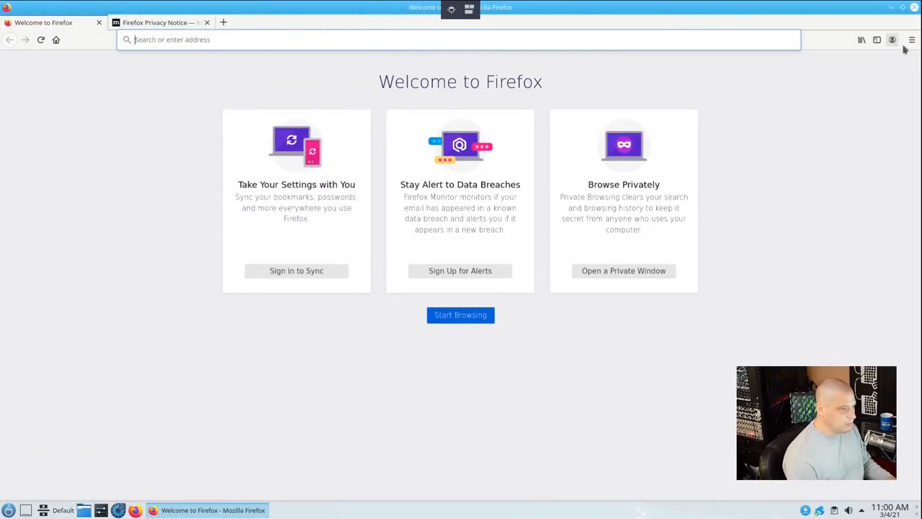
pyautogui.click(912, 40)
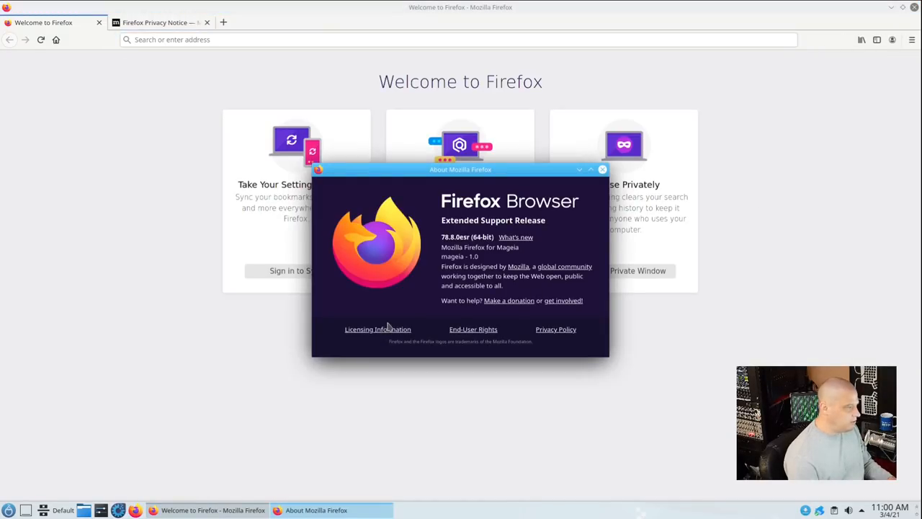
pyautogui.moveTo(441, 255)
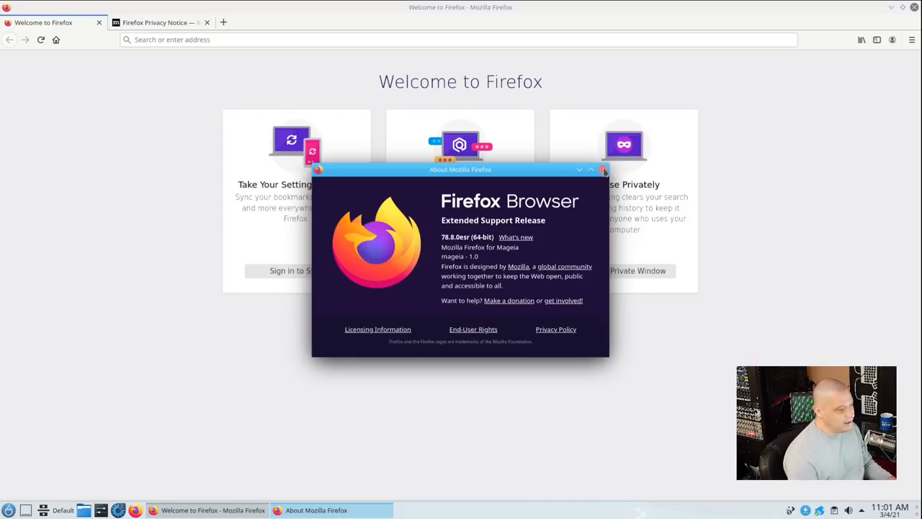
pyautogui.click(603, 169)
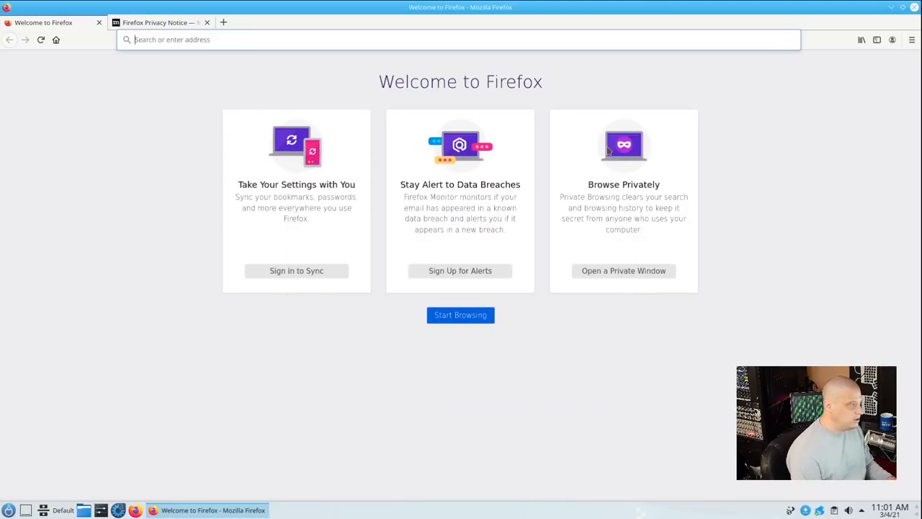
pyautogui.click(915, 8)
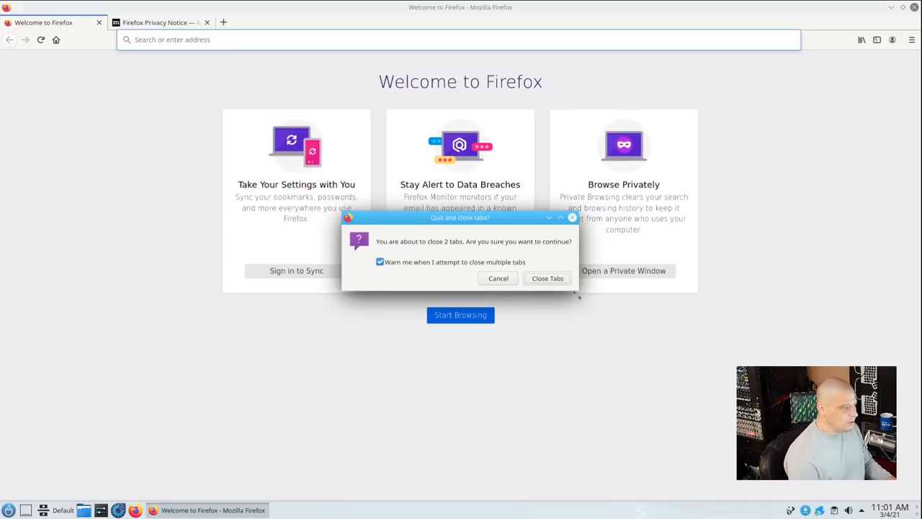
pyautogui.click(547, 278)
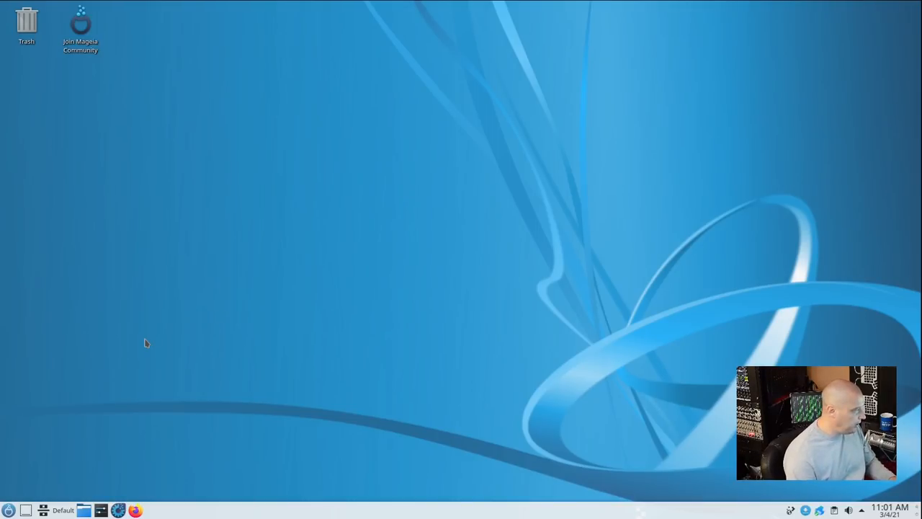
pyautogui.moveTo(52, 472)
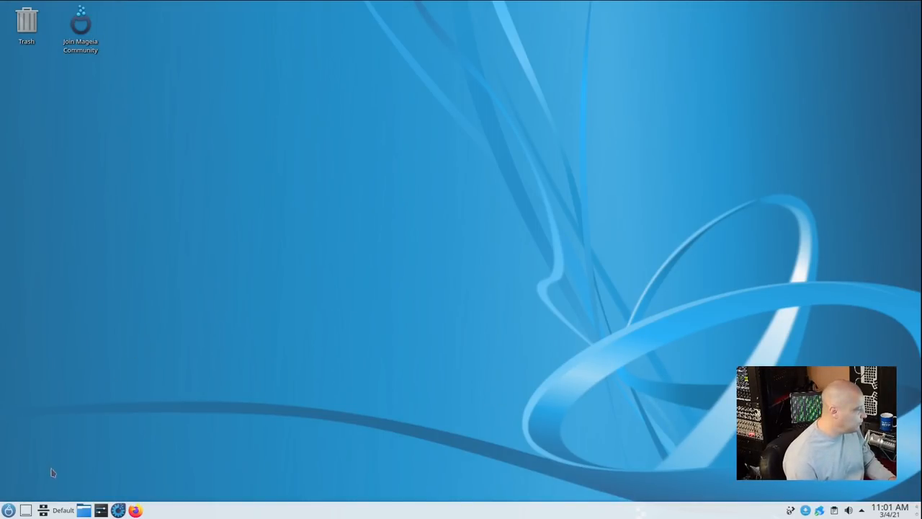
pyautogui.moveTo(8, 510)
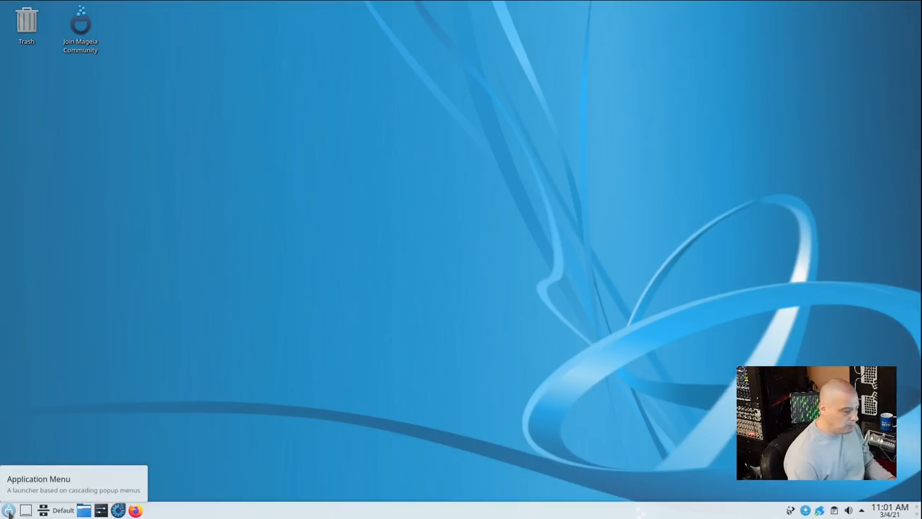
# Launch Konqueror, check its About dialog showing version 20.12.0, and dismiss it.
pyautogui.click(10, 510)
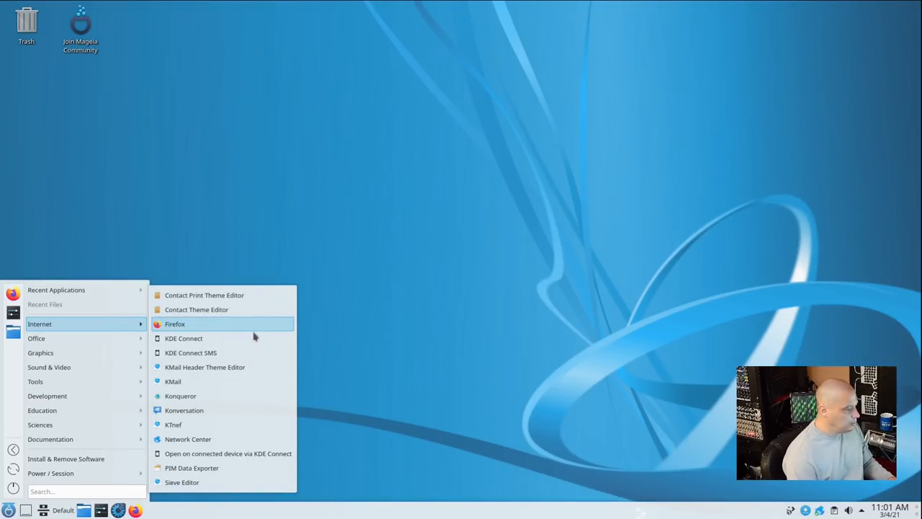
pyautogui.moveTo(234, 381)
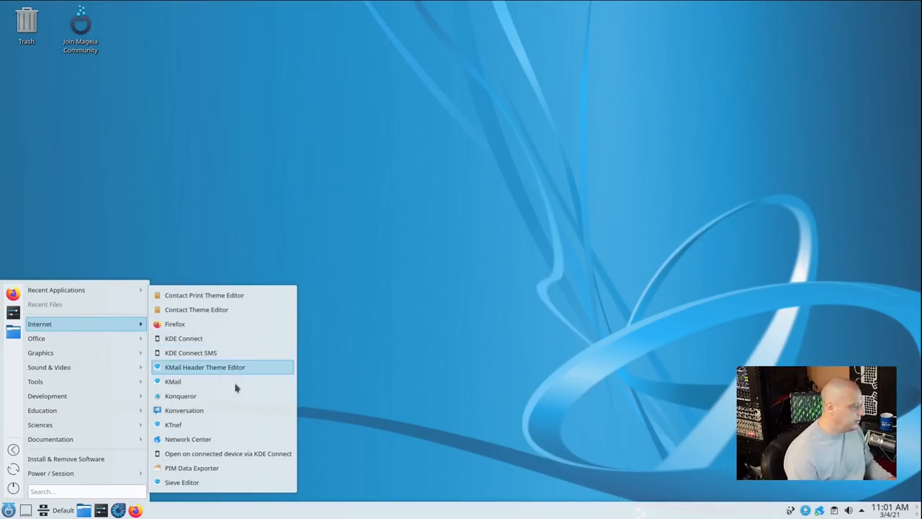
pyautogui.click(180, 396)
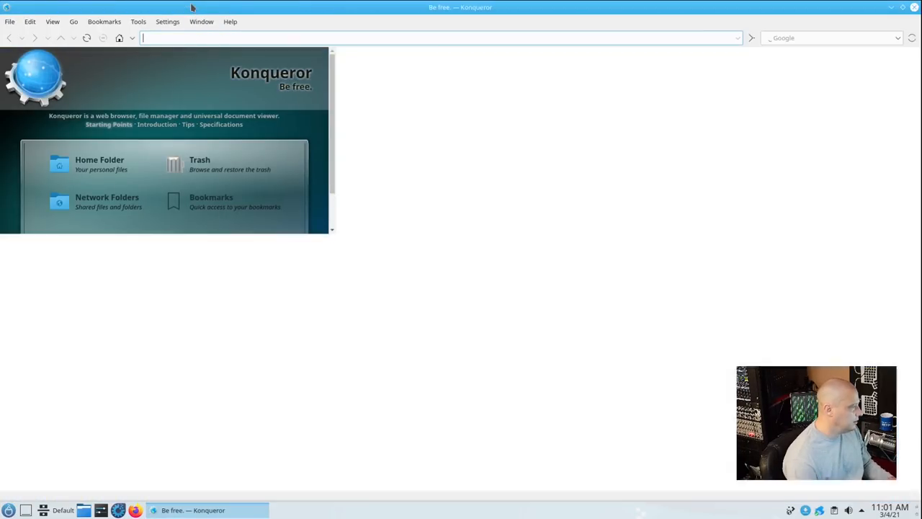
pyautogui.click(229, 20)
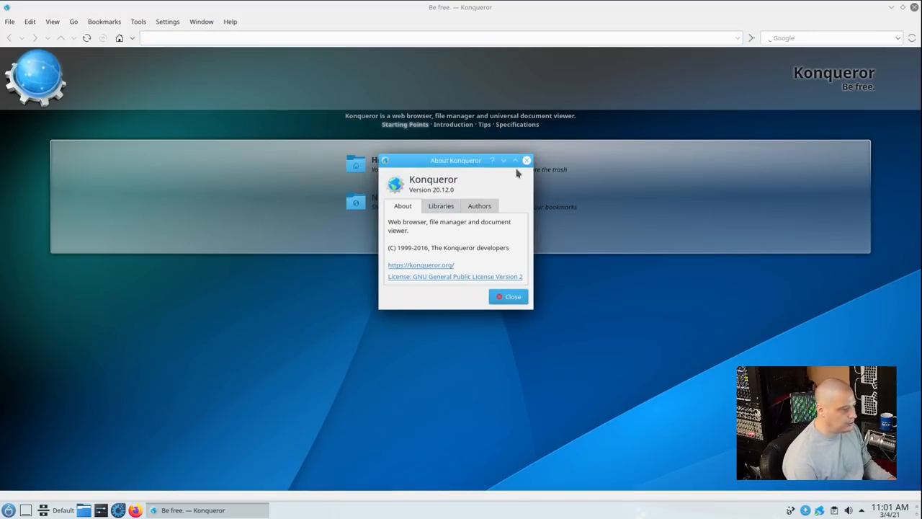
pyautogui.click(507, 296)
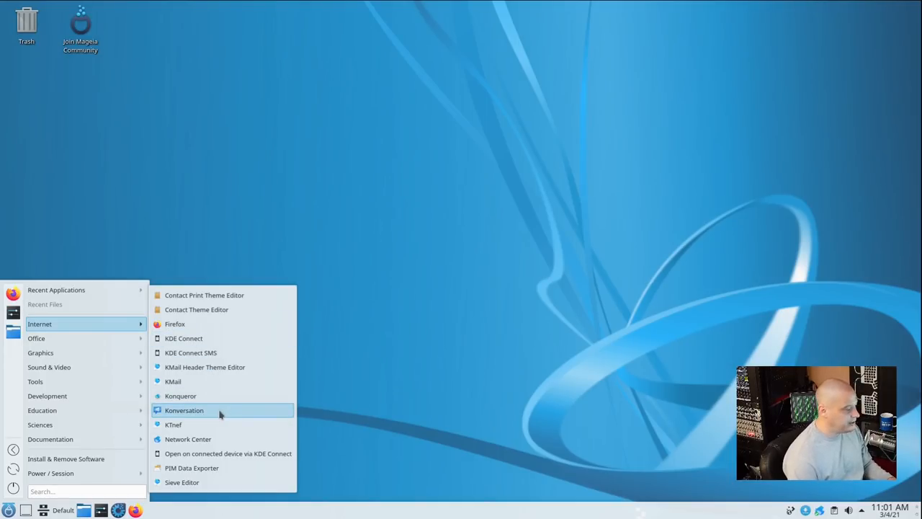
# Connect Konversation to freenode, view the #mageia channel, then quit and confirm.
pyautogui.click(184, 410)
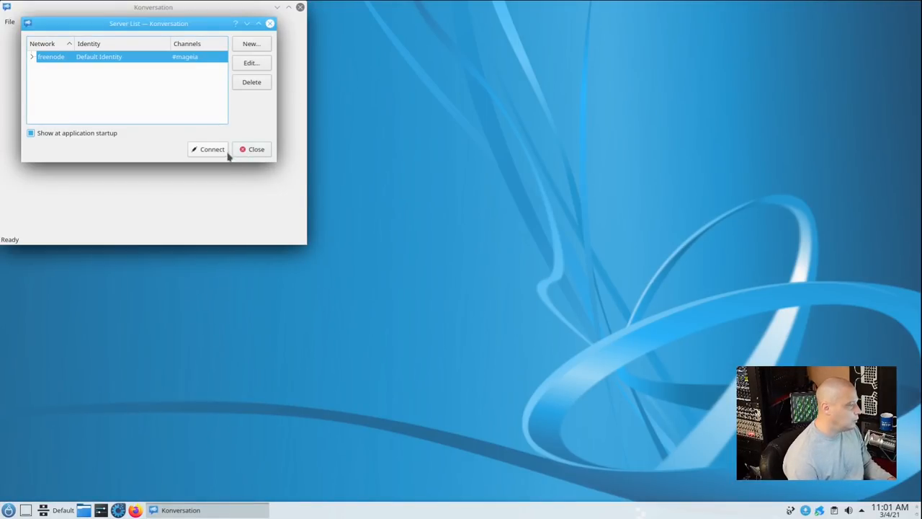
pyautogui.click(208, 149)
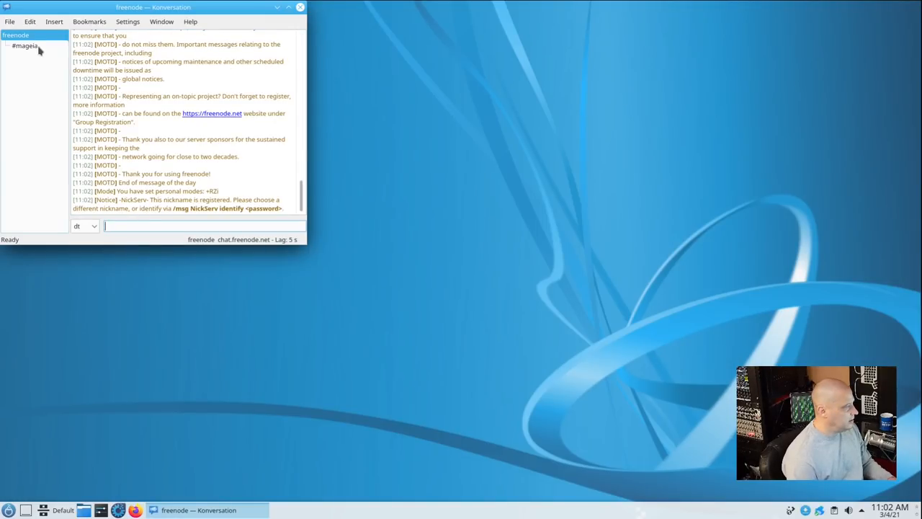
pyautogui.click(26, 45)
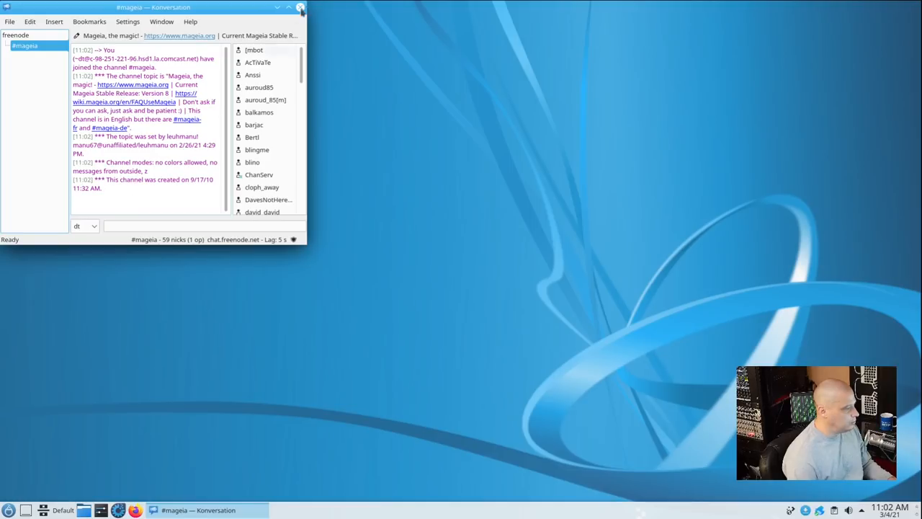
pyautogui.click(301, 7)
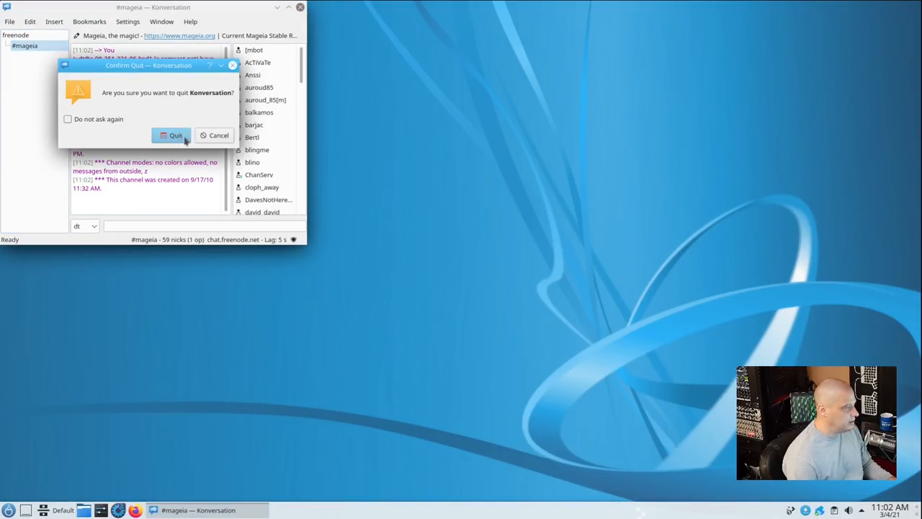
pyautogui.click(172, 135)
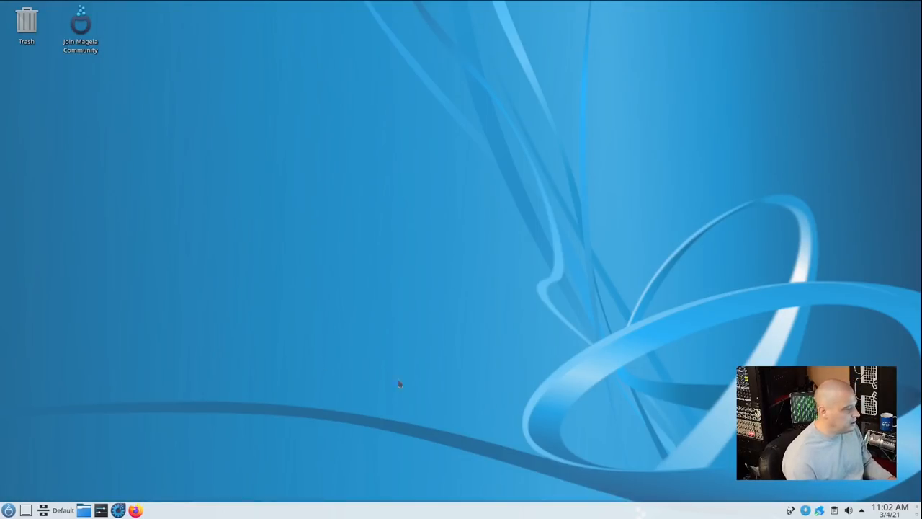
# Reopen the Plasma Application Menu launcher.
pyautogui.click(10, 510)
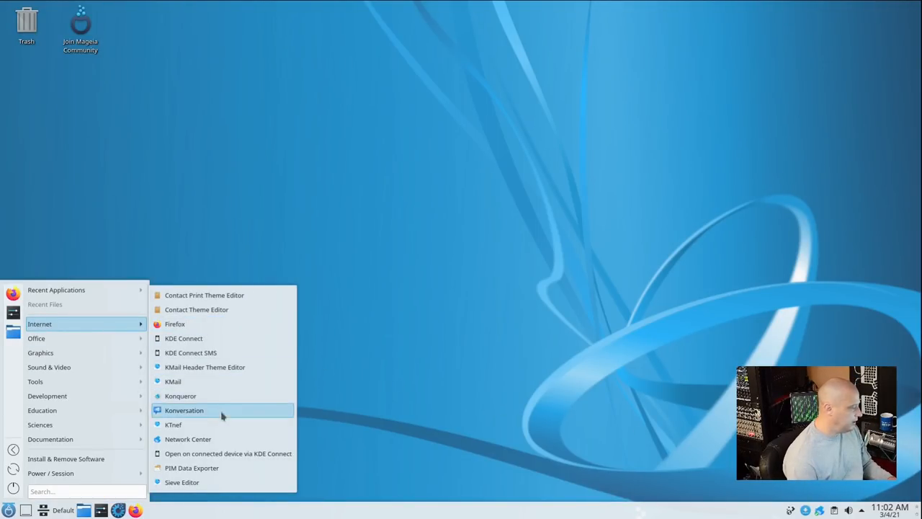
pyautogui.moveTo(191, 467)
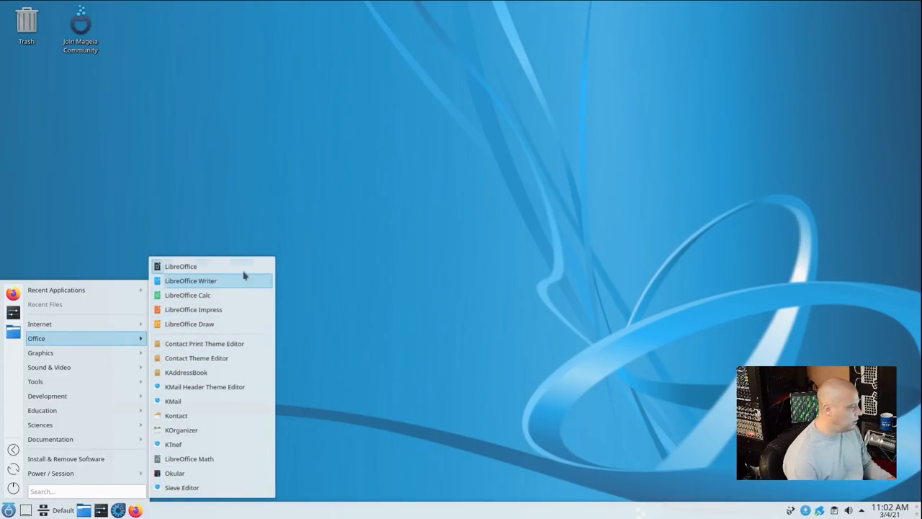
pyautogui.moveTo(245, 294)
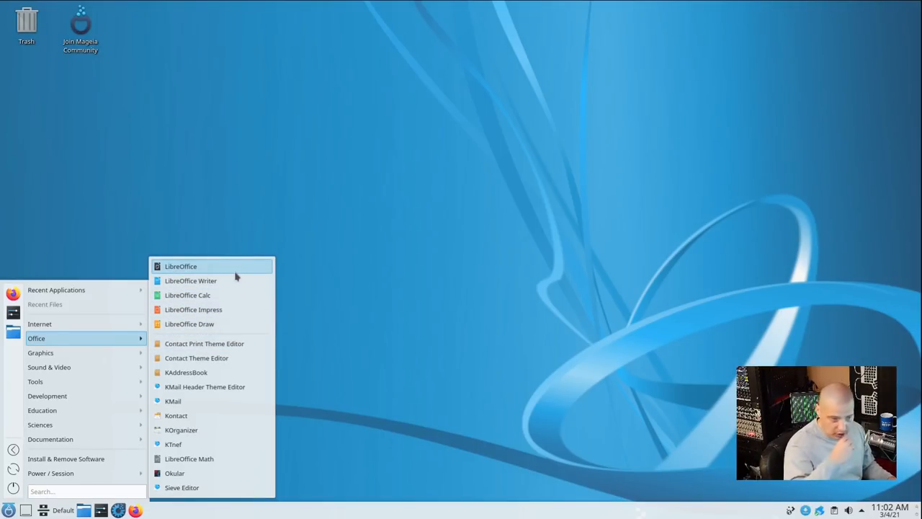
pyautogui.moveTo(223, 324)
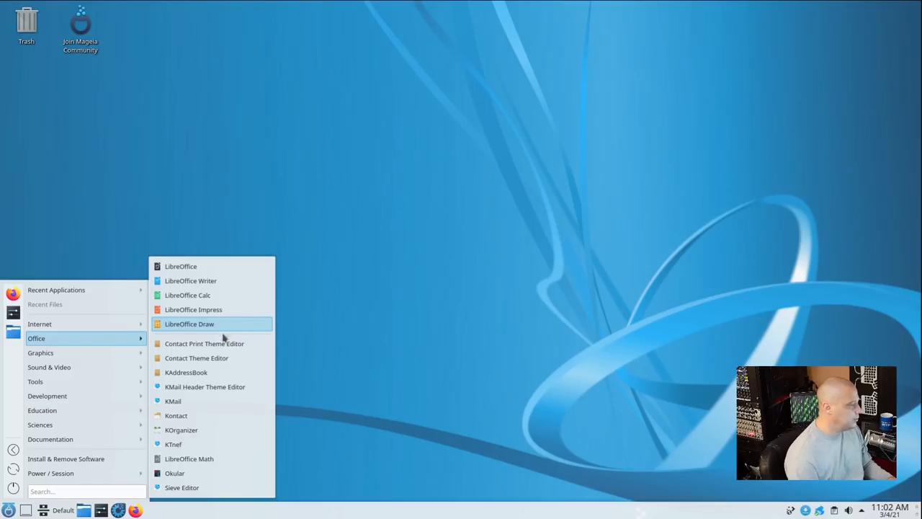
pyautogui.moveTo(220, 415)
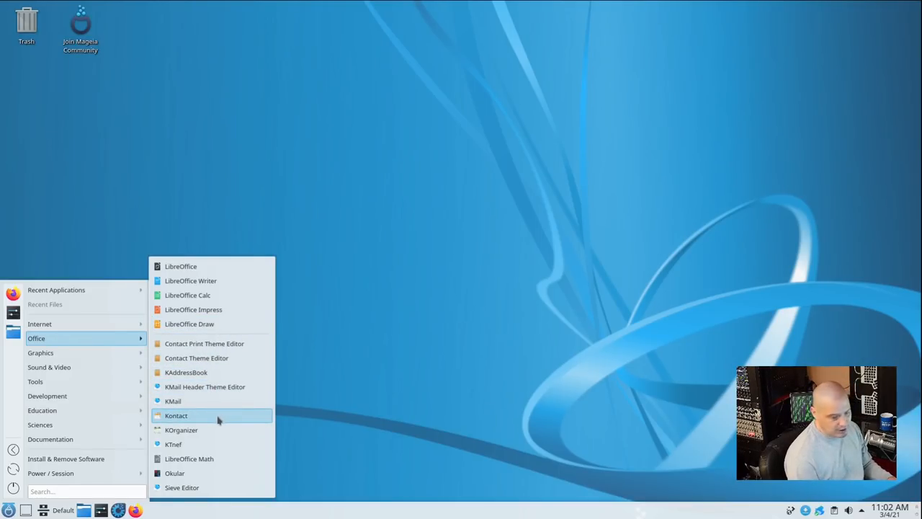
# Launch KOrganizer and view its About dialog reporting version 5.16.0, then close it.
pyautogui.click(181, 429)
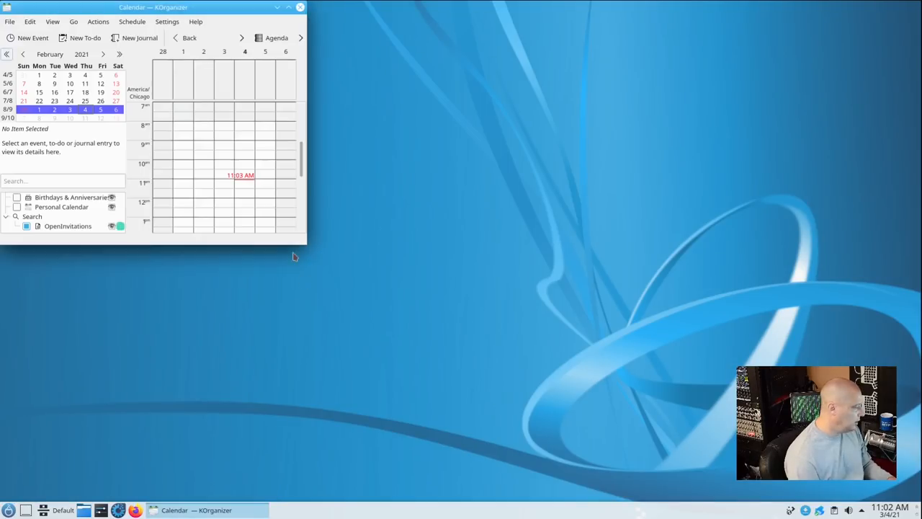
pyautogui.click(196, 21)
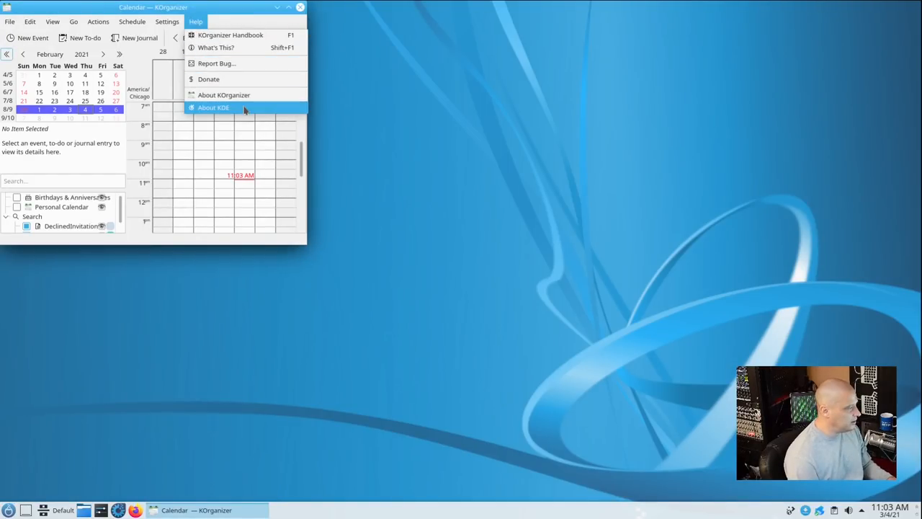
pyautogui.click(223, 95)
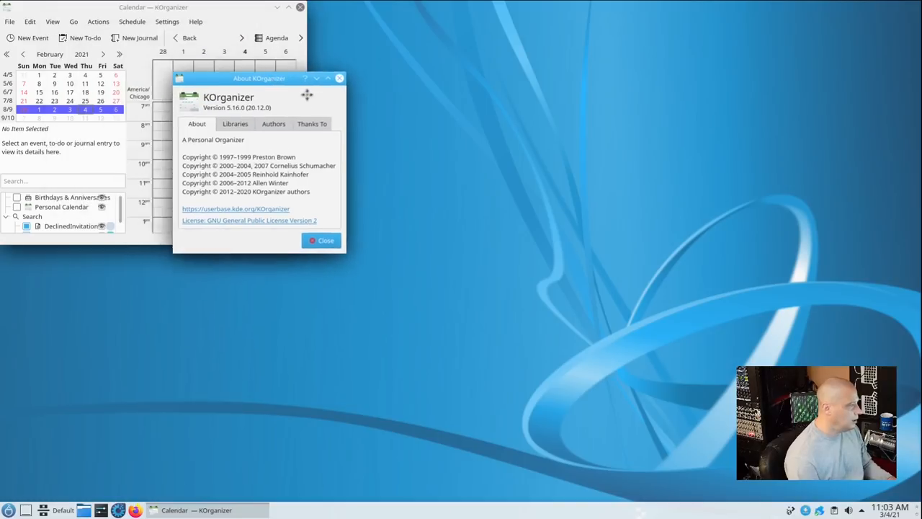
pyautogui.moveTo(260, 78); pyautogui.dragTo(353, 129)
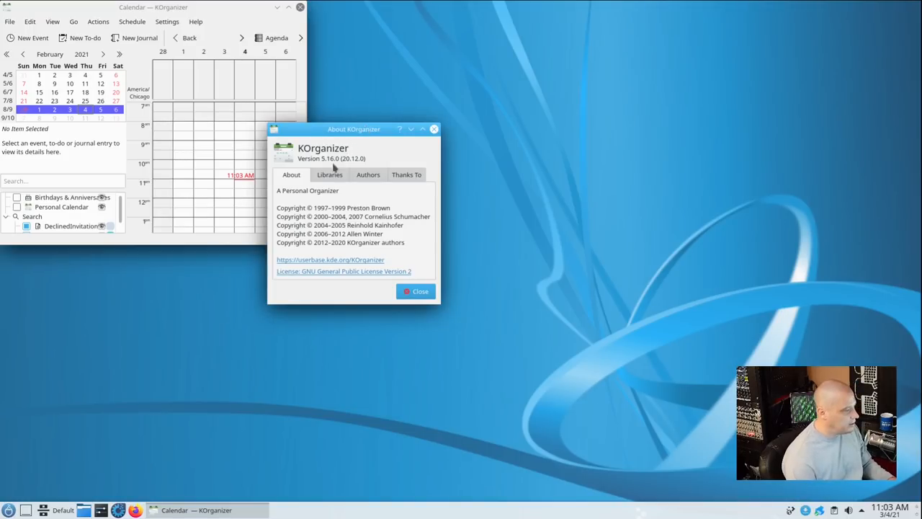
pyautogui.click(416, 291)
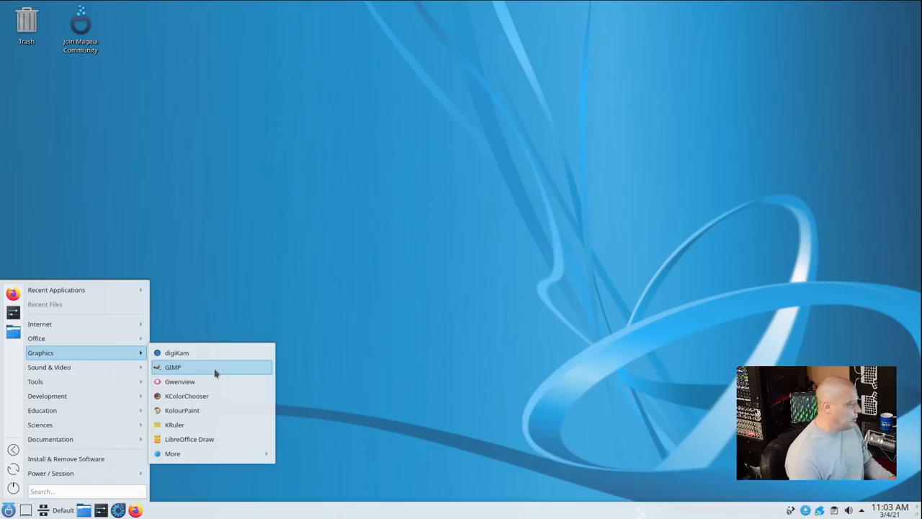
# Launch GIMP, check its About dialog showing version 2.10.22, and close it.
pyautogui.click(173, 367)
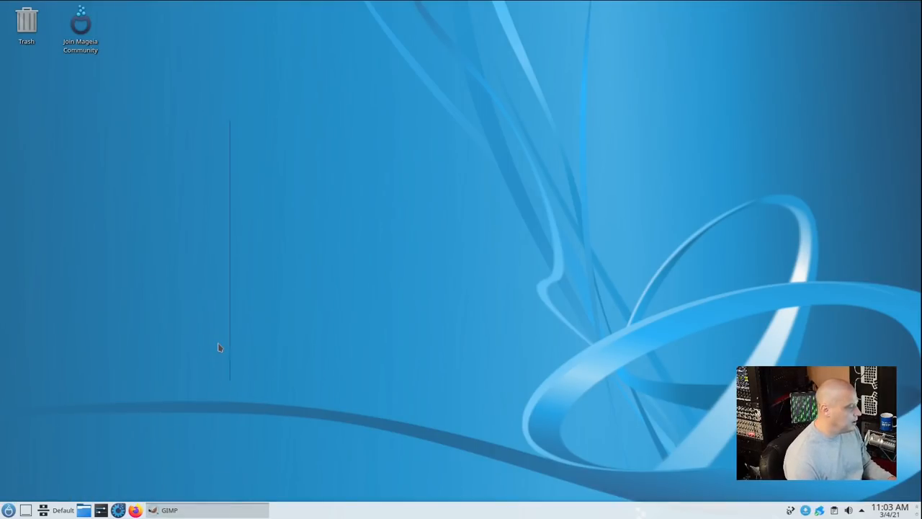
pyautogui.click(169, 510)
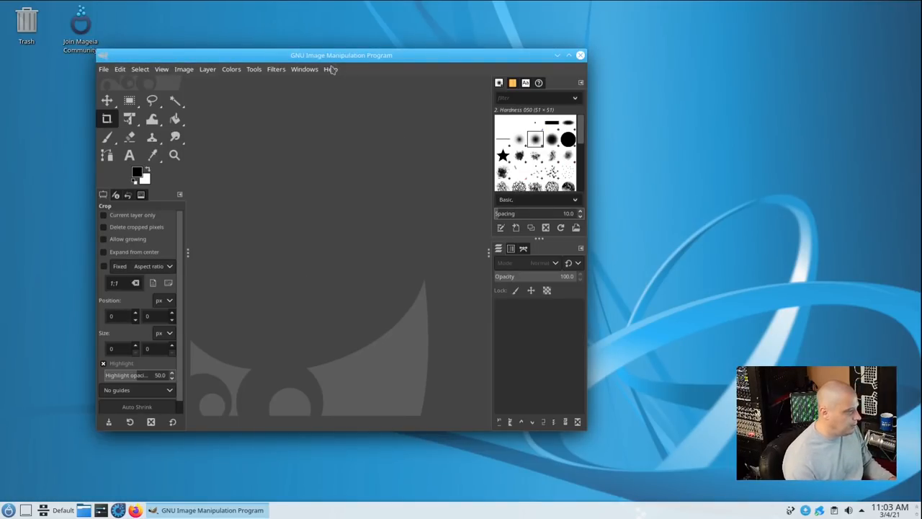
pyautogui.click(330, 68)
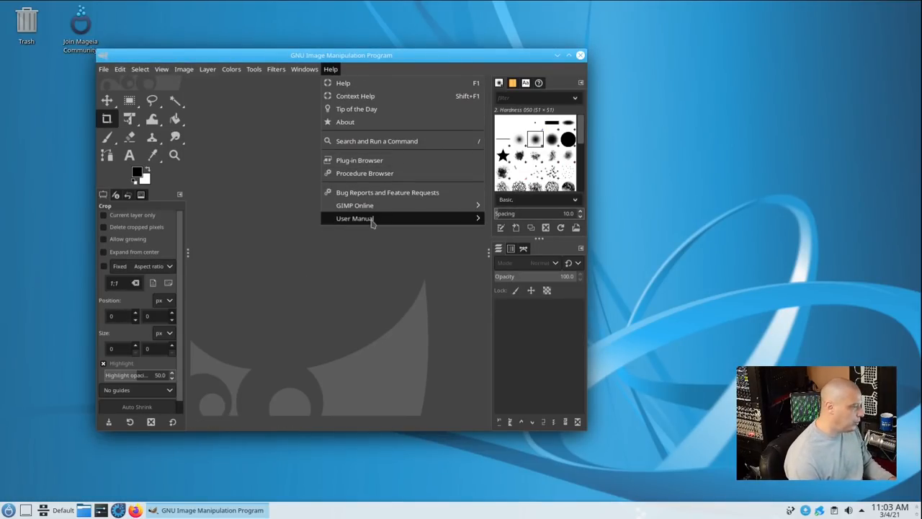
pyautogui.moveTo(345, 121)
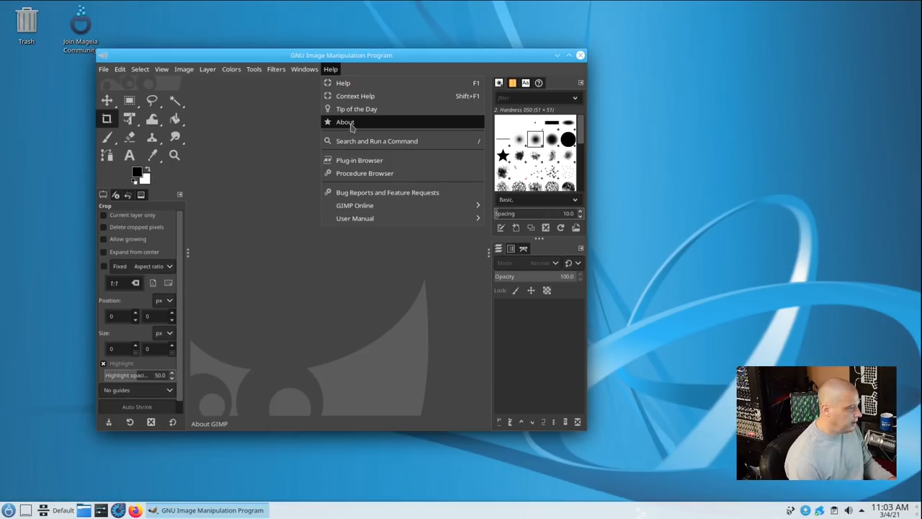
pyautogui.click(344, 122)
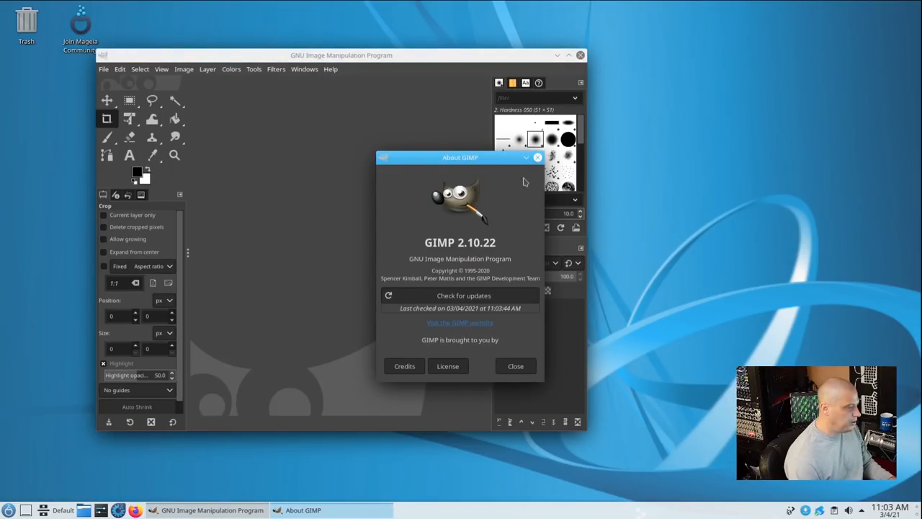
pyautogui.click(515, 366)
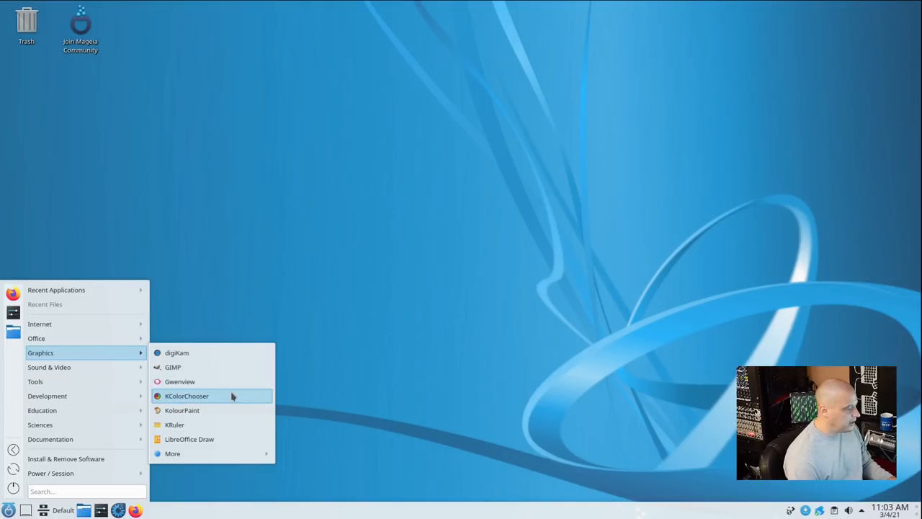
# View KolourPaint's About details (version 20.12.0), dismiss them, and close KolourPaint.
pyautogui.click(182, 409)
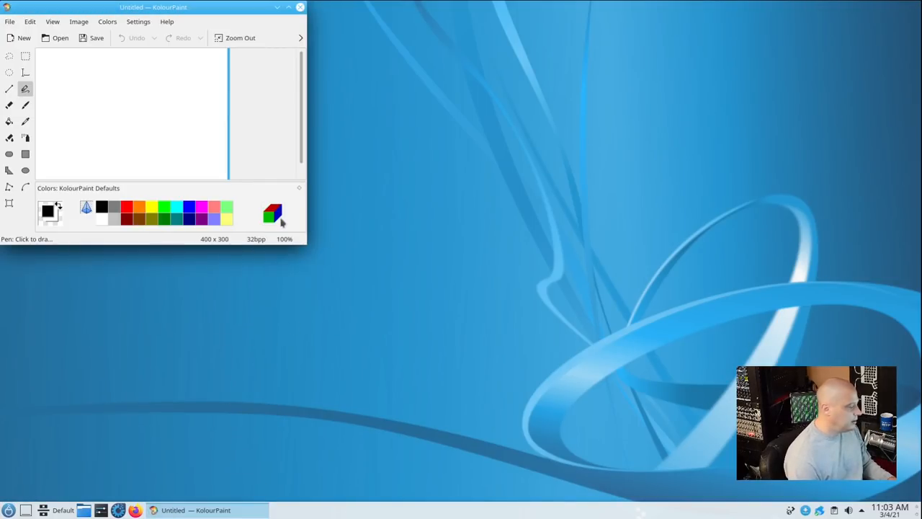
pyautogui.click(167, 20)
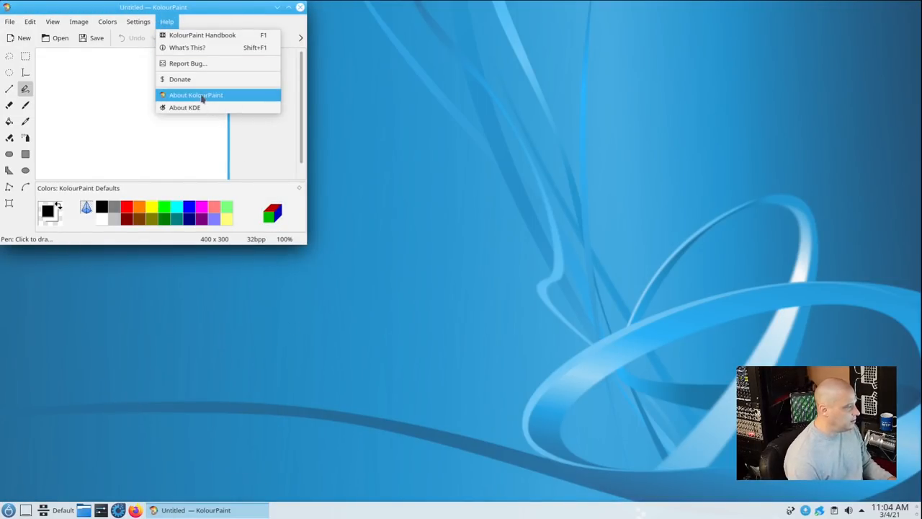
pyautogui.click(195, 95)
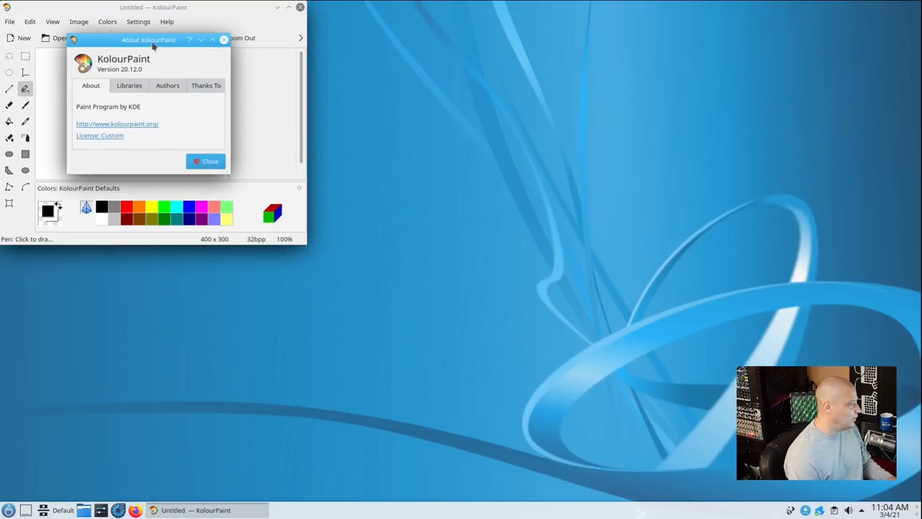
pyautogui.click(205, 161)
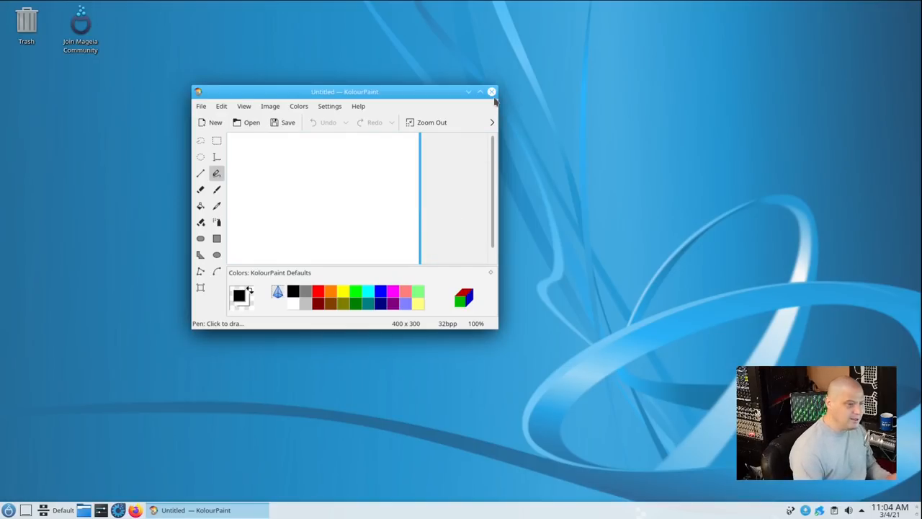
pyautogui.moveTo(493, 92)
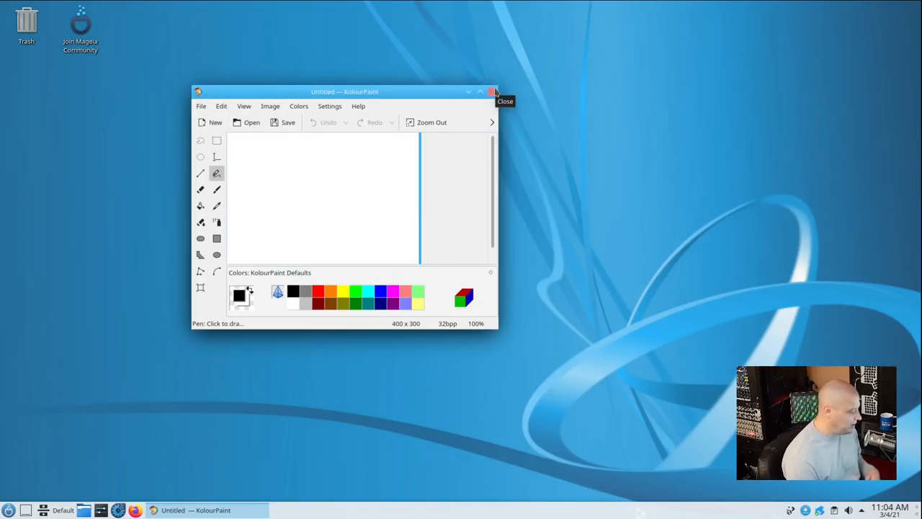
pyautogui.click(493, 92)
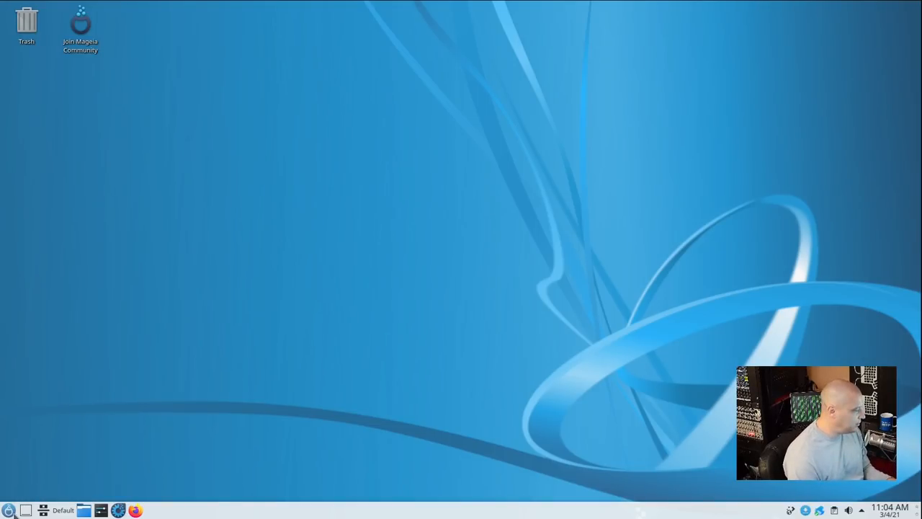
# Open the application launcher's list of installed applications.
pyautogui.click(10, 510)
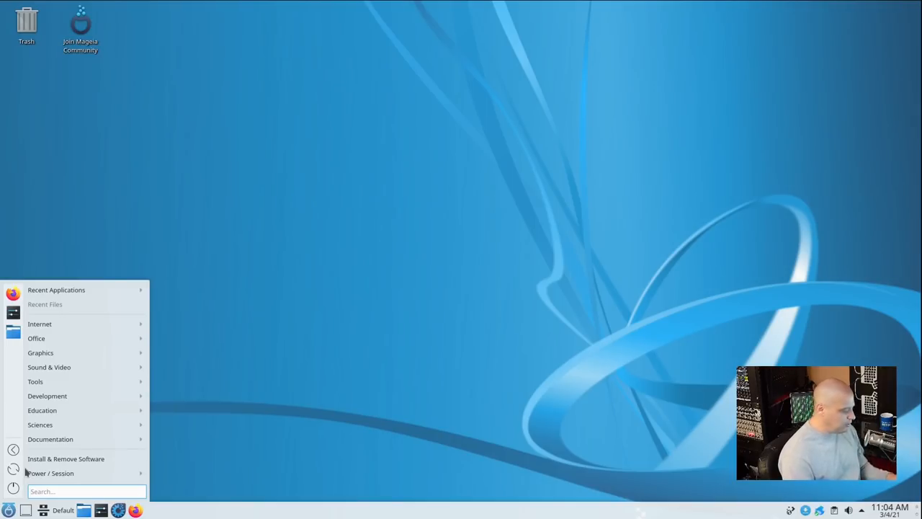
pyautogui.moveTo(51, 439)
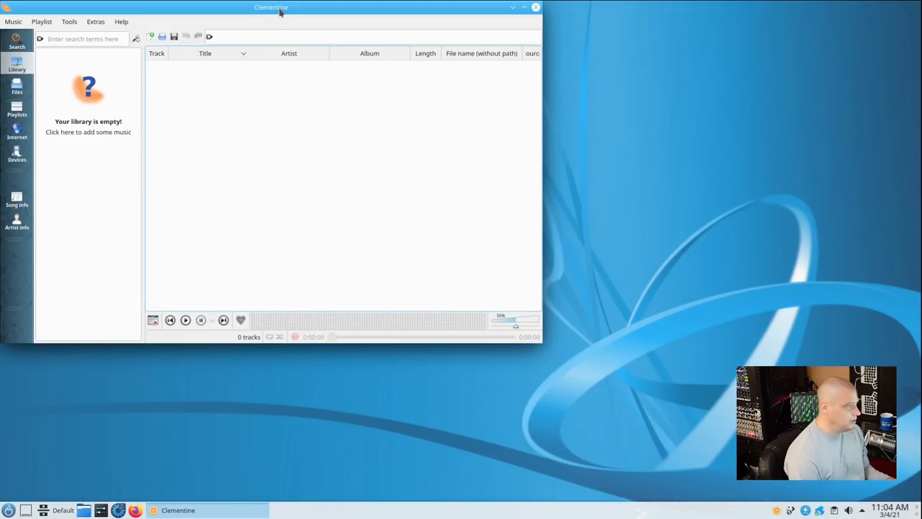
# View Clementine's About Qt information, then switch between its Playlists and Files panes.
pyautogui.click(121, 21)
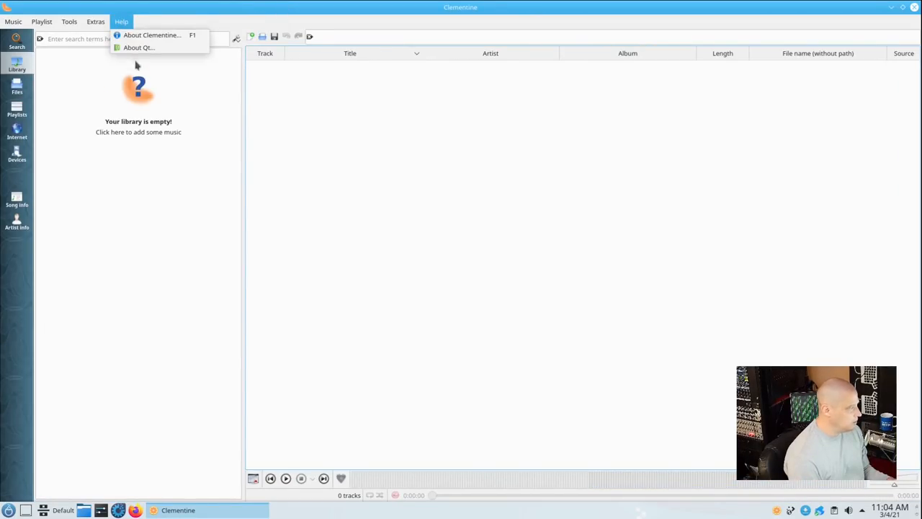
pyautogui.click(138, 47)
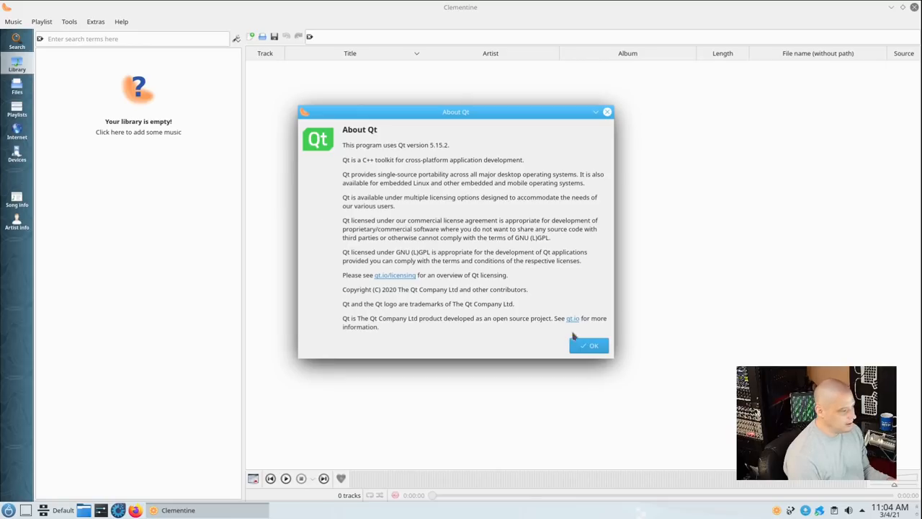
pyautogui.click(588, 345)
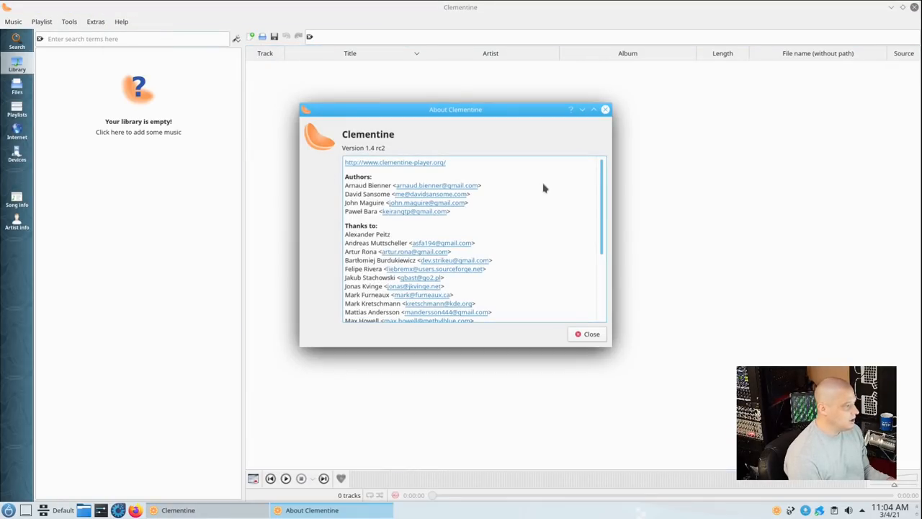
pyautogui.moveTo(595, 207)
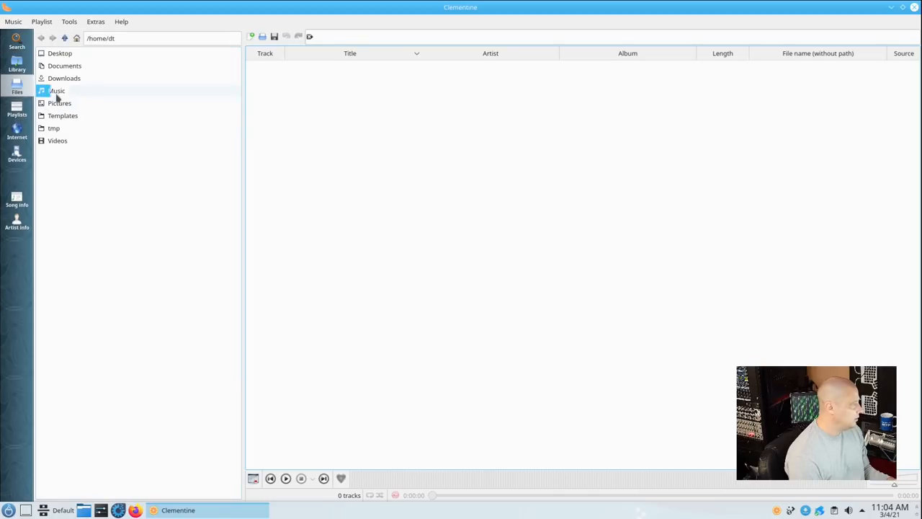
pyautogui.click(16, 112)
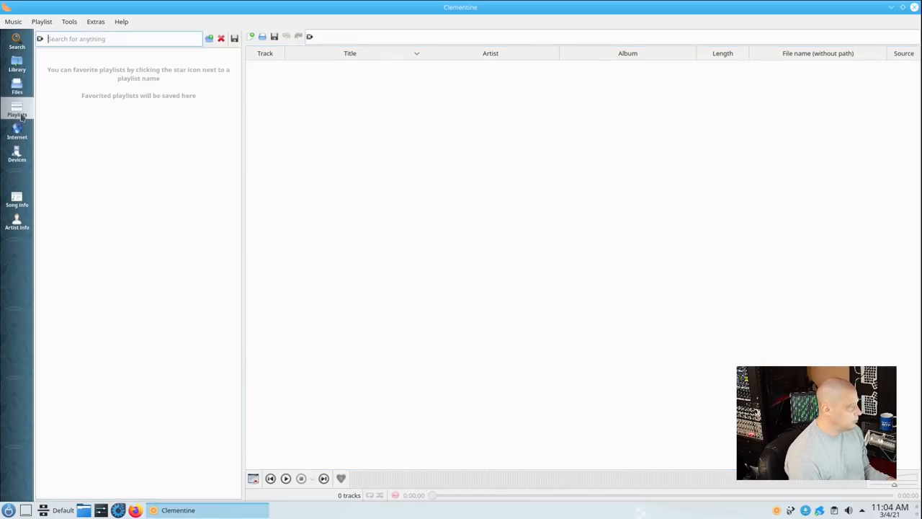
pyautogui.click(17, 132)
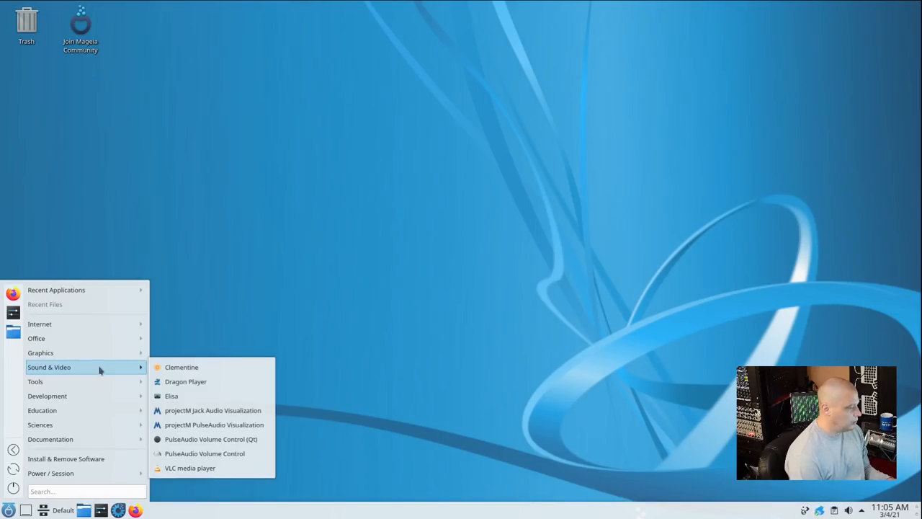
pyautogui.moveTo(186, 381)
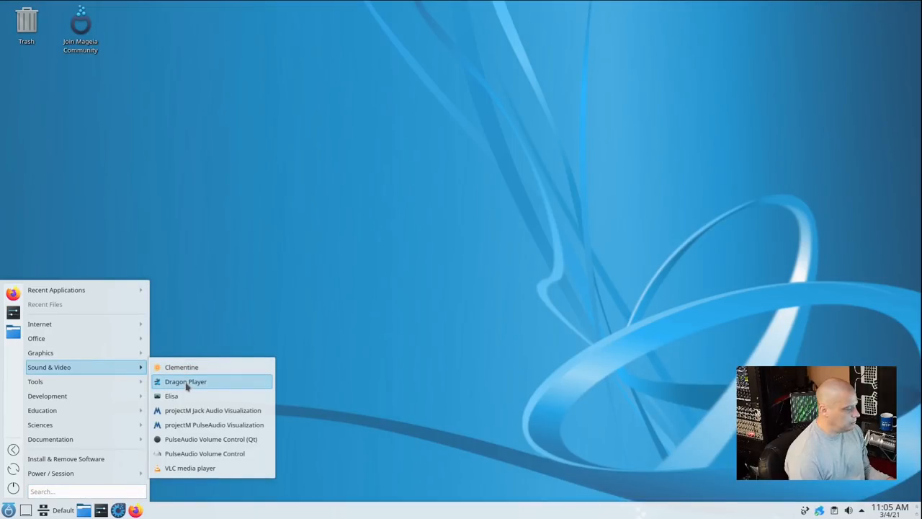
pyautogui.moveTo(223, 386)
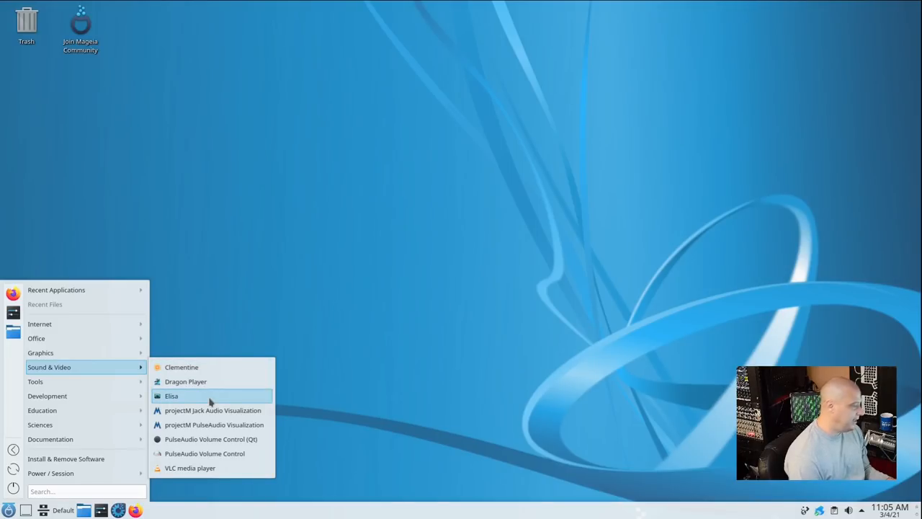
pyautogui.moveTo(213, 367)
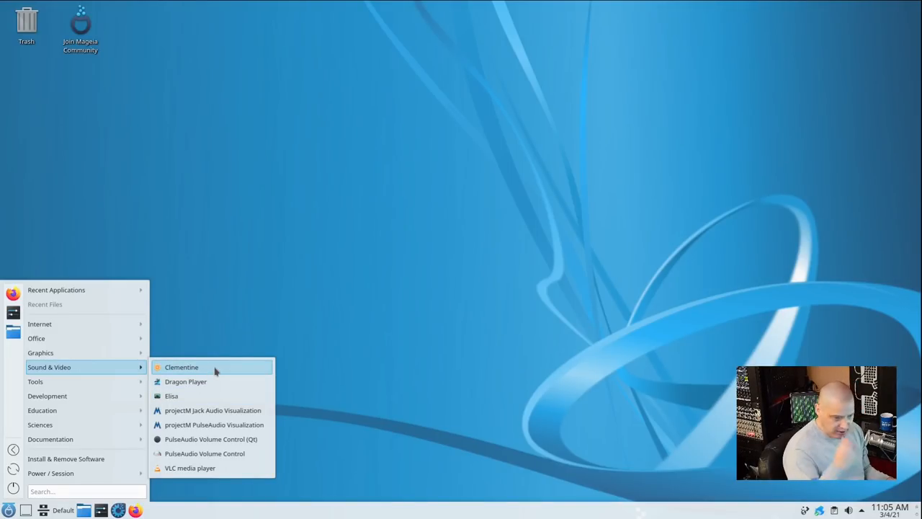
pyautogui.moveTo(172, 395)
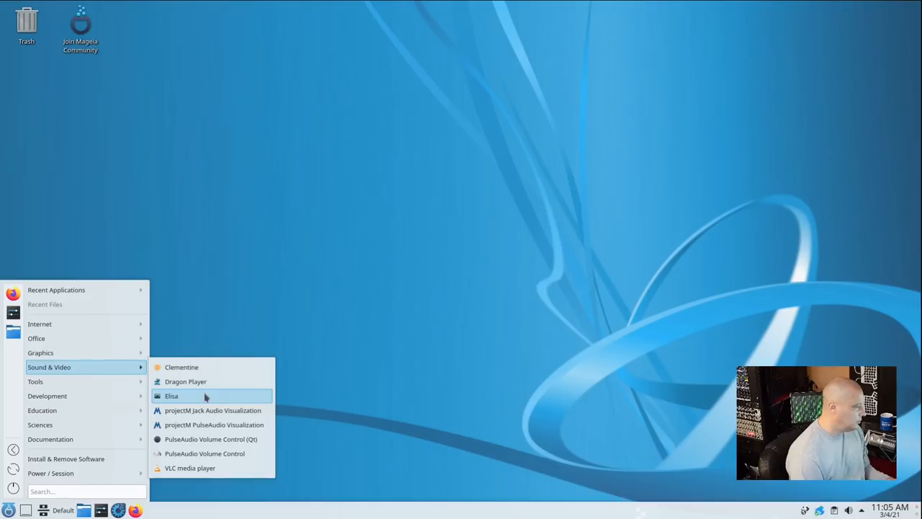
pyautogui.moveTo(210, 453)
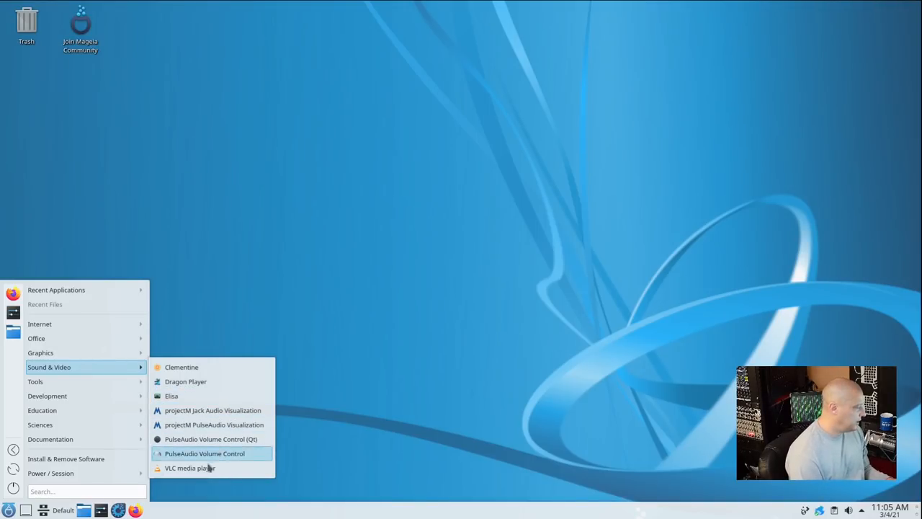
pyautogui.moveTo(190, 467)
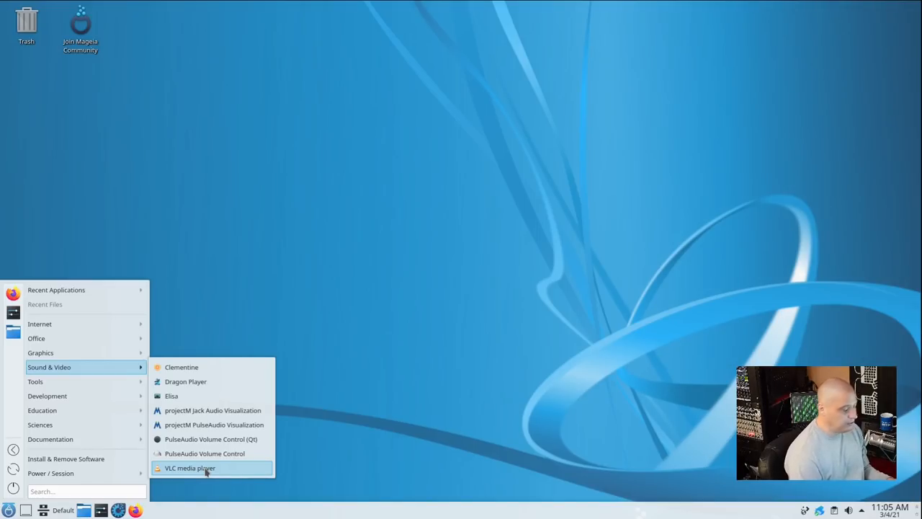
pyautogui.moveTo(212, 410)
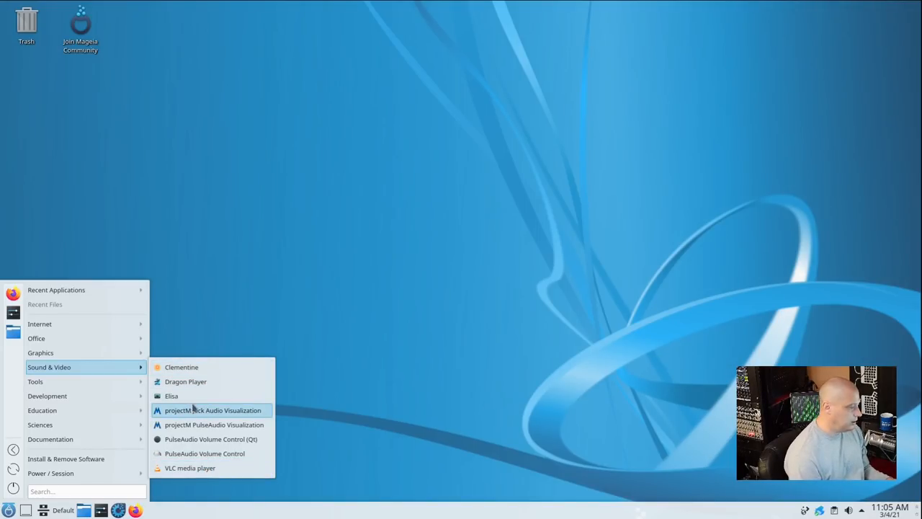
# Start VLC media player and accept its privacy and network access policy.
pyautogui.click(189, 468)
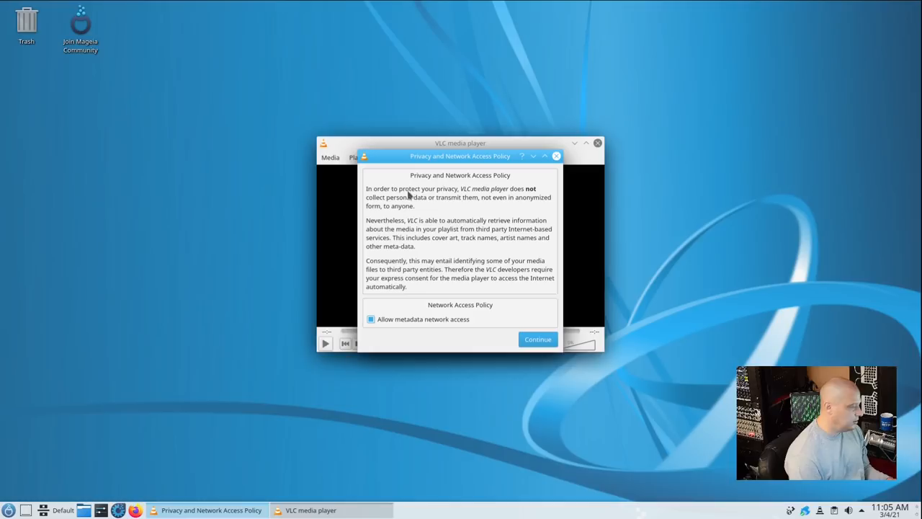
pyautogui.click(538, 339)
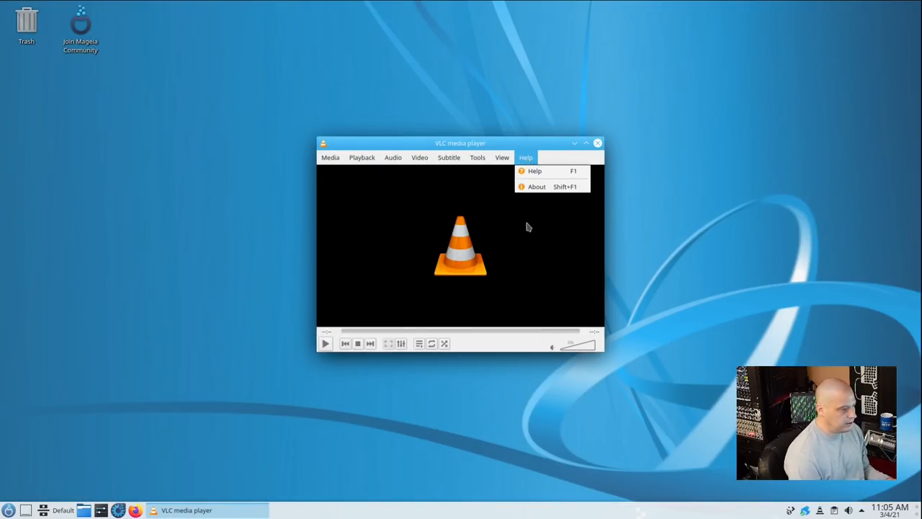
pyautogui.click(536, 187)
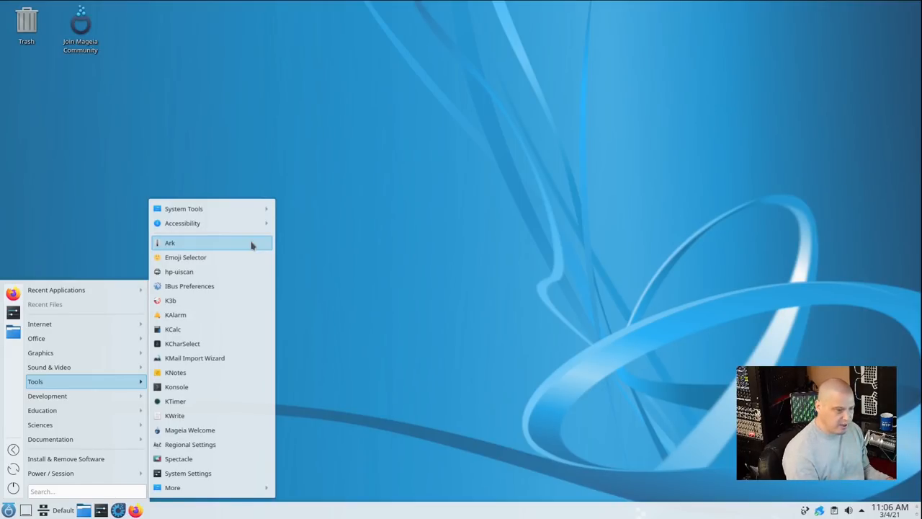
pyautogui.moveTo(254, 301)
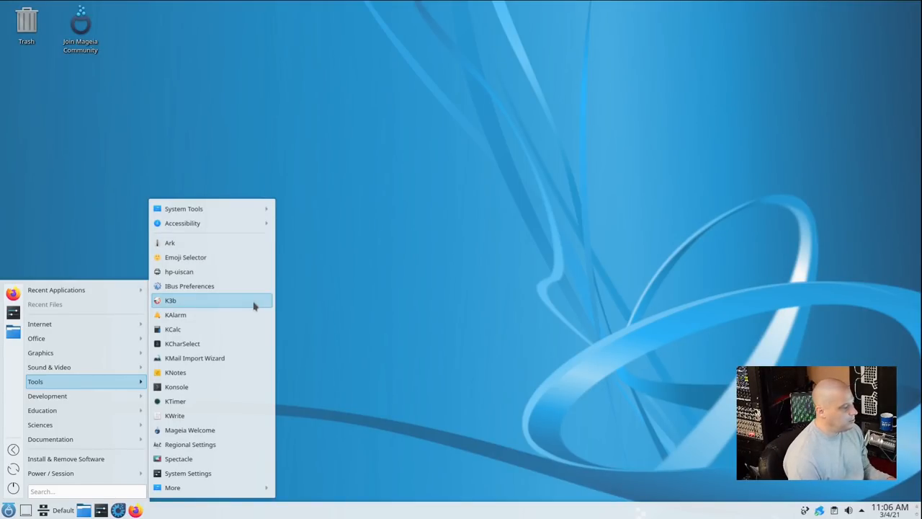
# Launch K3b, view its About dialog showing version 20.12.0, and dismiss it.
pyautogui.click(171, 300)
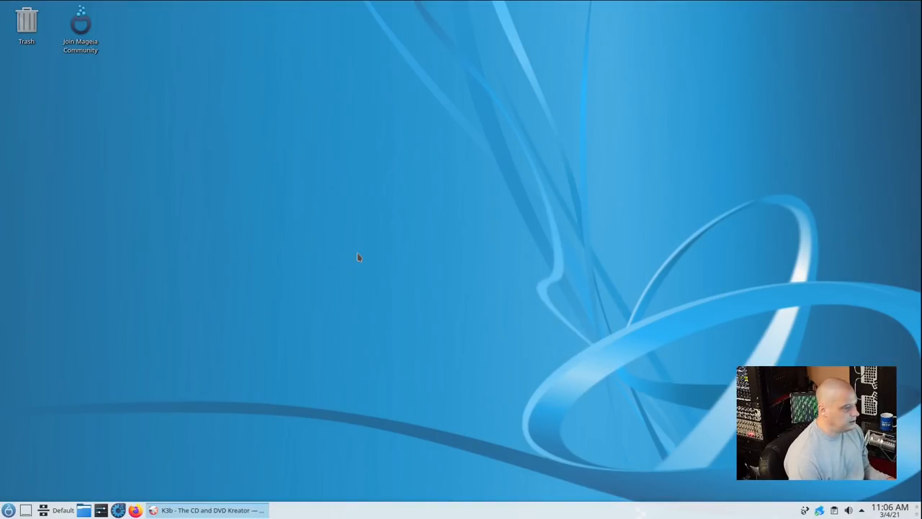
pyautogui.click(208, 510)
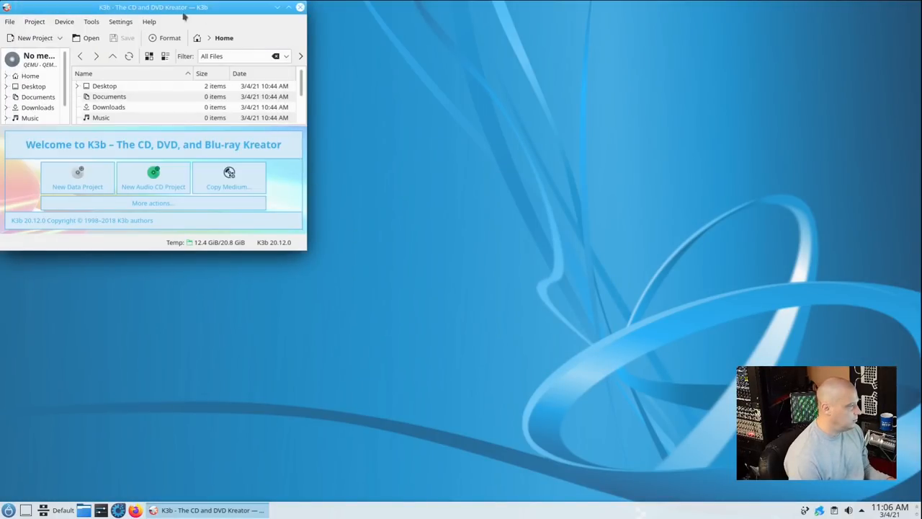
pyautogui.click(149, 21)
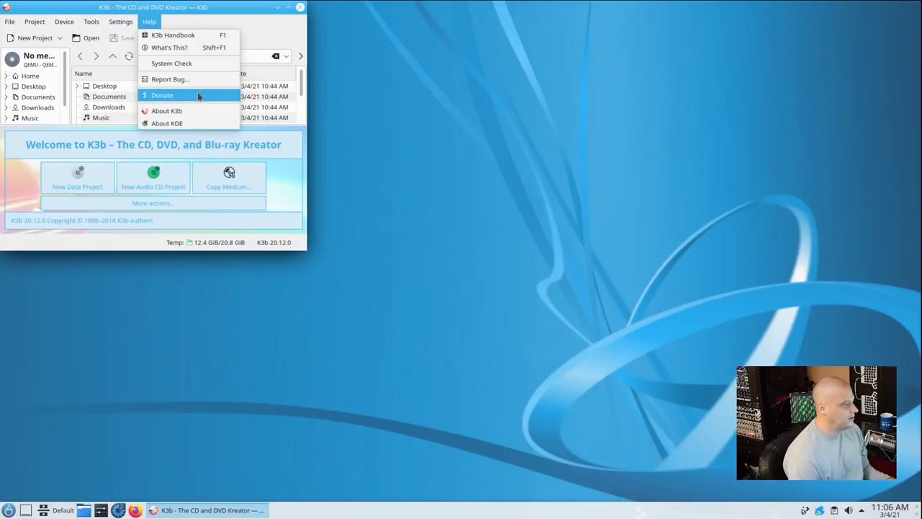
pyautogui.click(167, 110)
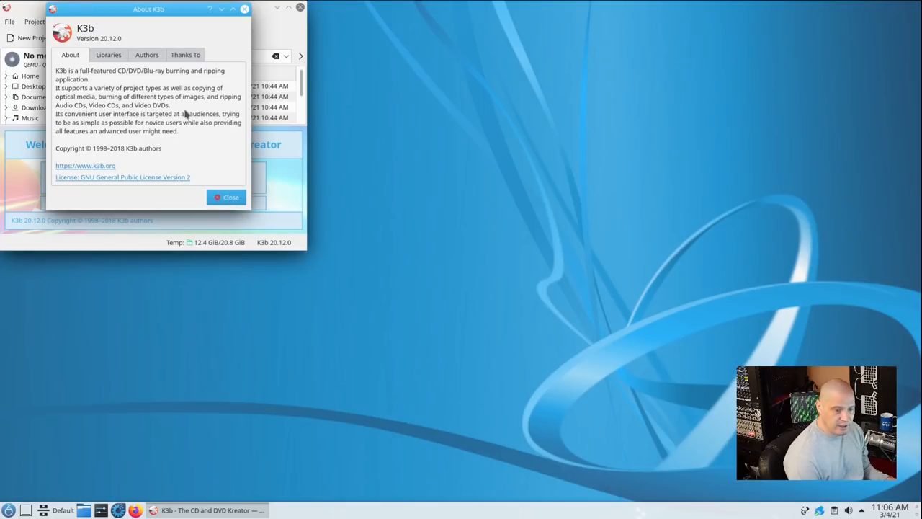
pyautogui.moveTo(211, 214)
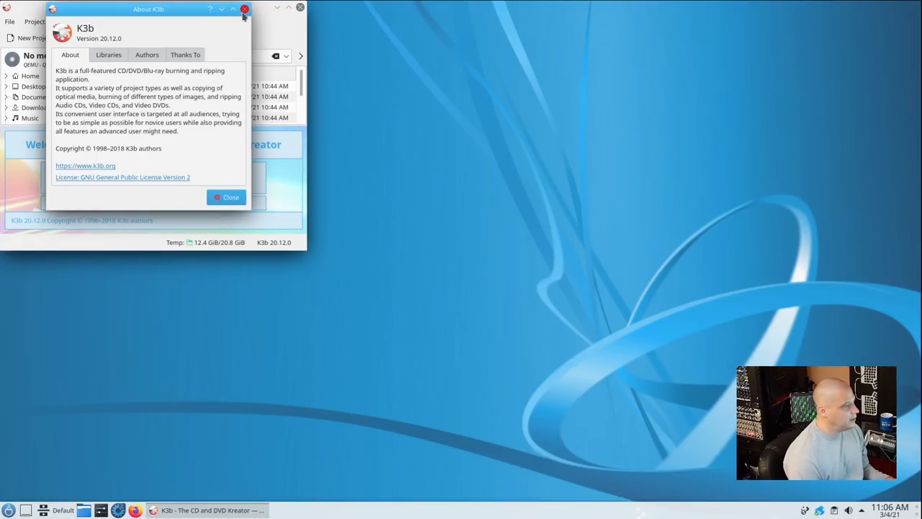
pyautogui.click(245, 9)
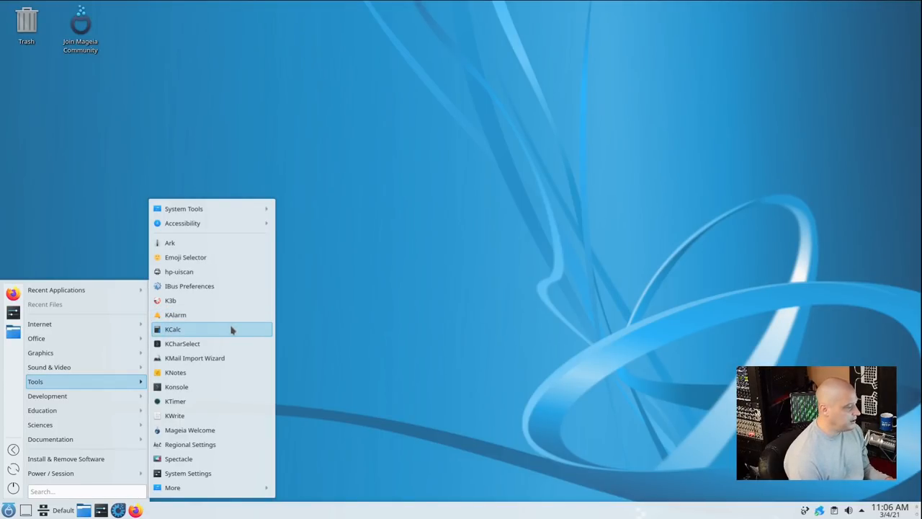
pyautogui.moveTo(212, 373)
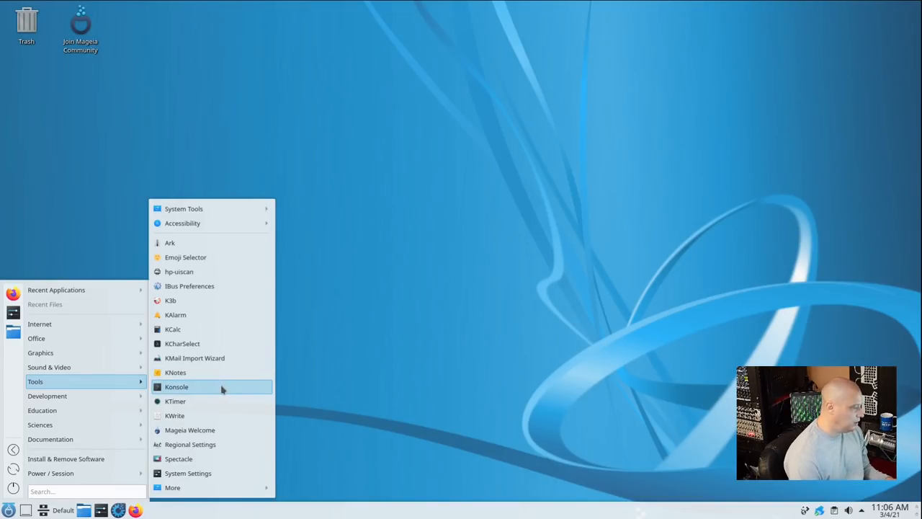
# Close and reopen the application menu, then browse the Education category's Geography apps.
pyautogui.click(178, 458)
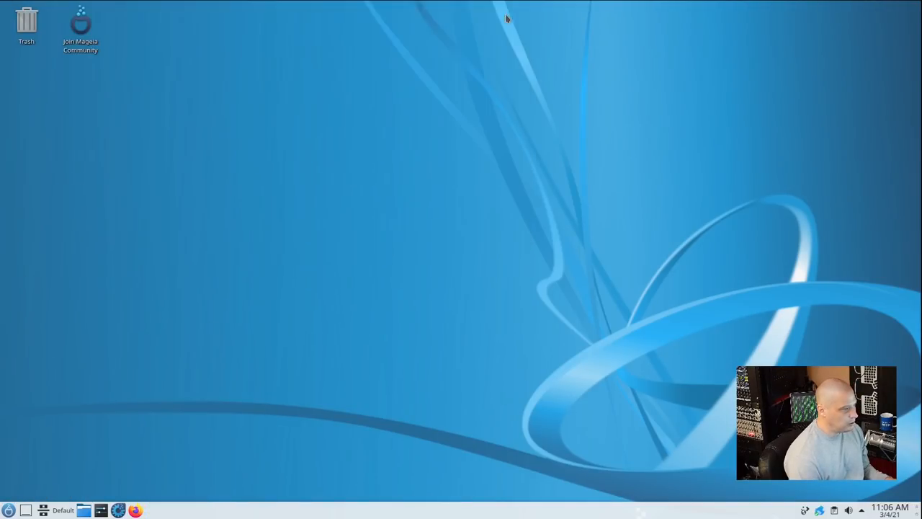
pyautogui.click(9, 510)
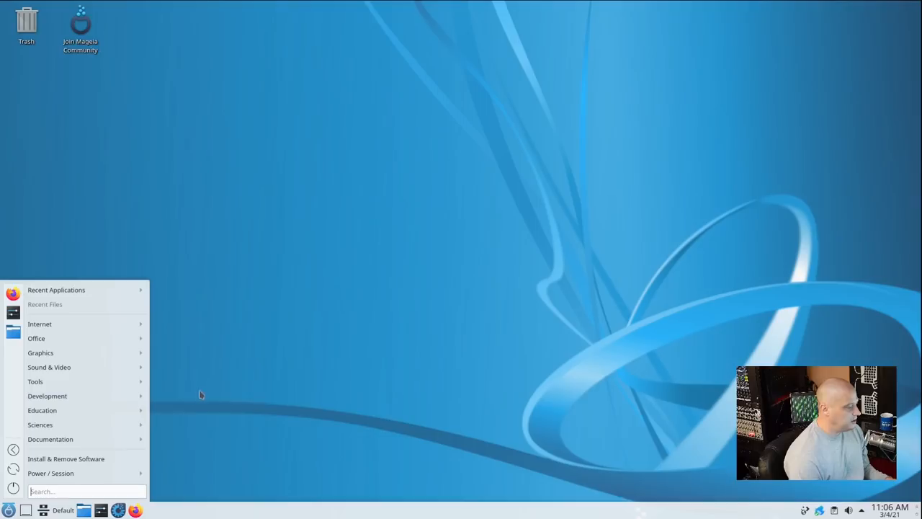
pyautogui.click(42, 410)
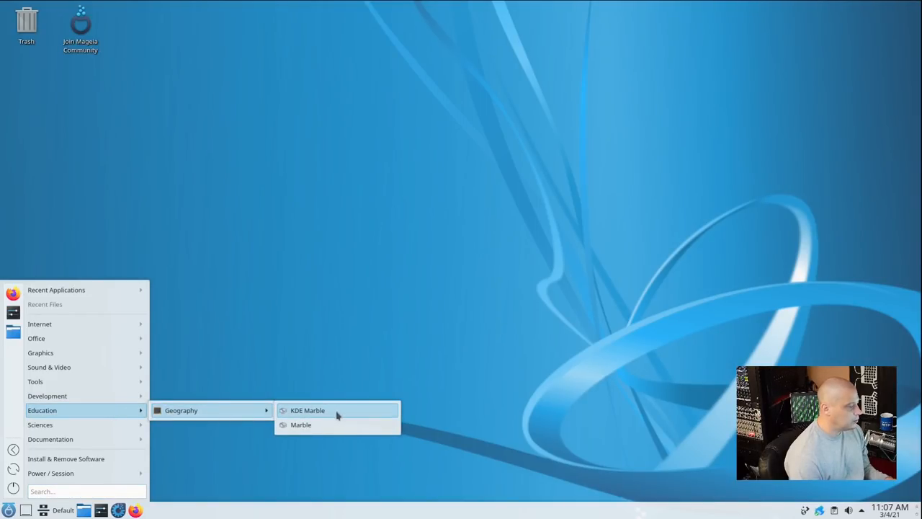
pyautogui.moveTo(39, 424)
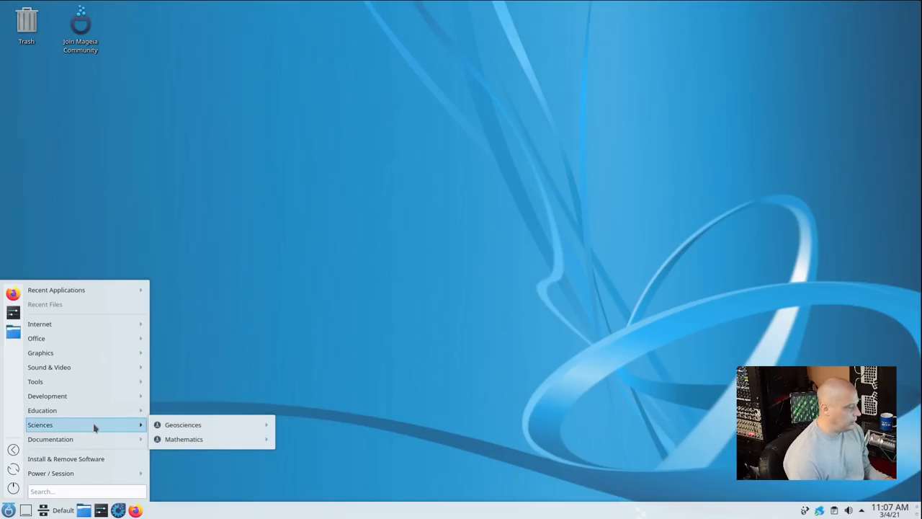
pyautogui.moveTo(183, 424)
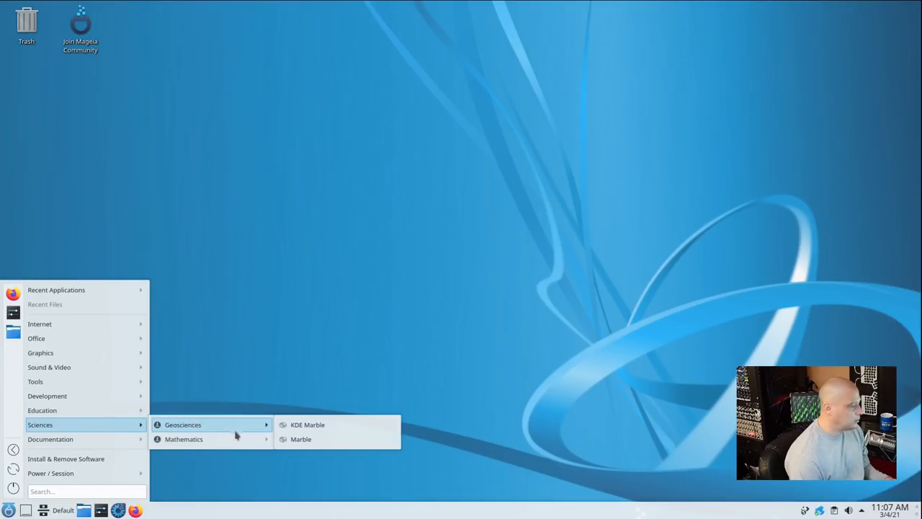
pyautogui.moveTo(183, 438)
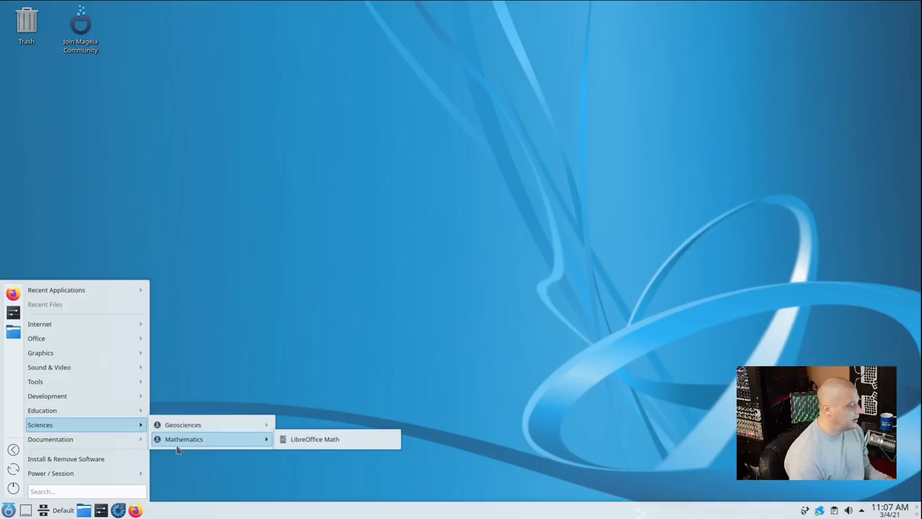
pyautogui.moveTo(49, 366)
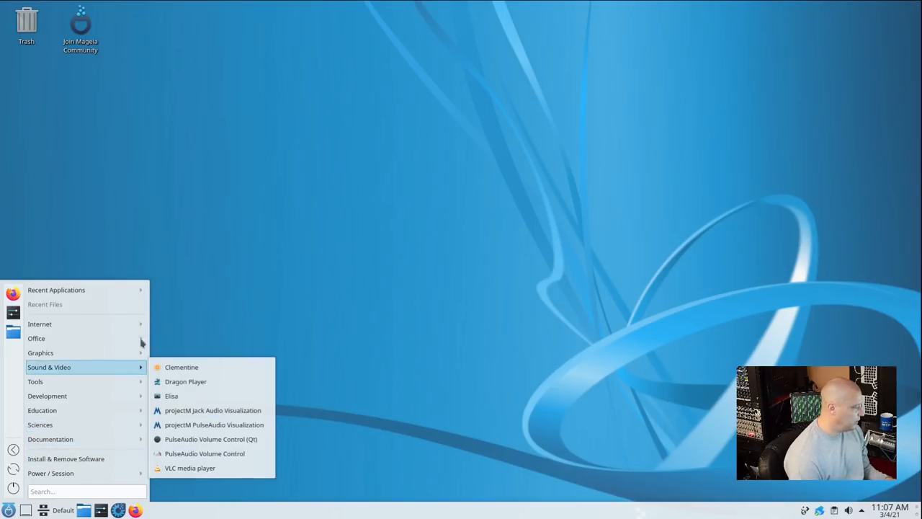
pyautogui.moveTo(50, 438)
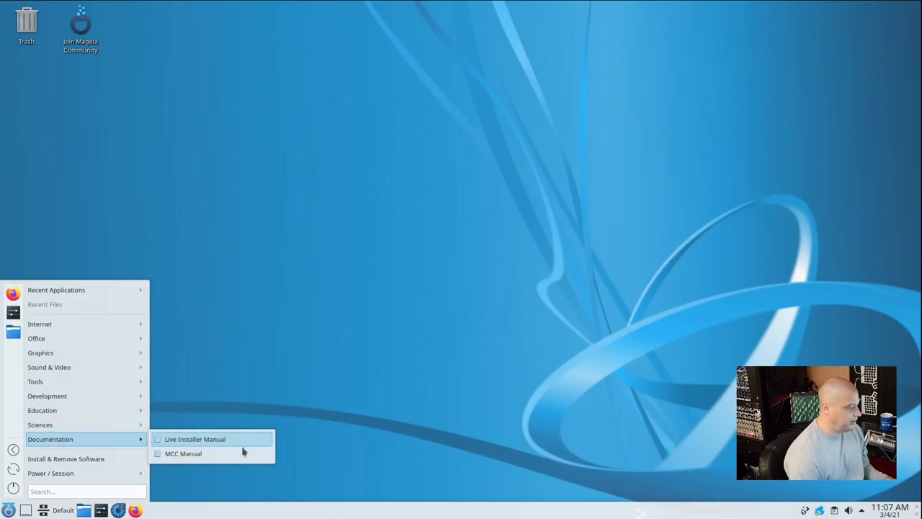
pyautogui.moveTo(405, 415)
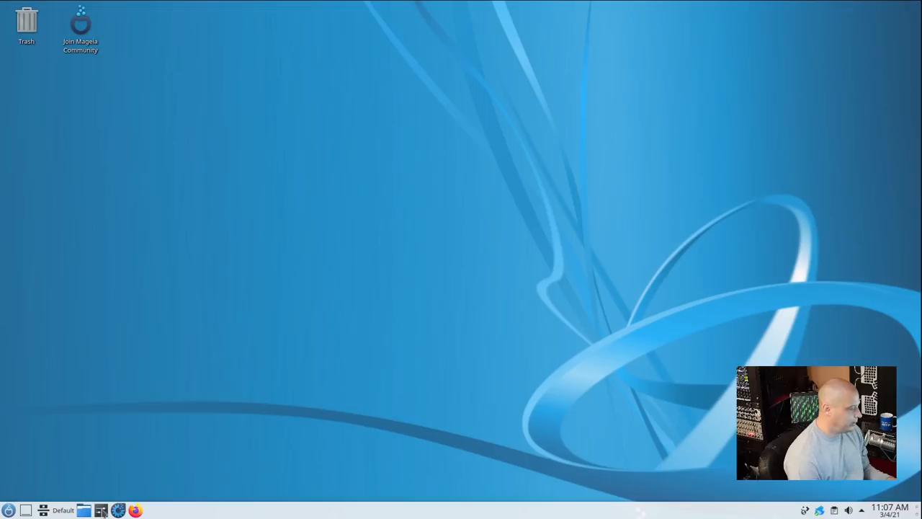
pyautogui.click(83, 510)
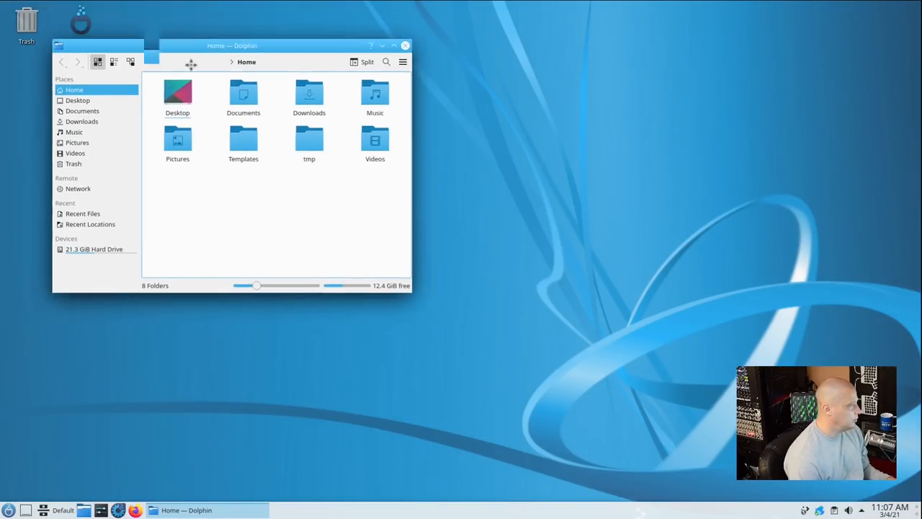
pyautogui.click(405, 45)
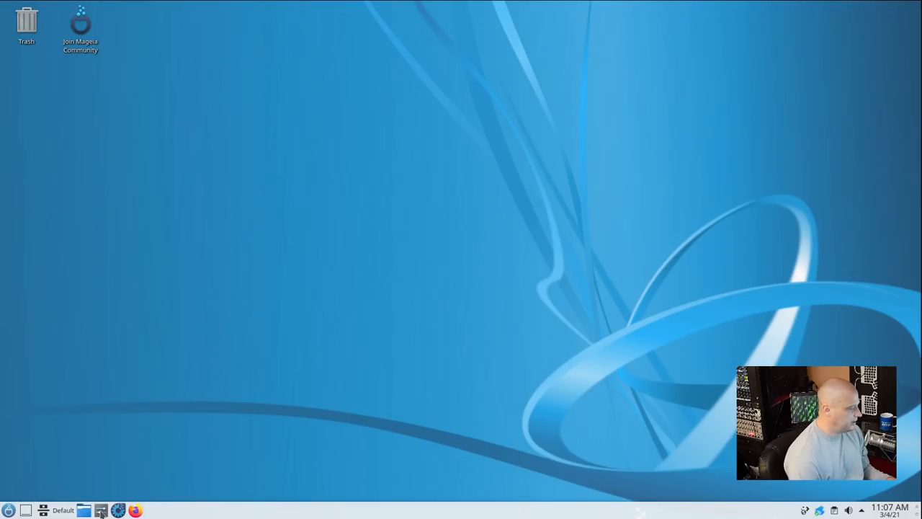
pyautogui.click(101, 510)
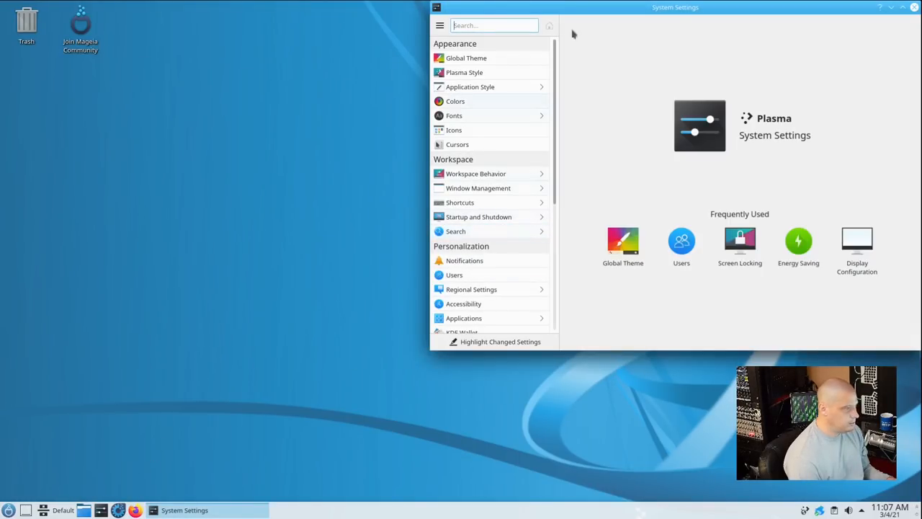
pyautogui.click(914, 7)
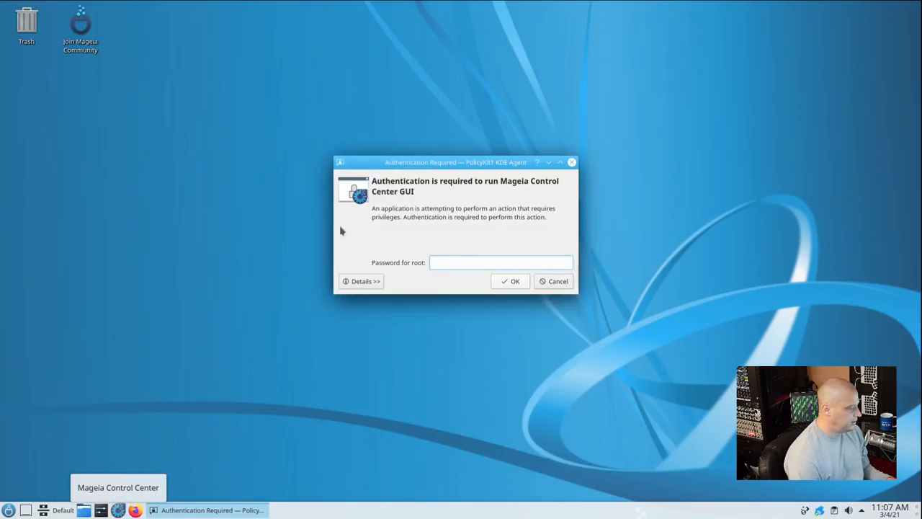
pyautogui.click(553, 281)
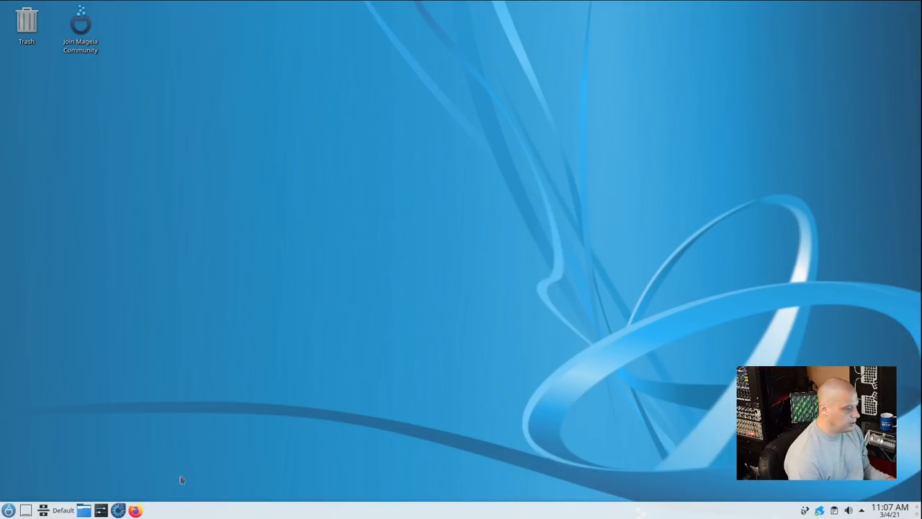
pyautogui.moveTo(136, 510)
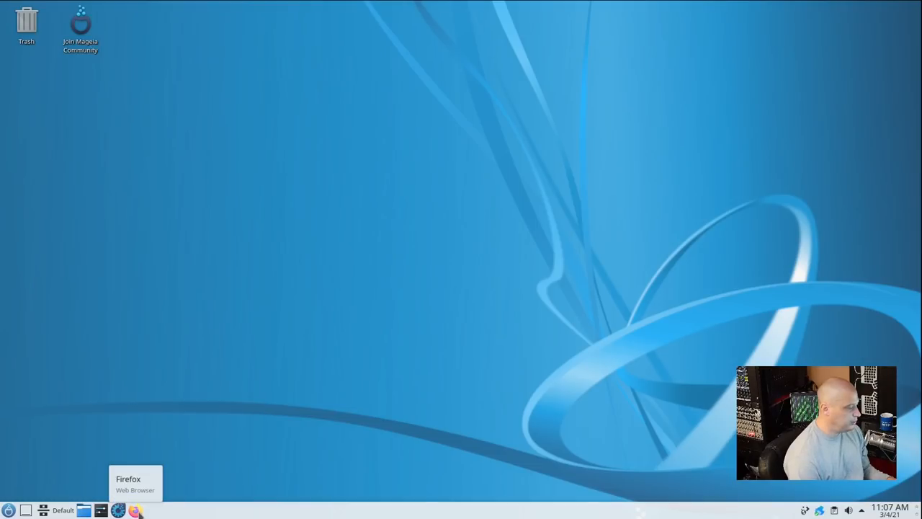
pyautogui.moveTo(173, 173)
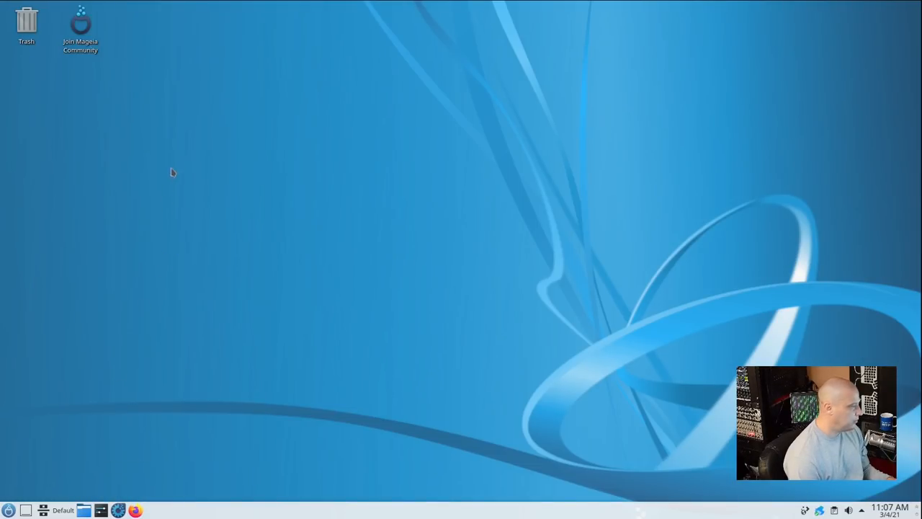
# Pick the purple Shell image in the desktop's Wallpaper settings and close the dialog.
pyautogui.rightClick(173, 171)
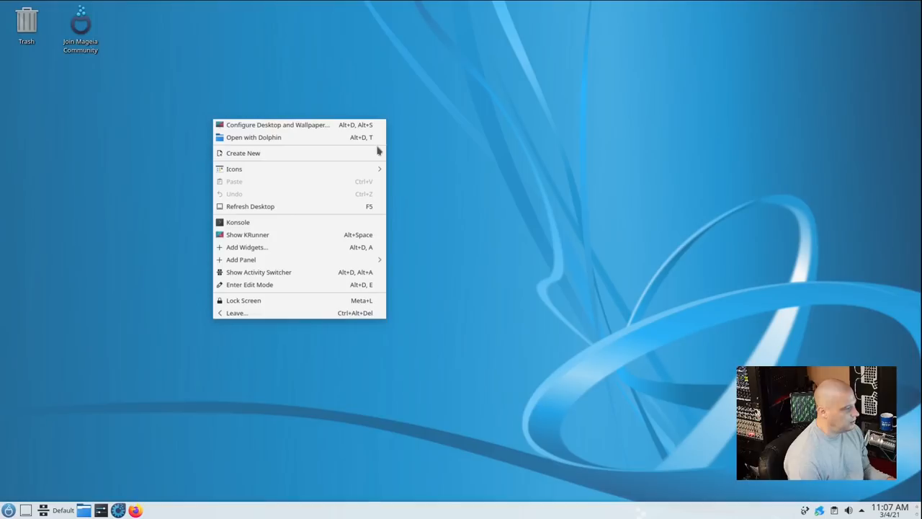
pyautogui.click(291, 131)
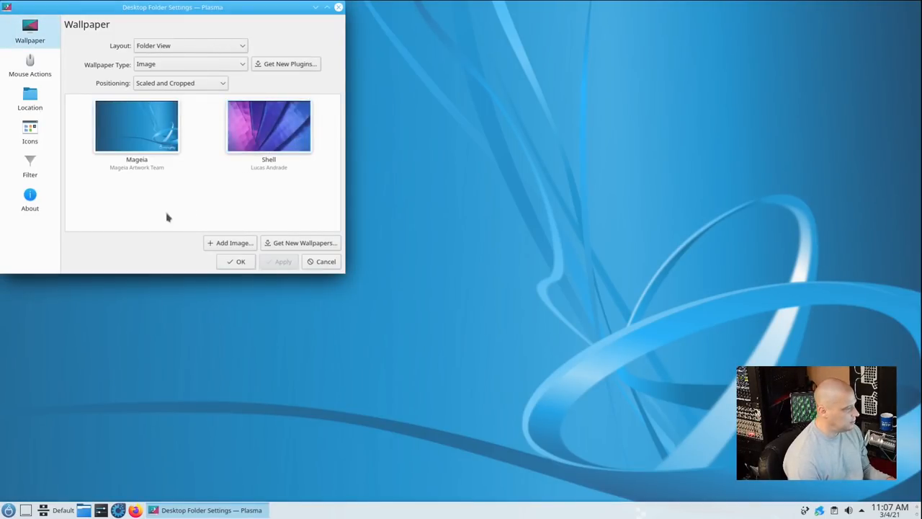
pyautogui.click(137, 126)
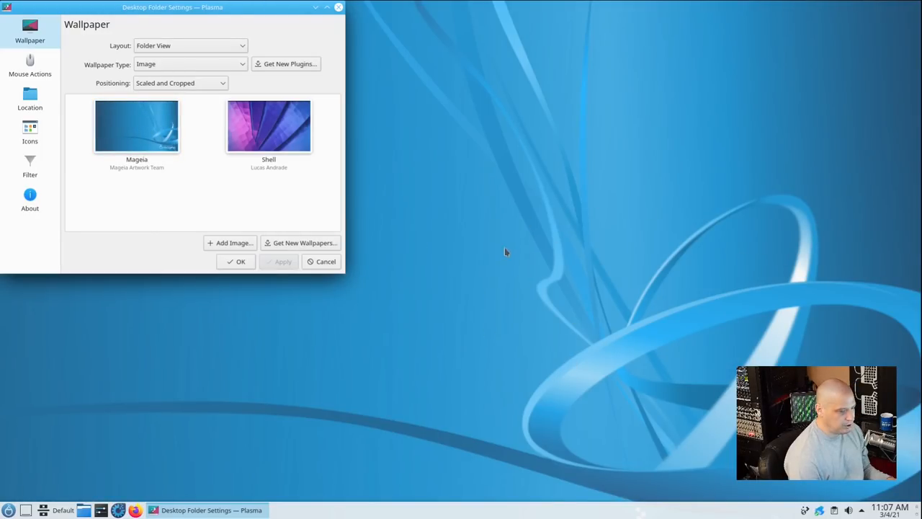
pyautogui.click(268, 126)
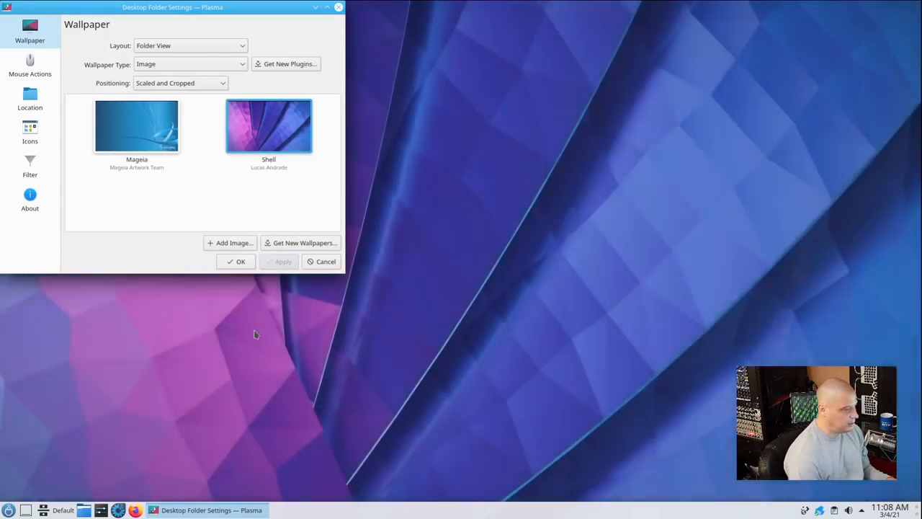
pyautogui.click(268, 125)
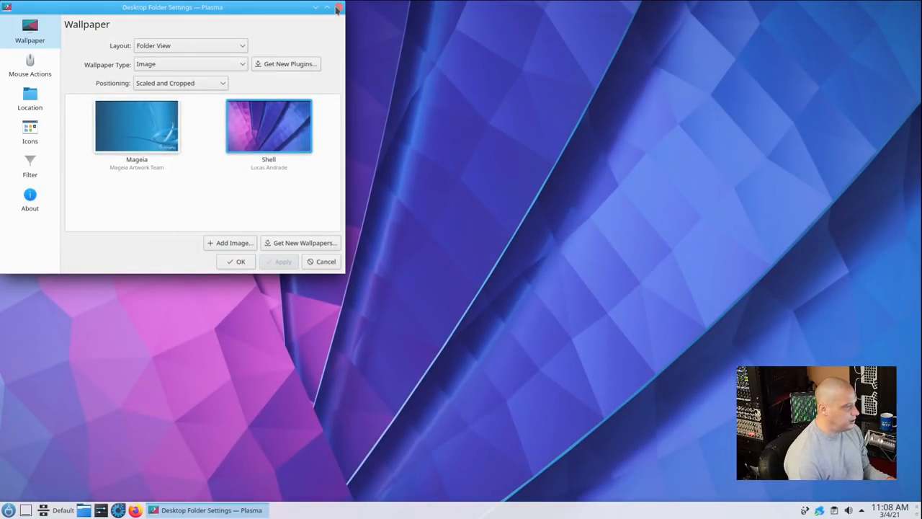
pyautogui.click(338, 7)
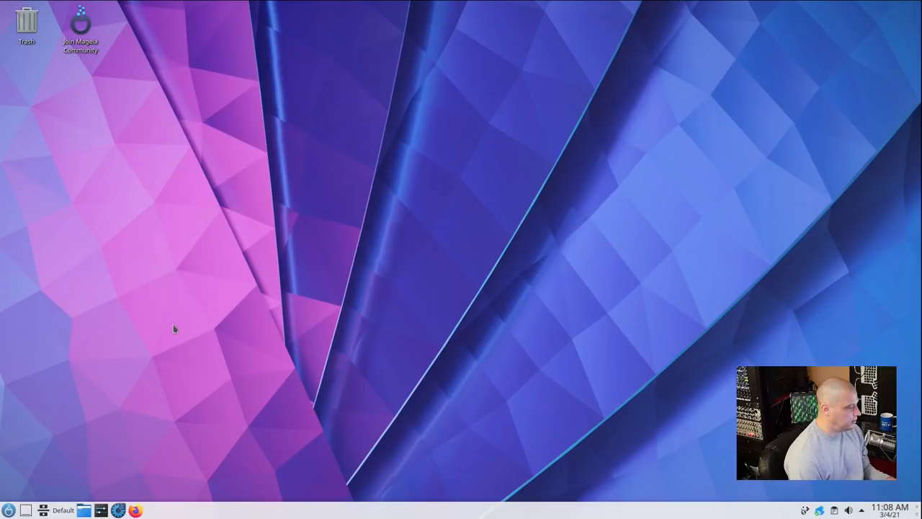
pyautogui.rightClick(173, 329)
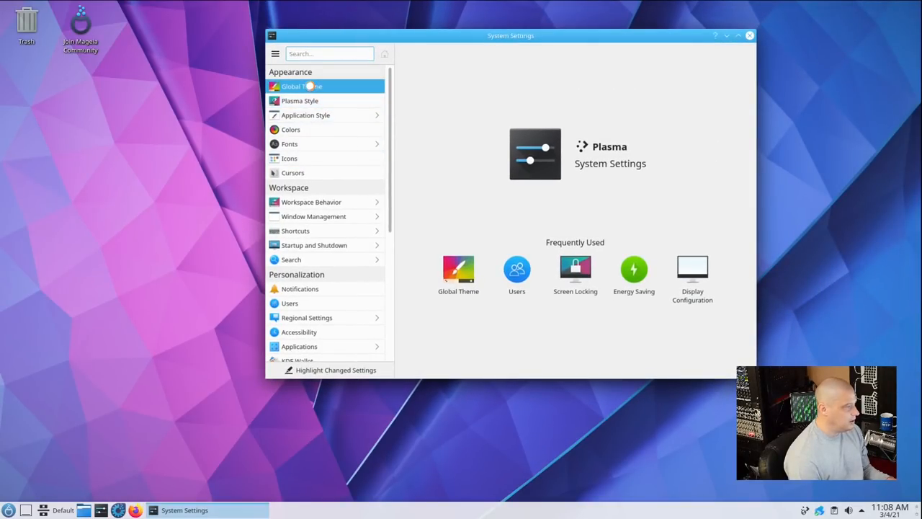
# Apply the Breeze Dark global theme, then view it in the application menu and Dolphin.
pyautogui.click(301, 86)
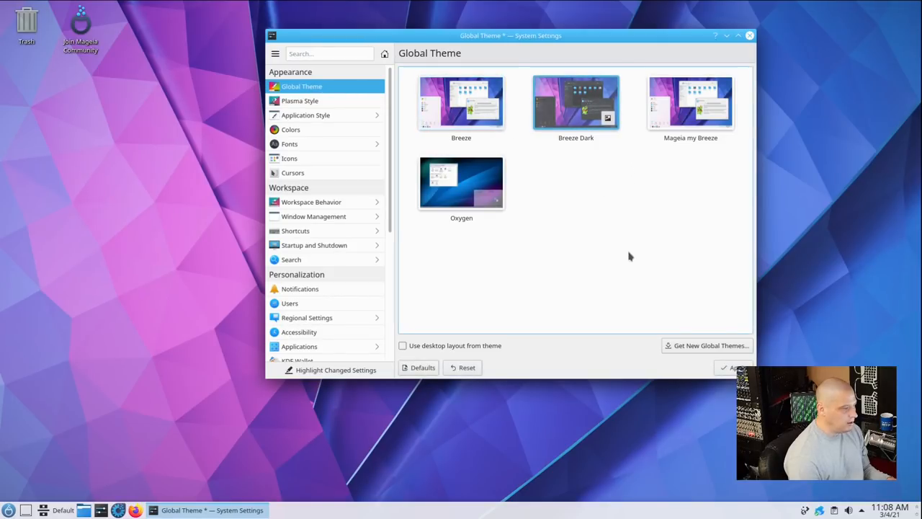
pyautogui.click(733, 367)
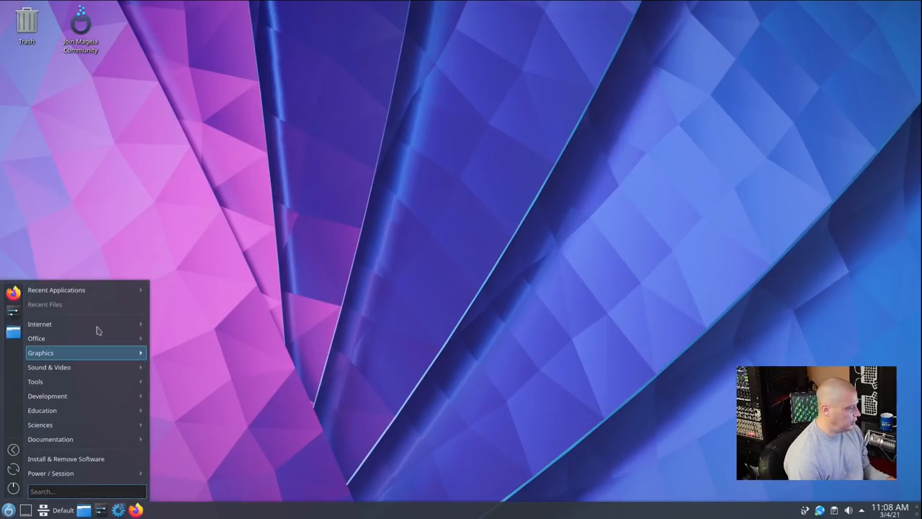
pyautogui.click(9, 510)
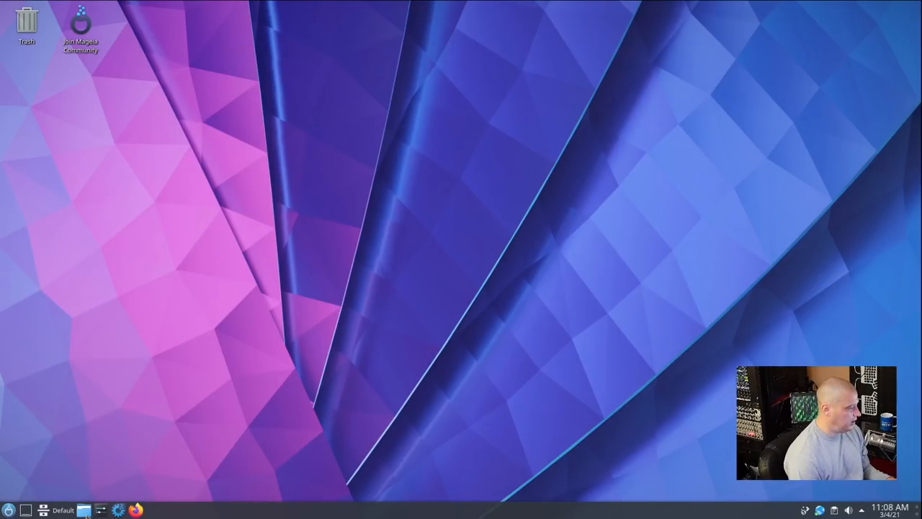
pyautogui.click(84, 510)
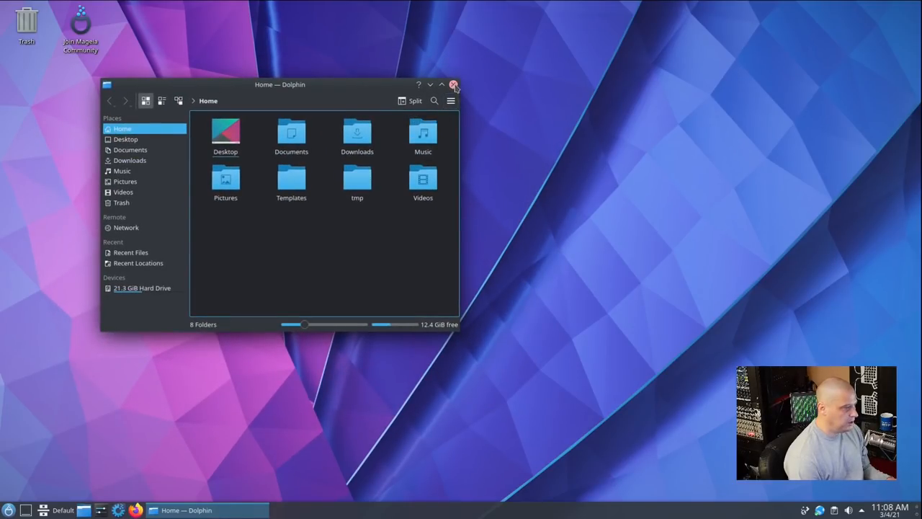
pyautogui.click(454, 84)
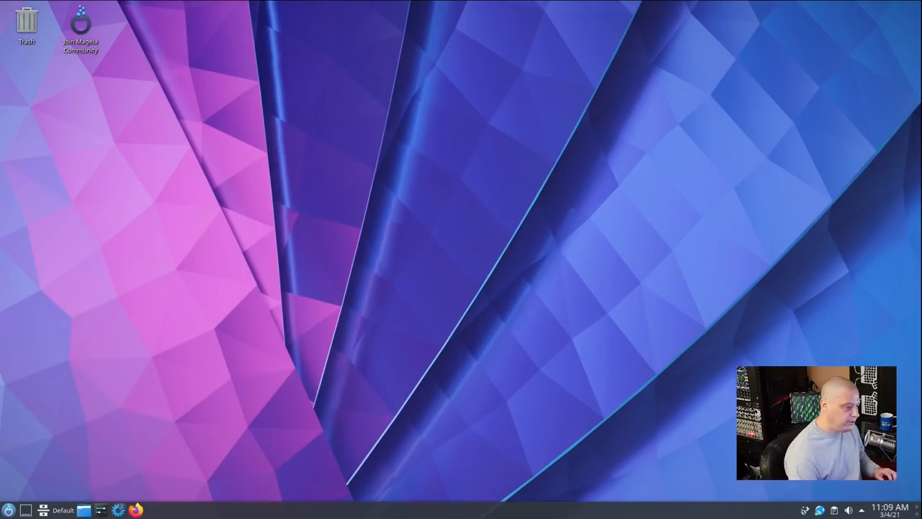